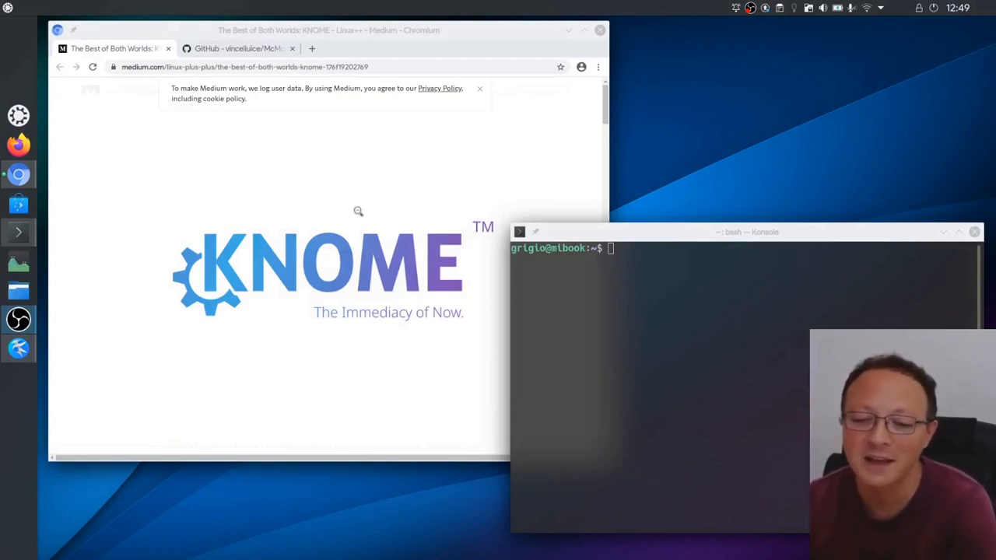
pyautogui.moveTo(265, 180)
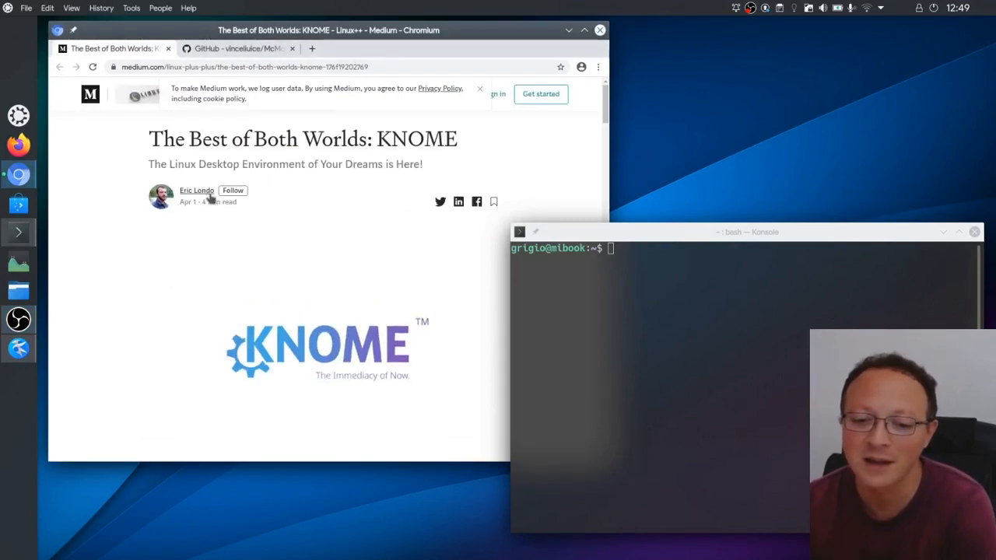
pyautogui.moveTo(252, 251)
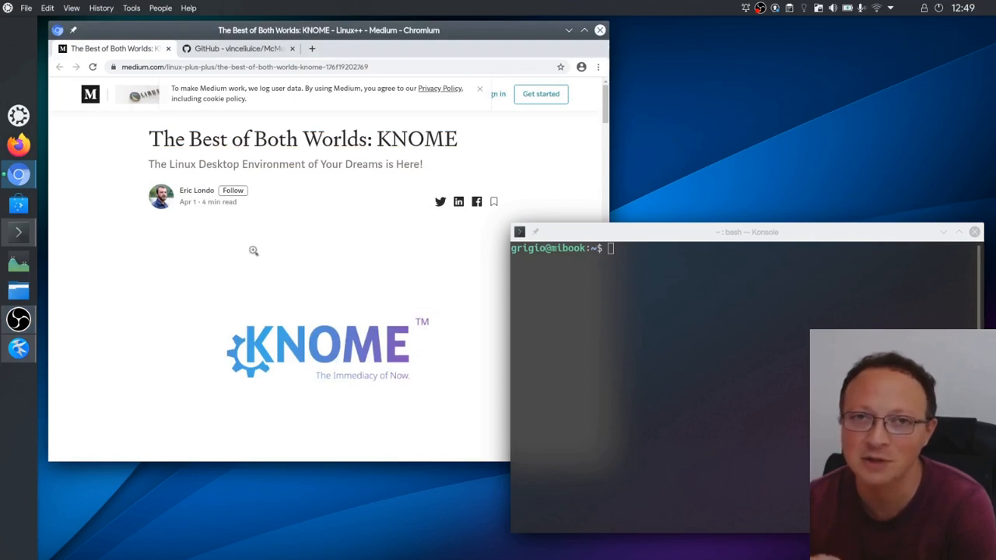
pyautogui.moveTo(293, 308)
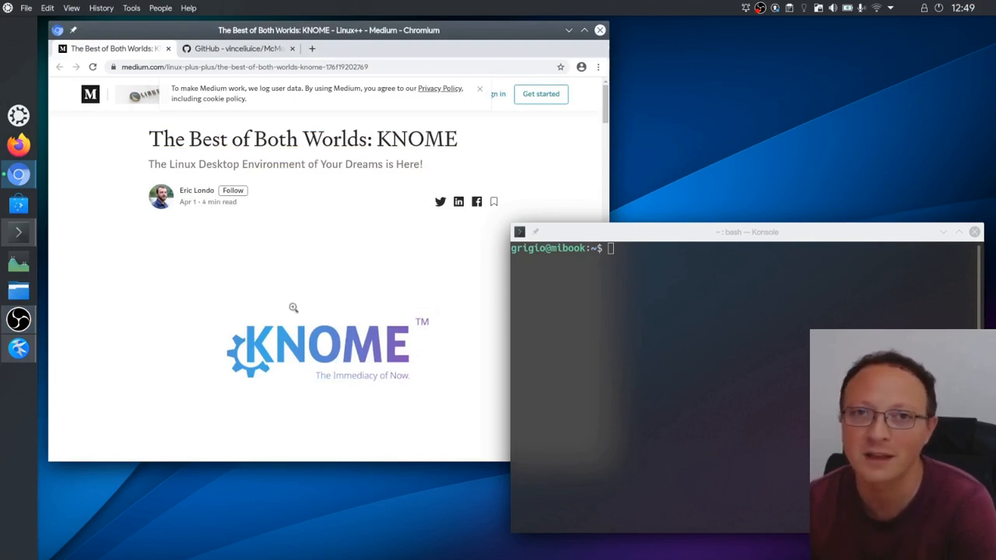
# Step: Scroll through the KNOME Medium article, then switch to the McMojave-kde GitHub tab
pyautogui.scroll(-3)
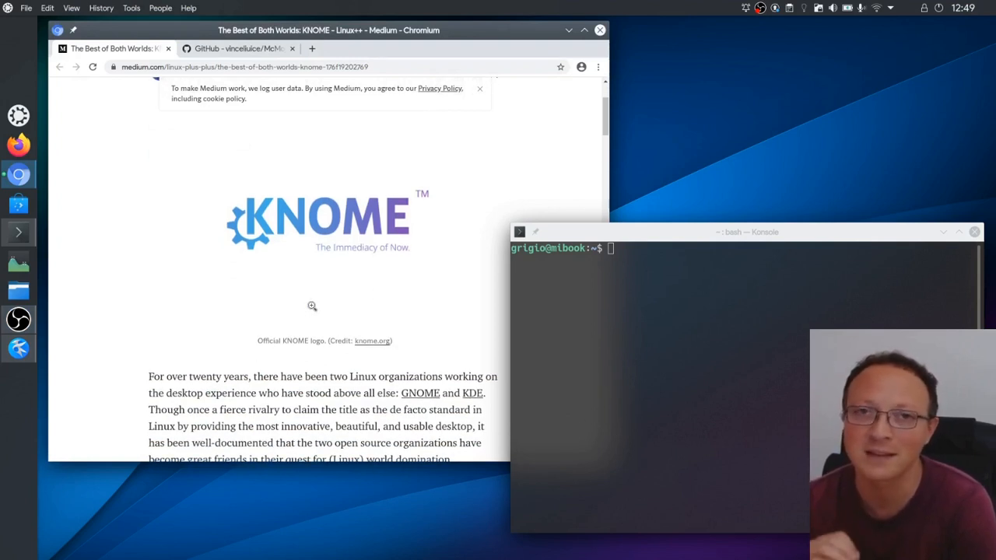
pyautogui.moveTo(297, 319)
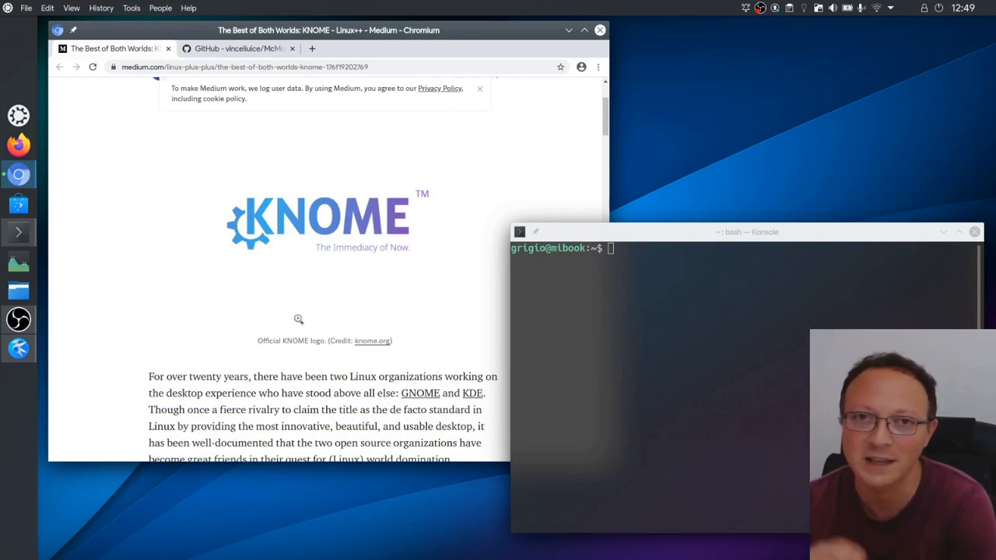
pyautogui.moveTo(259, 314)
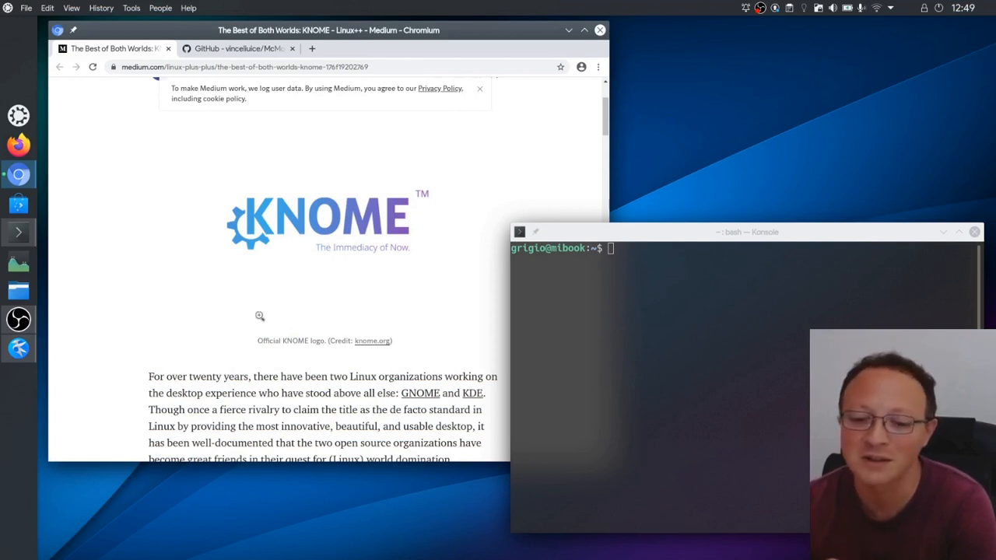
pyautogui.scroll(-3)
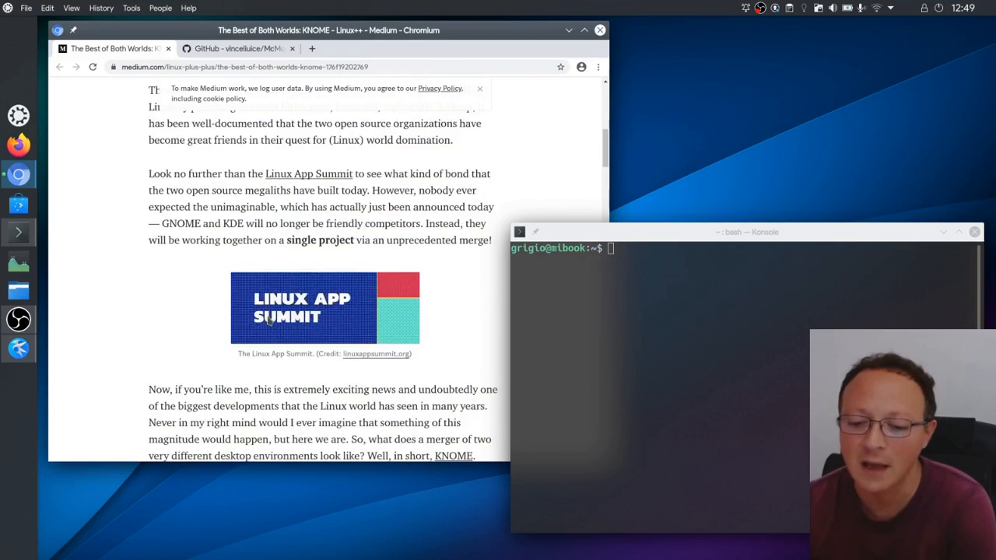
pyautogui.scroll(-3)
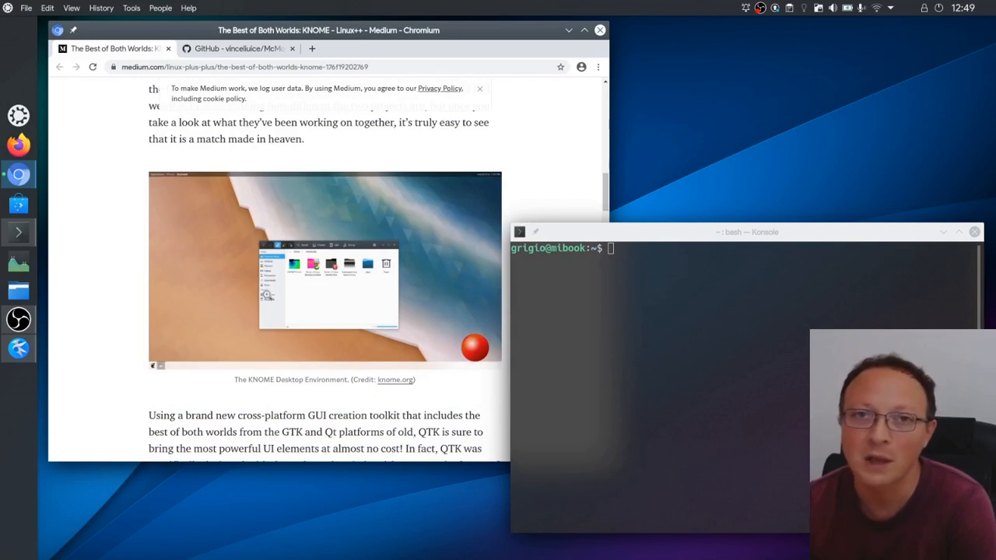
pyautogui.click(241, 50)
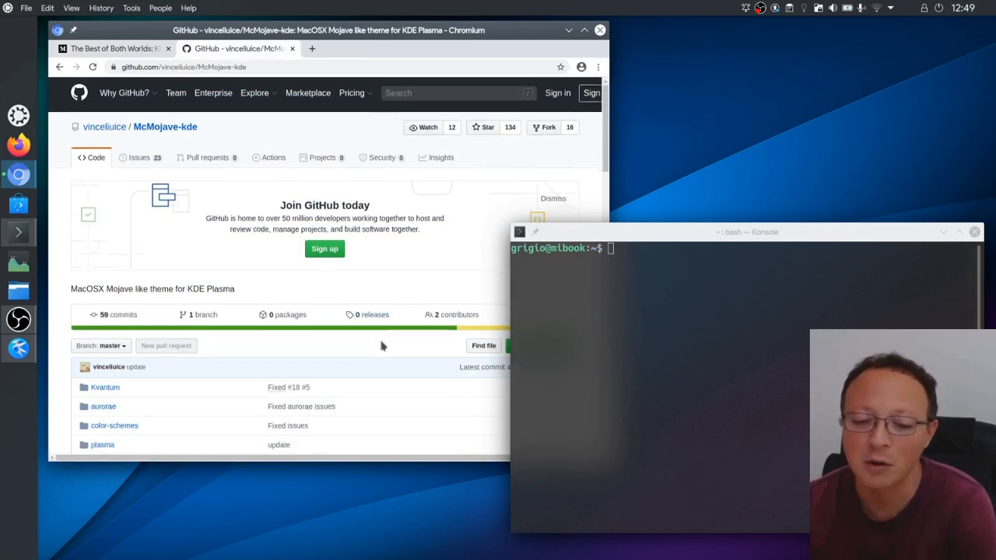
pyautogui.scroll(-3)
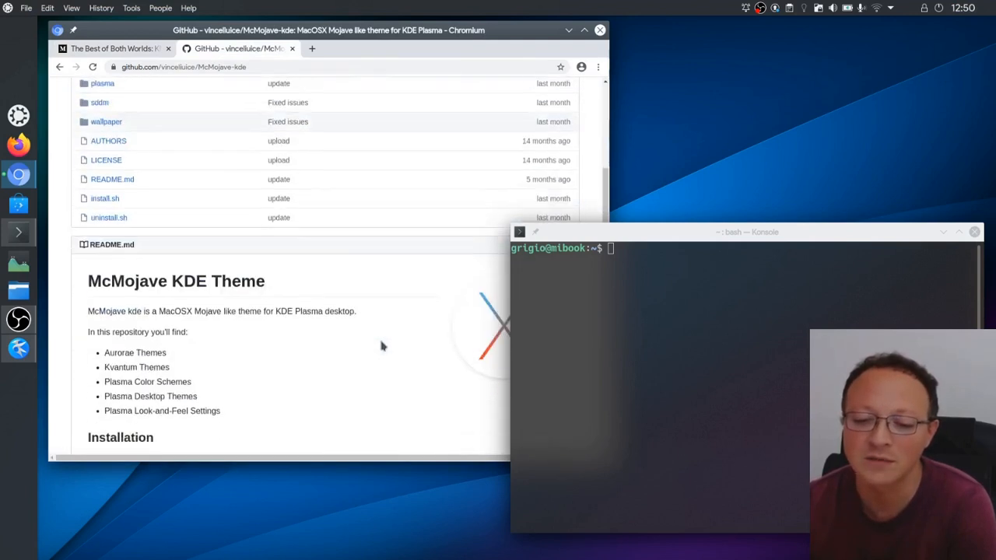
pyautogui.scroll(-3)
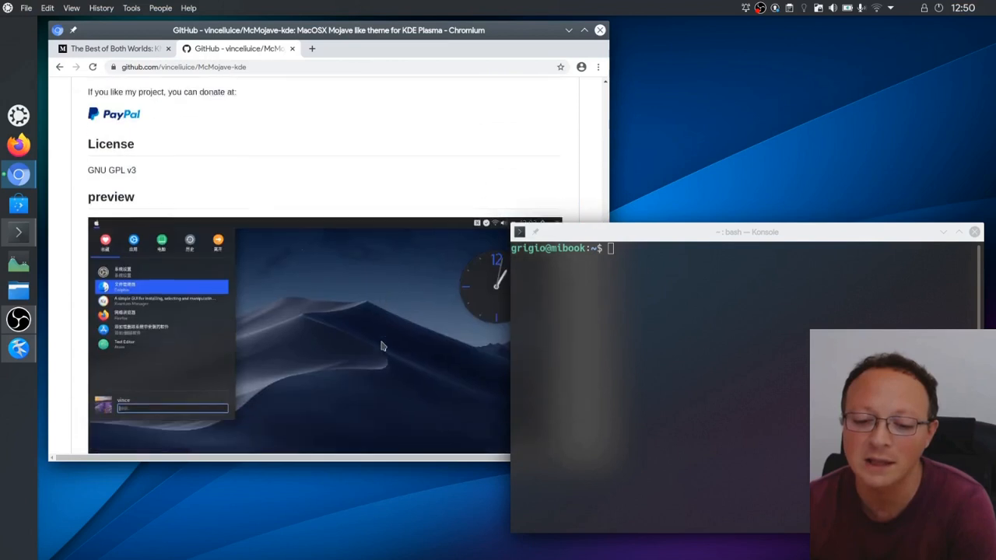
pyautogui.scroll(-3)
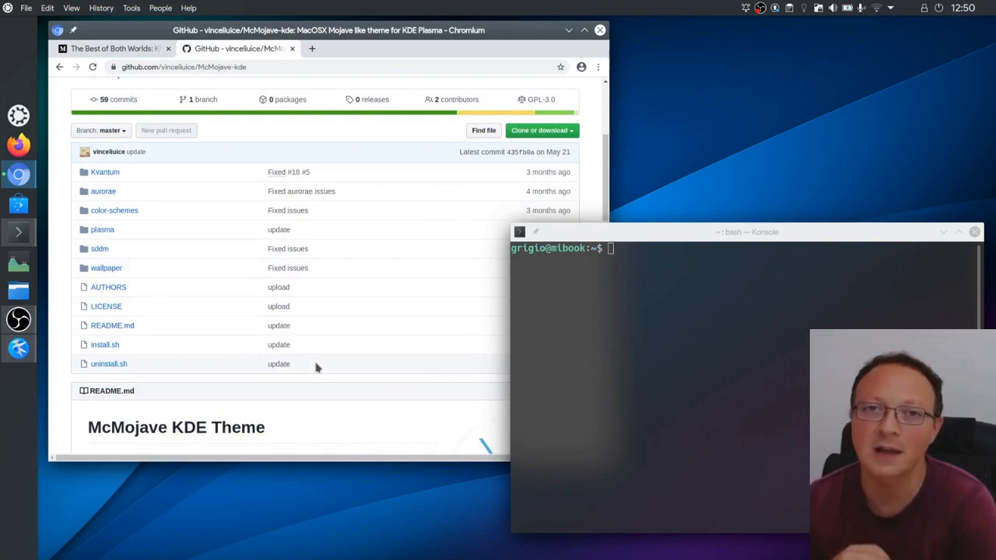
pyautogui.moveTo(272, 355)
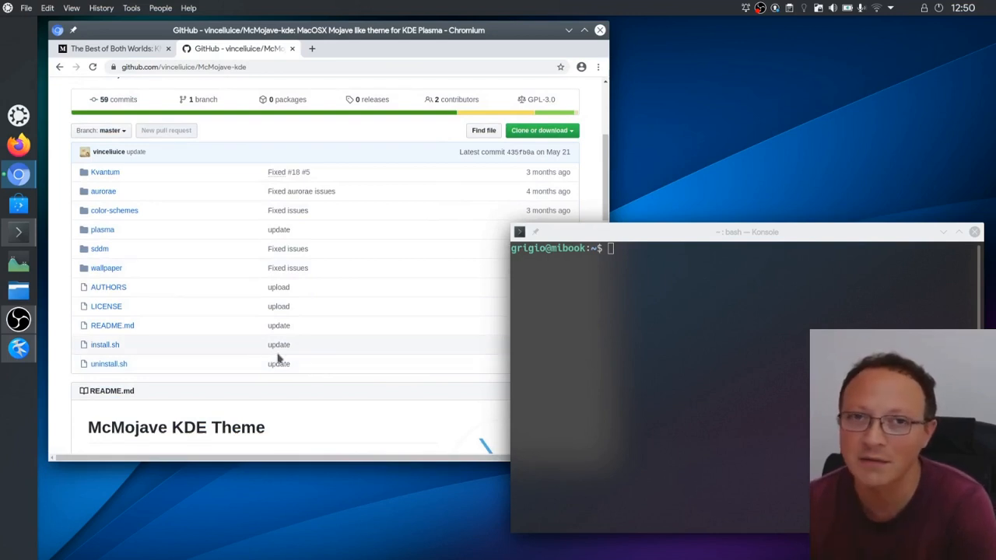
pyautogui.moveTo(308, 359)
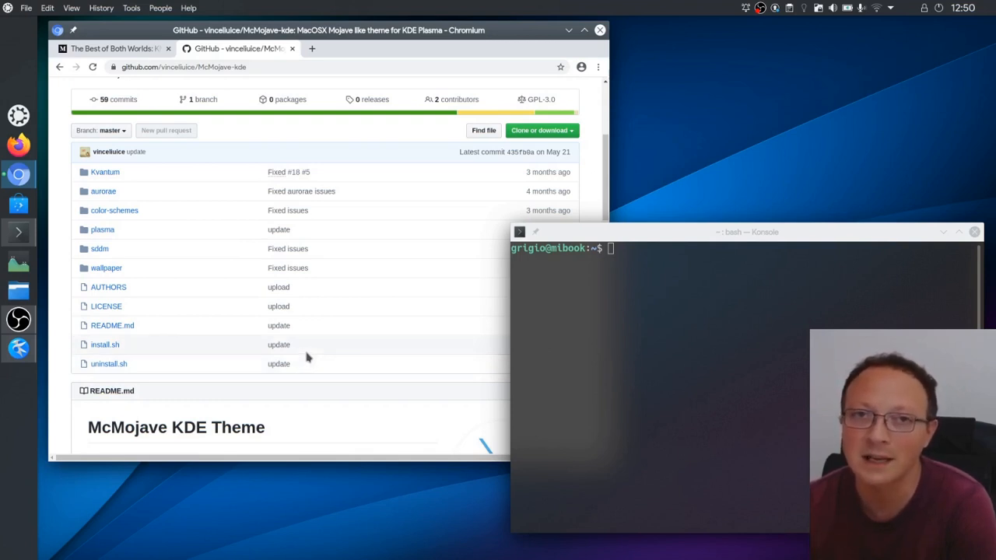
pyautogui.moveTo(375, 327)
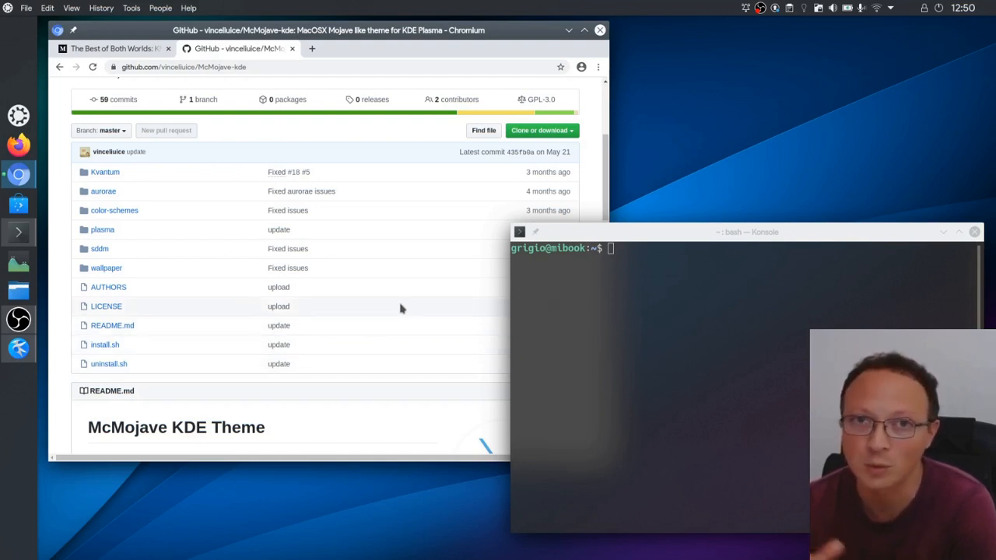
pyautogui.moveTo(697, 152)
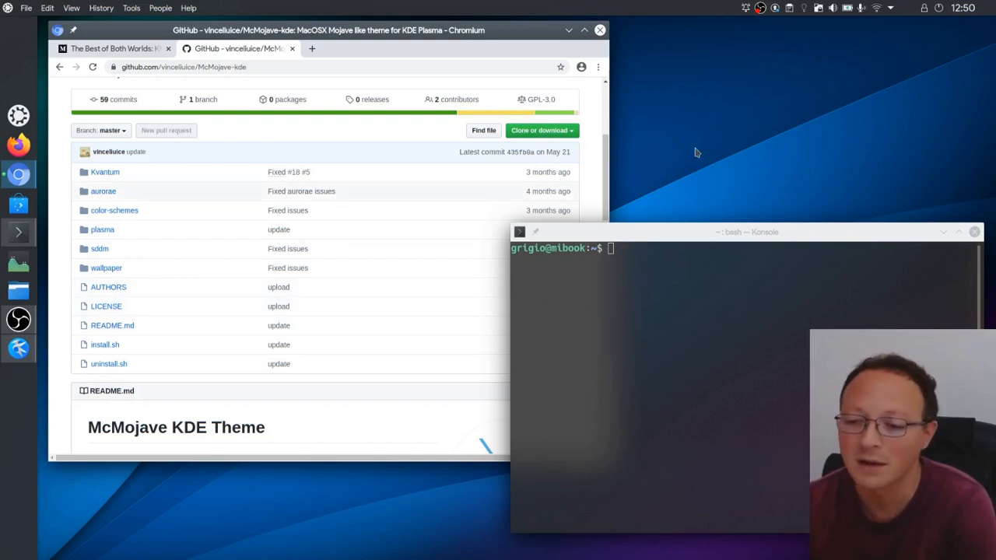
pyautogui.moveTo(711, 134)
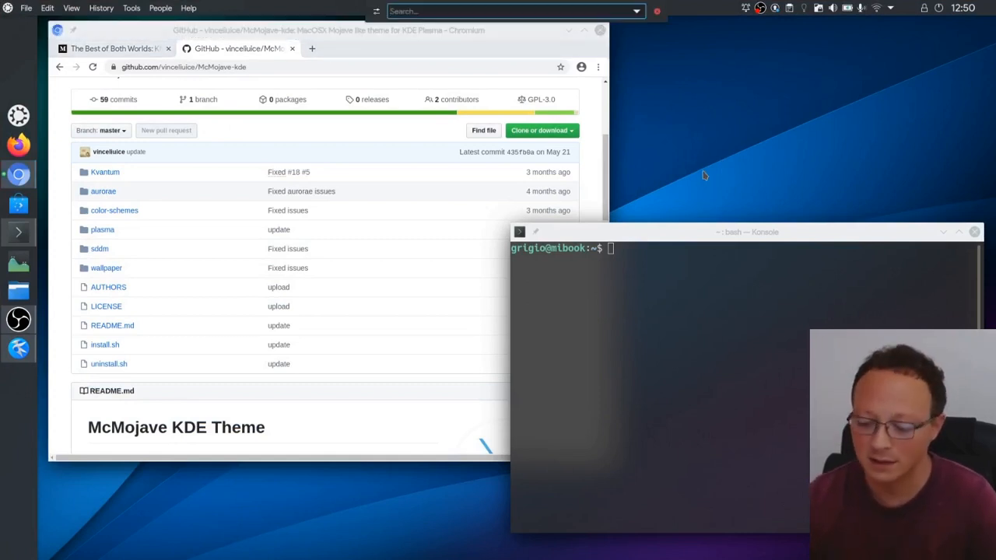
pyautogui.write('cente')
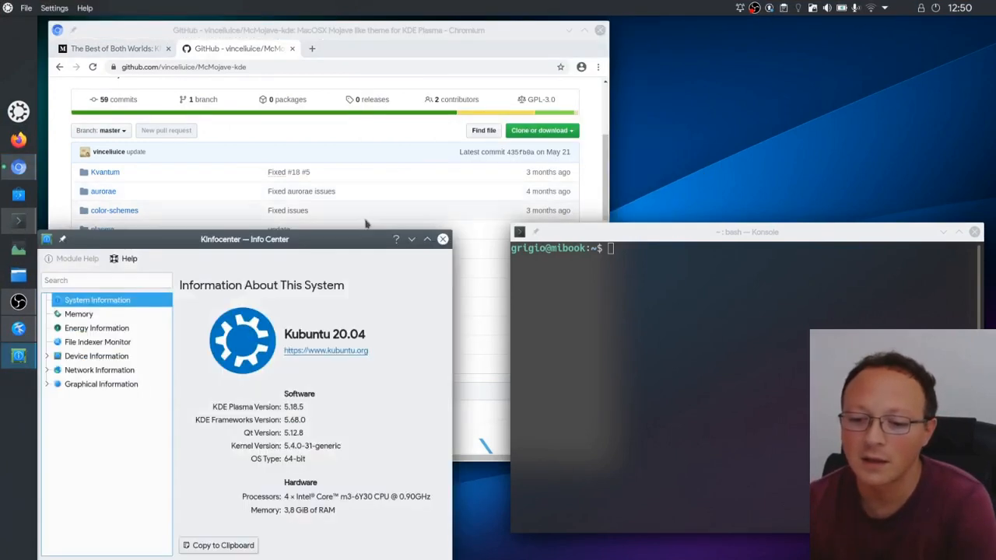
pyautogui.moveTo(246, 239); pyautogui.dragTo(274, 112)
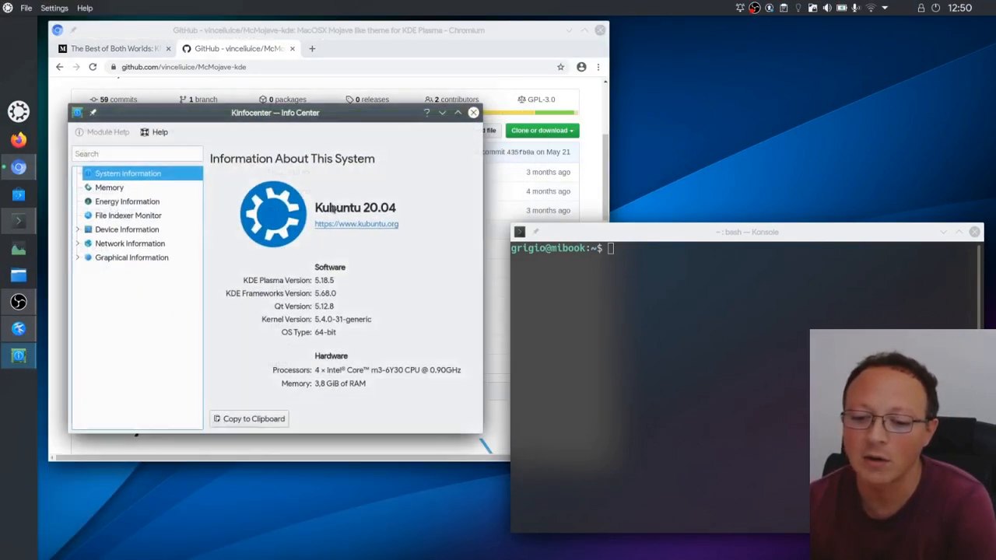
pyautogui.moveTo(414, 224)
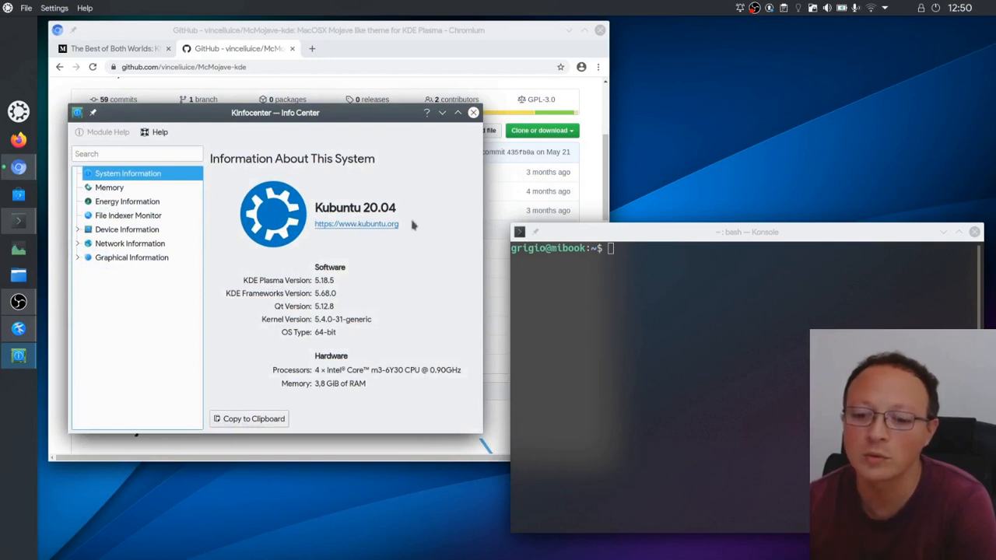
pyautogui.moveTo(445, 209)
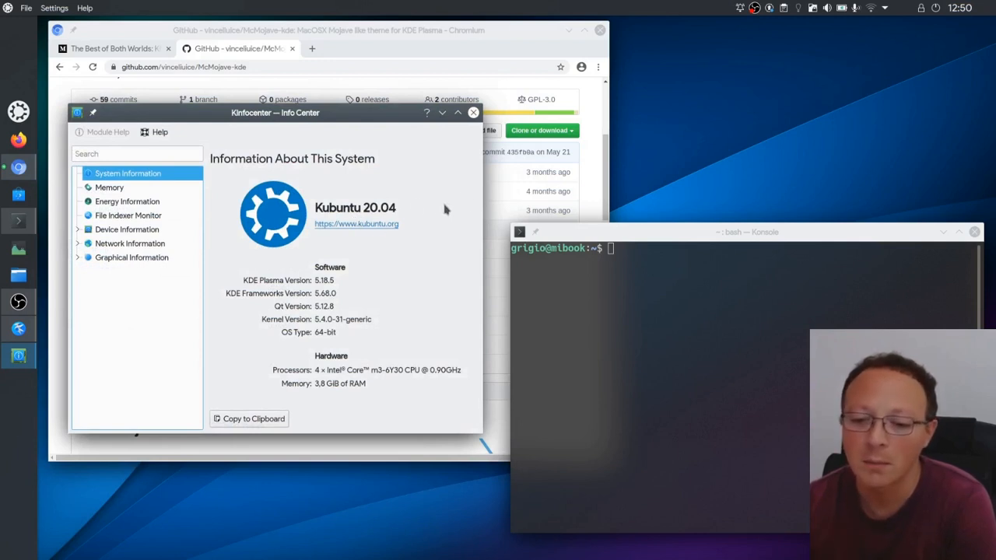
pyautogui.moveTo(398, 224)
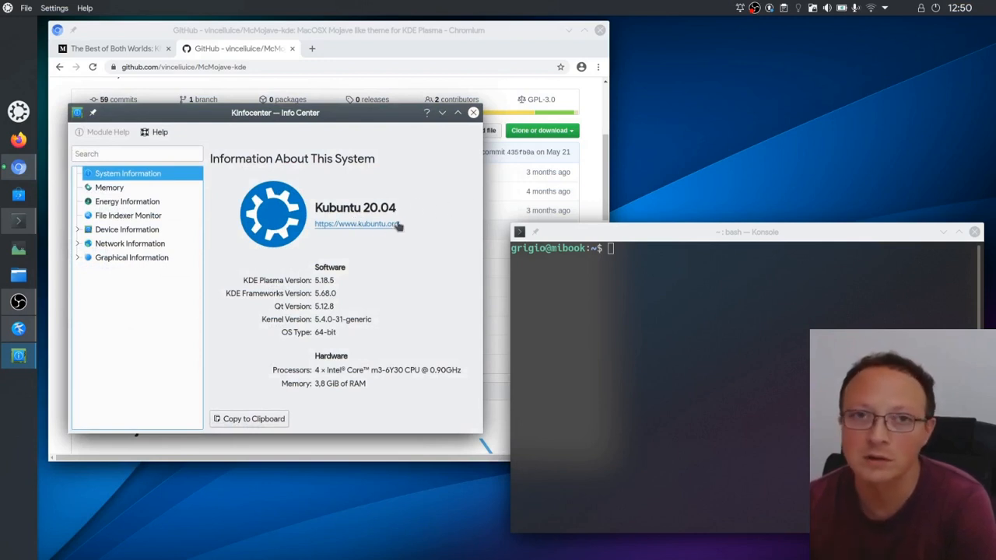
pyautogui.moveTo(435, 221)
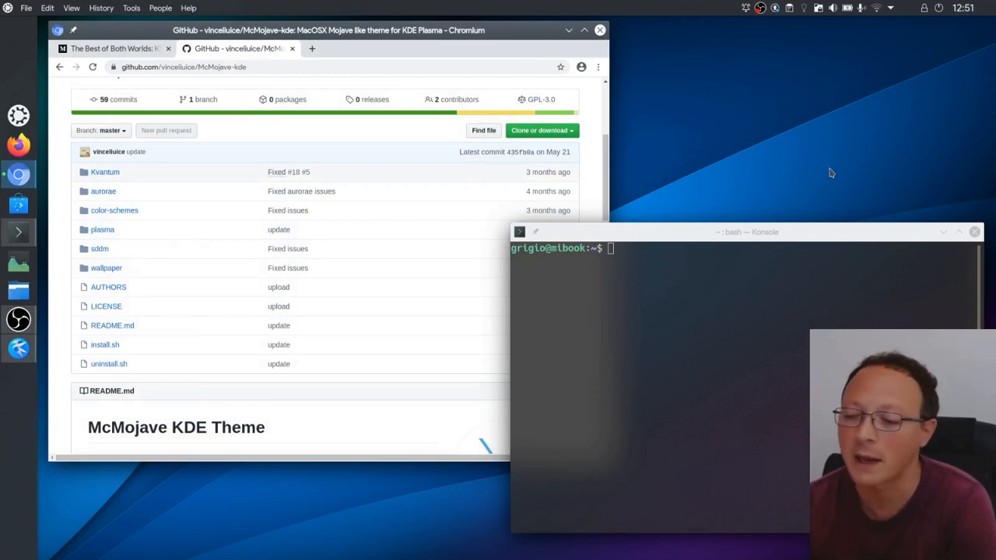
# Step: Add a new empty panel to the desktop from the panel context menu
pyautogui.click(974, 234)
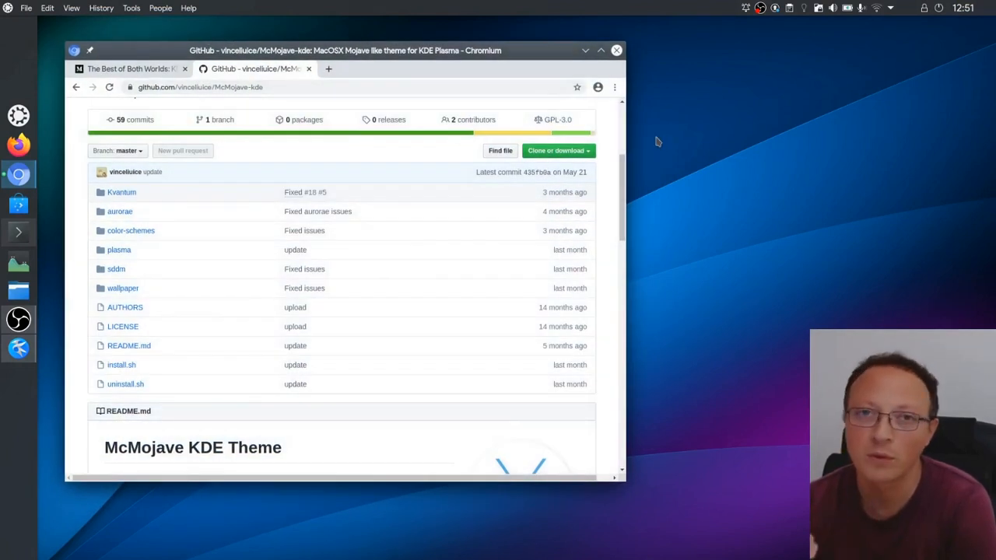
pyautogui.moveTo(678, 155)
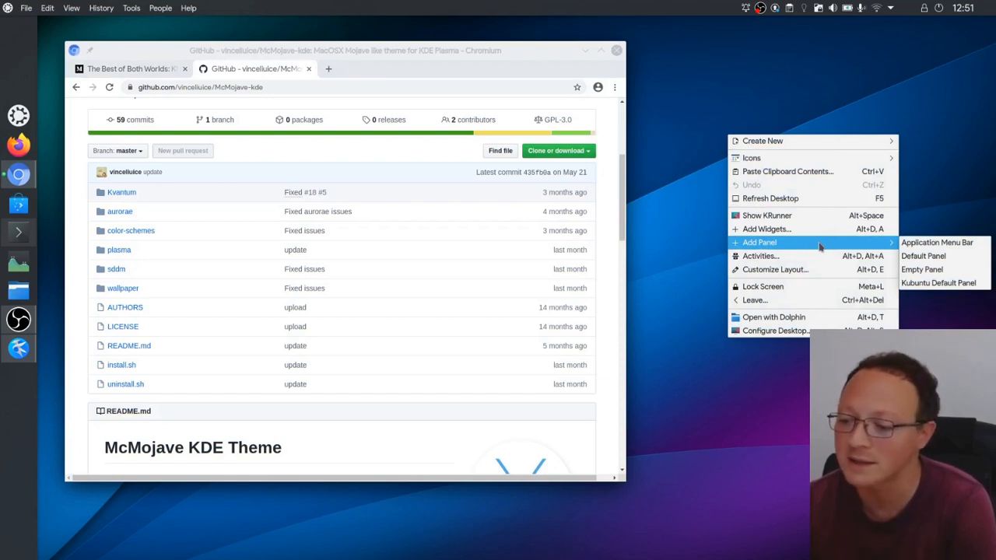
pyautogui.moveTo(927, 269)
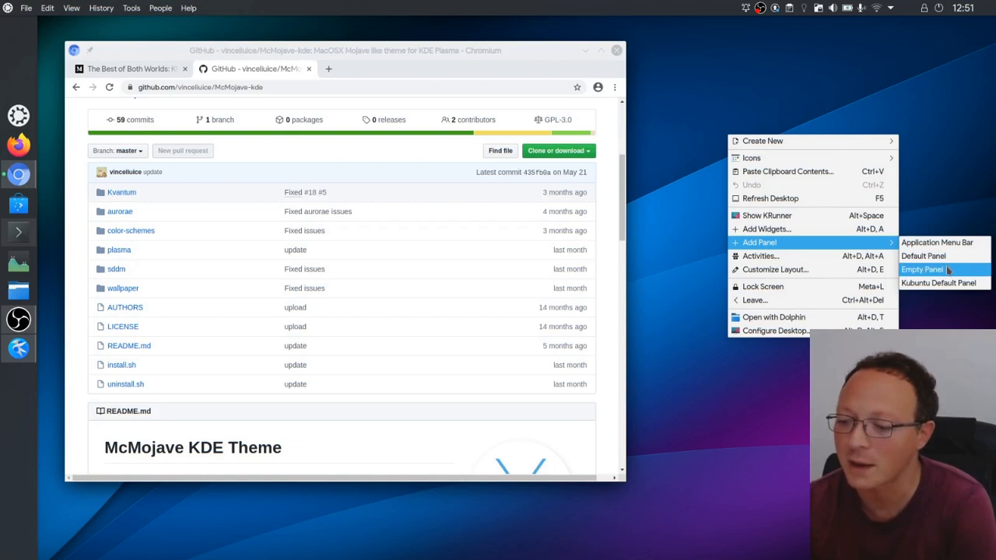
pyautogui.click(921, 270)
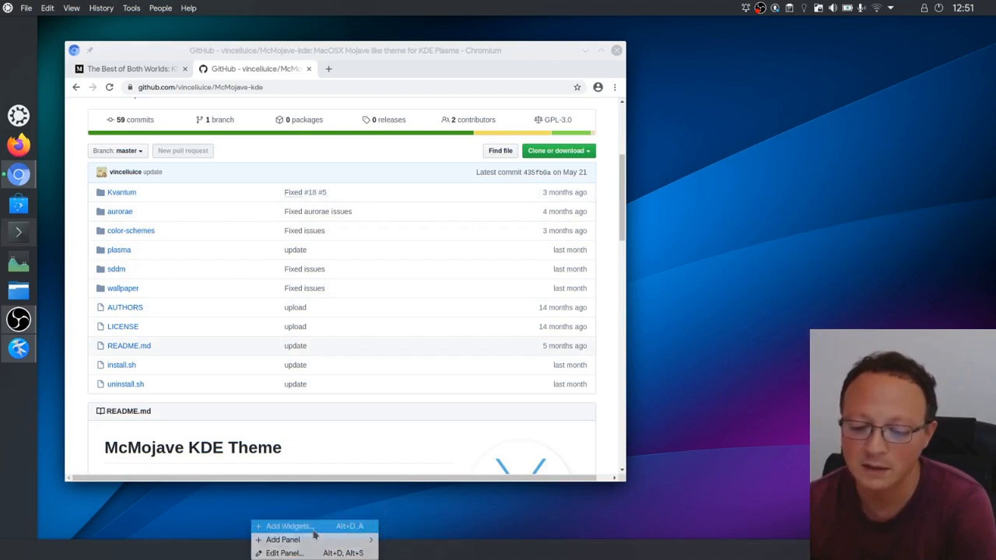
# Step: Search the widget browser for 'appl' to find an application launcher, then close it
pyautogui.click(286, 526)
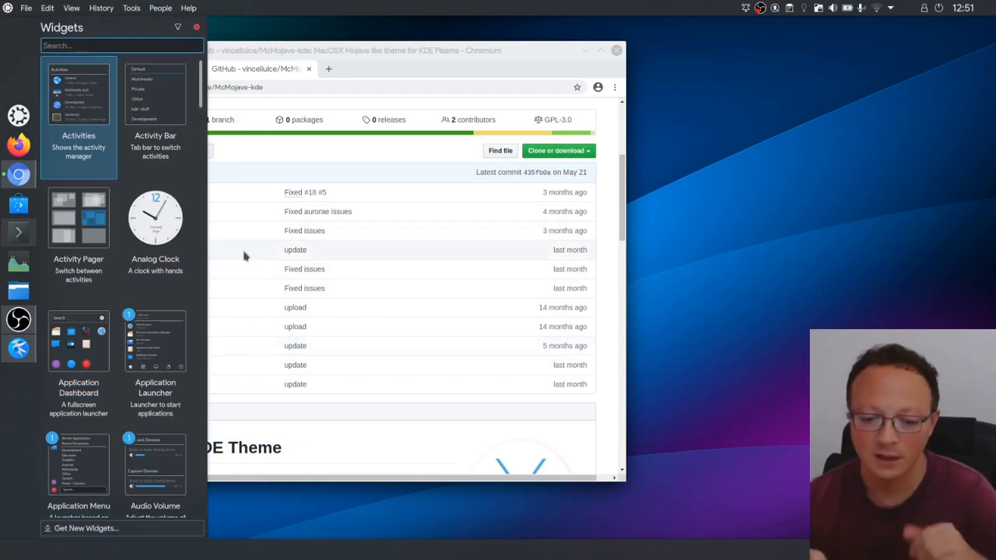
pyautogui.write('appl')
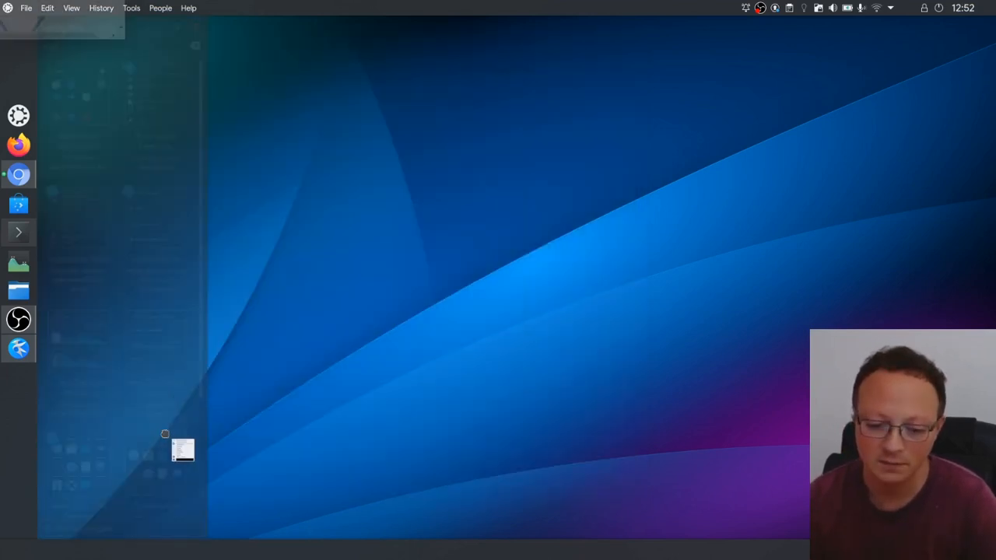
pyautogui.write('appl')
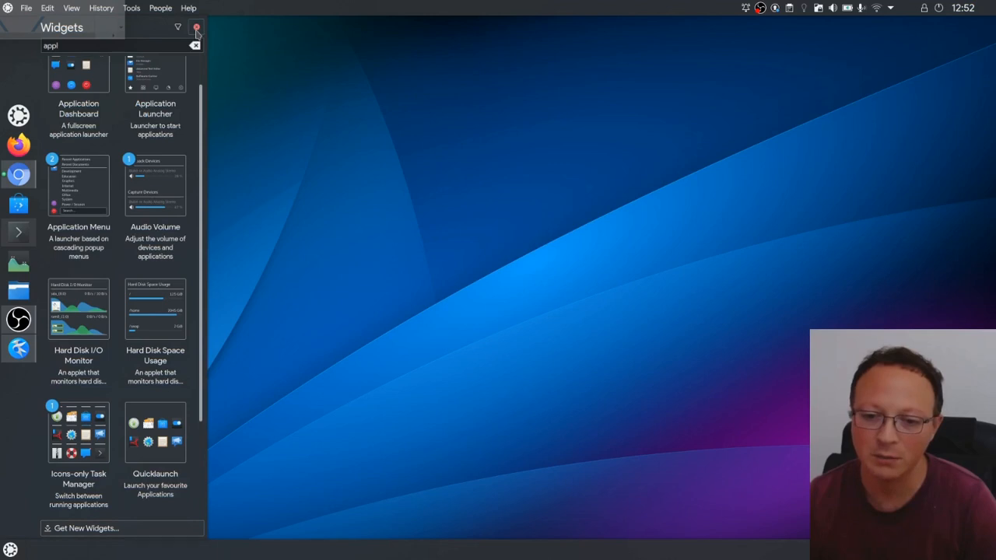
pyautogui.click(196, 30)
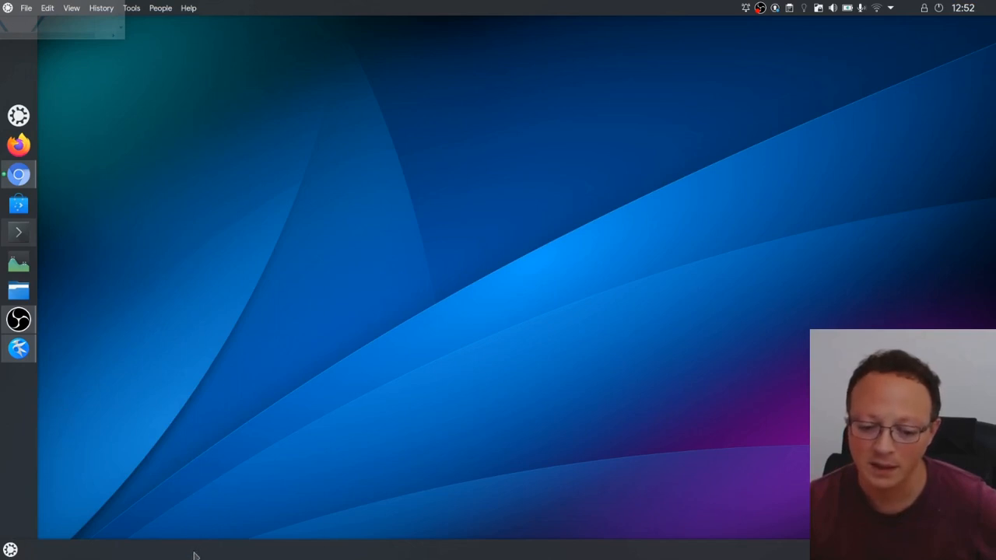
# Step: Add the Activity Bar widget to the bottom panel and close the widget browser
pyautogui.rightClick(193, 554)
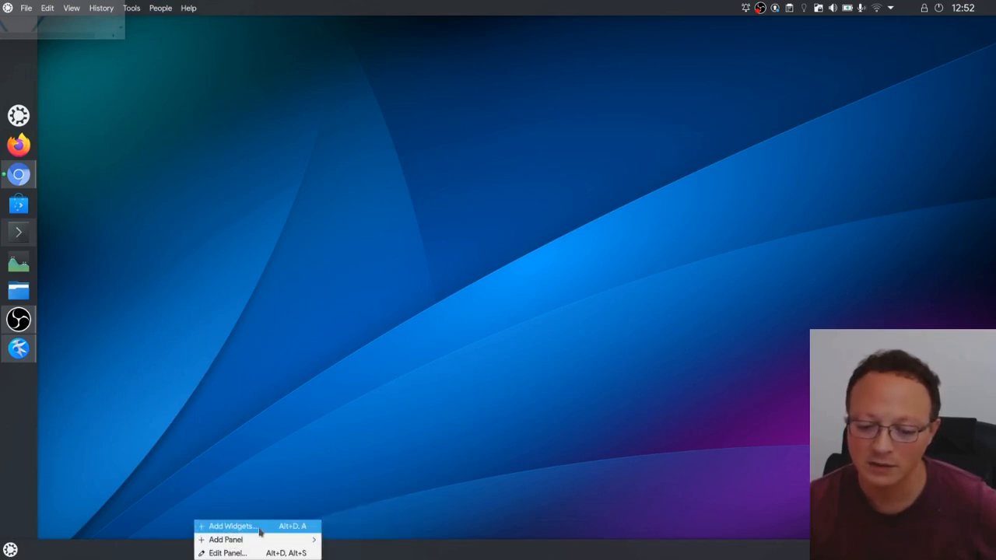
pyautogui.click(240, 528)
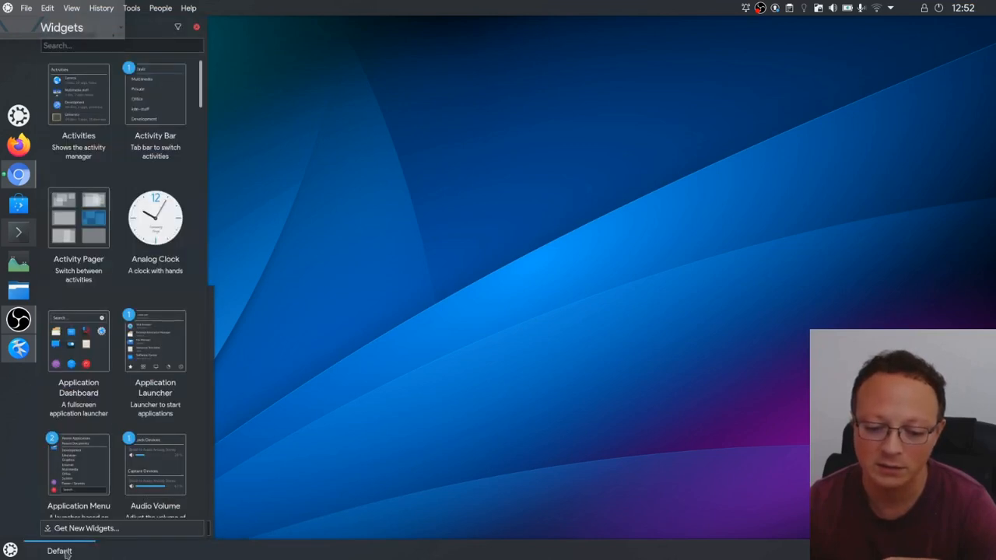
pyautogui.scroll(-3)
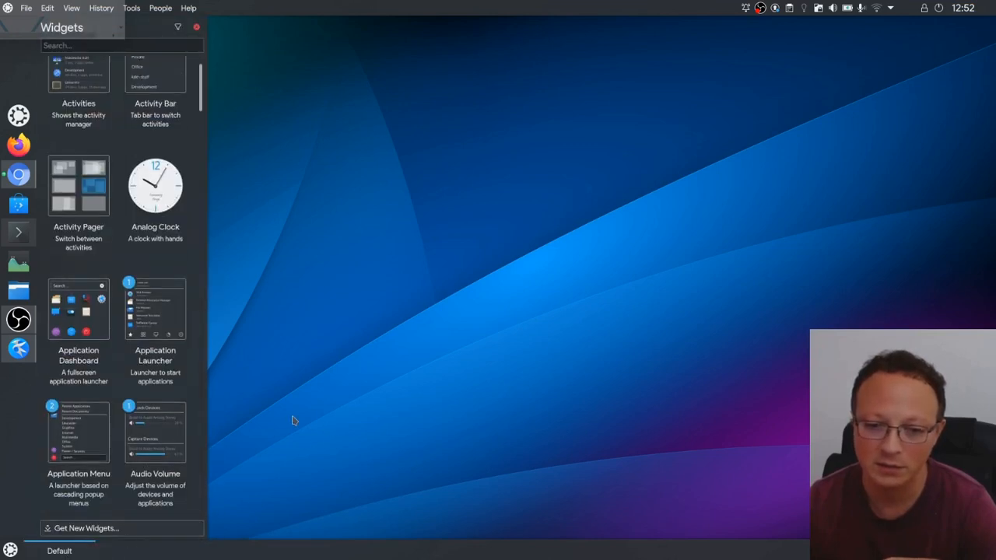
pyautogui.moveTo(293, 84)
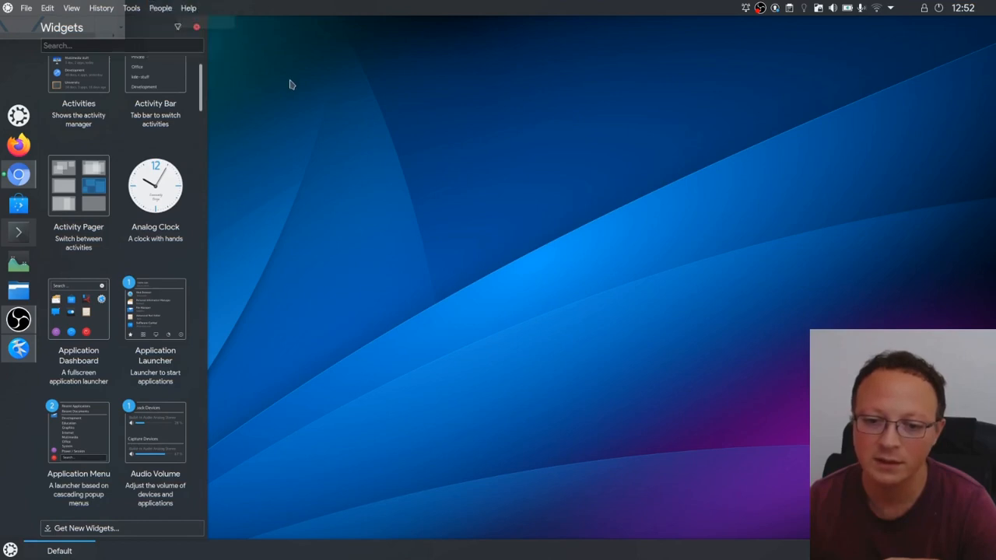
pyautogui.moveTo(208, 38)
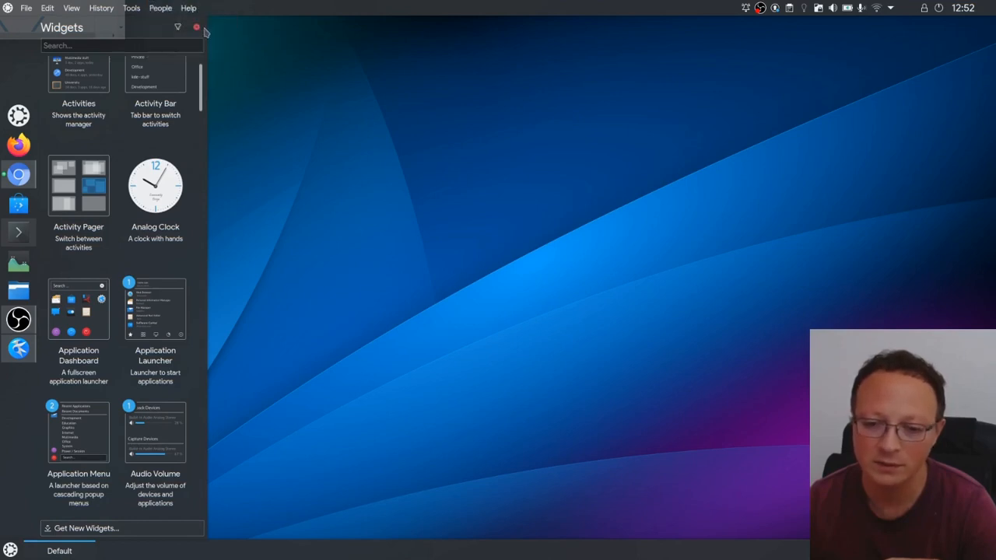
pyautogui.click(196, 28)
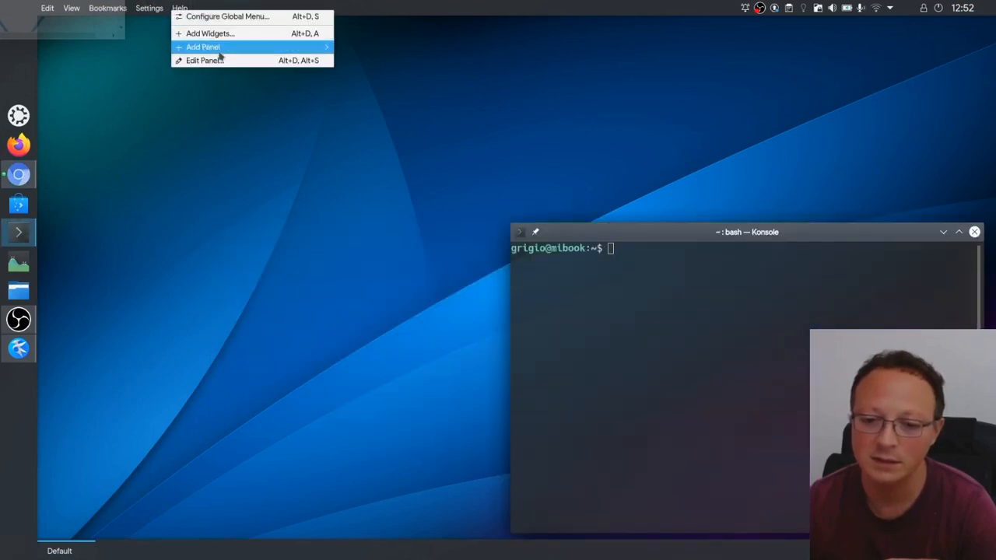
pyautogui.moveTo(233, 15)
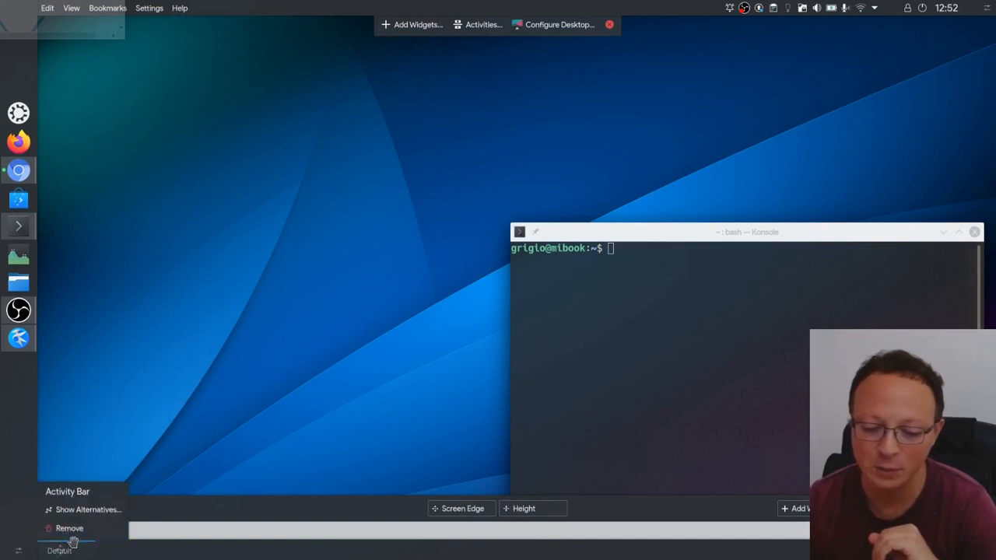
# Step: Remove the Activity Bar from the bottom panel and reopen the widget browser
pyautogui.click(63, 529)
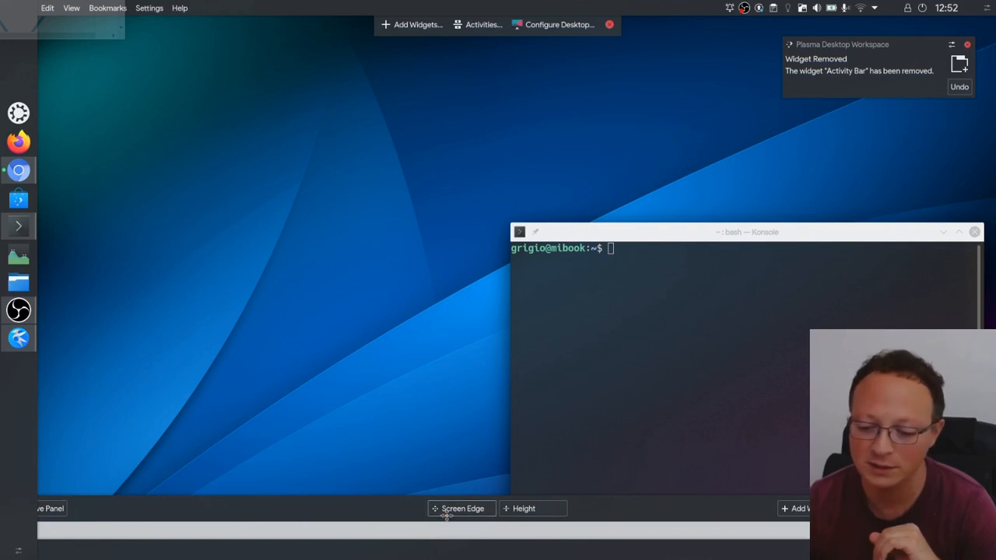
pyautogui.click(411, 24)
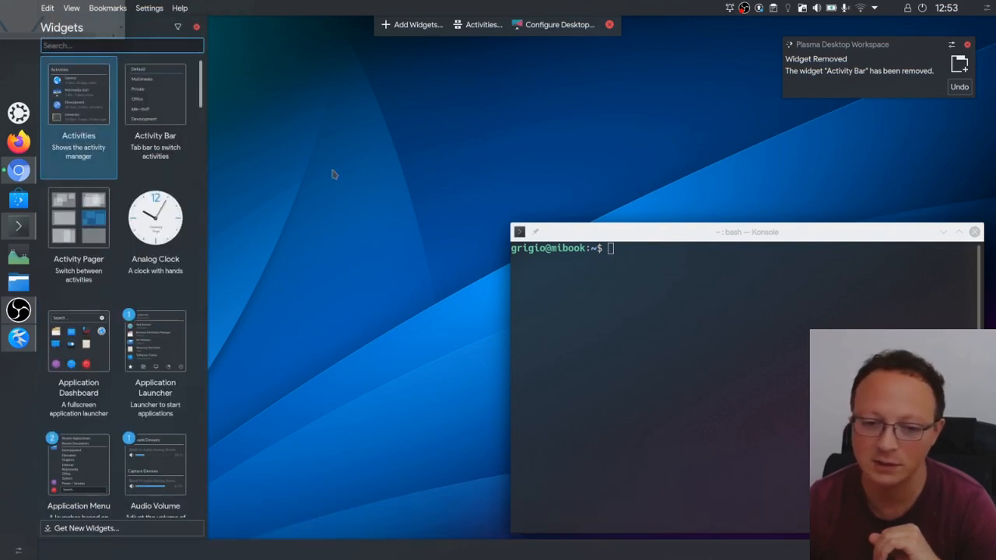
# Step: Search 'glo' and add the Global Menu widget to the bottom panel
pyautogui.write('glo')
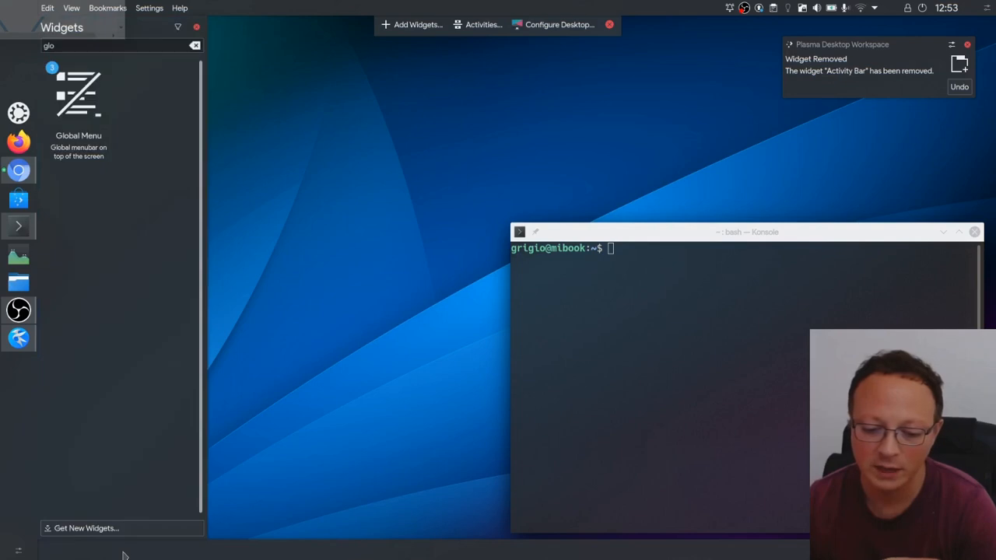
pyautogui.click(974, 234)
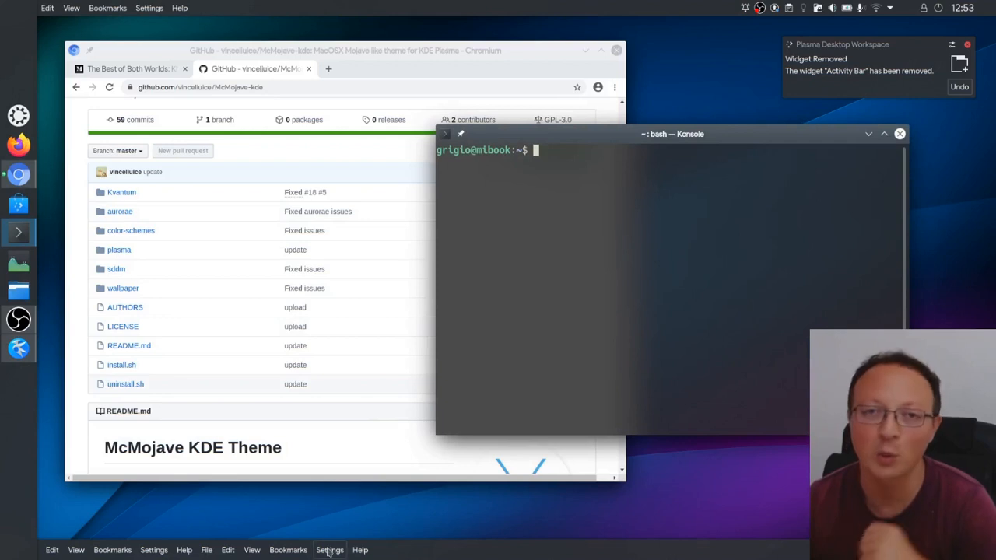
pyautogui.moveTo(249, 535)
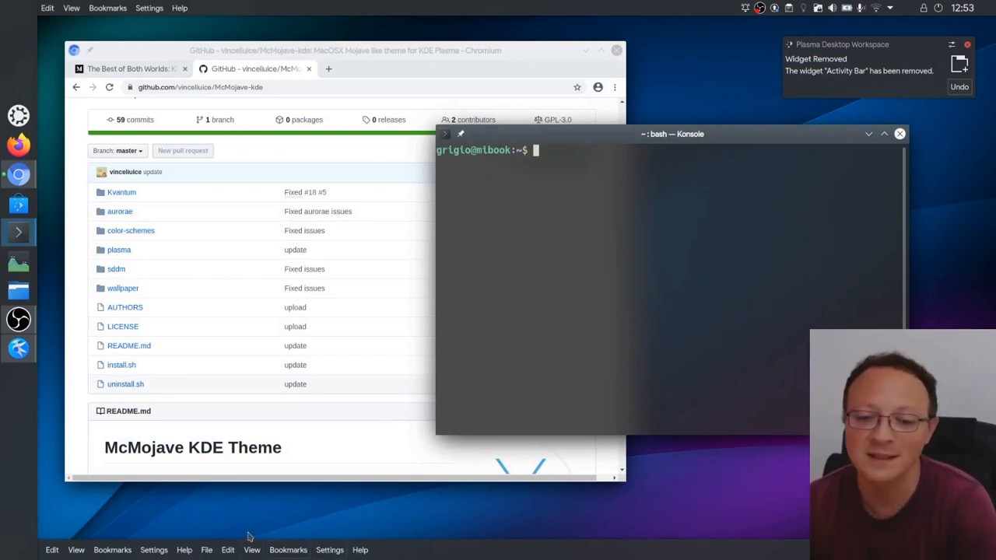
pyautogui.moveTo(545, 232)
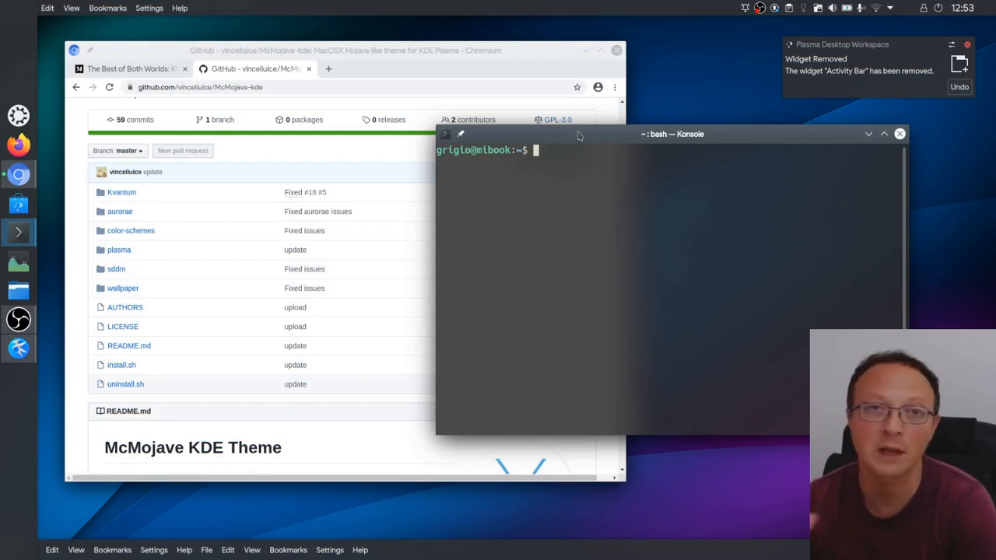
# Step: Move the Konsole window down and to the right, uncovering Chromium
pyautogui.moveTo(672, 134); pyautogui.dragTo(720, 168)
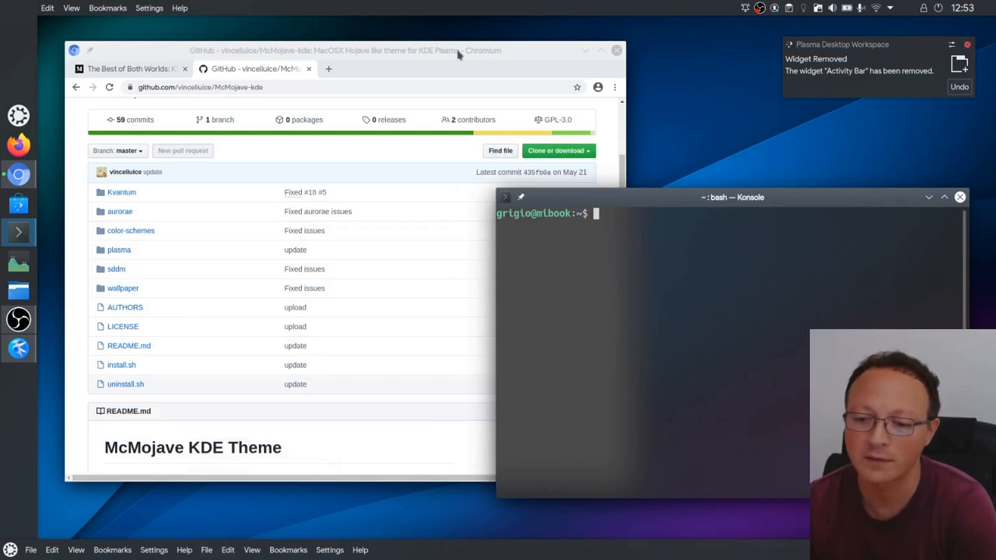
pyautogui.moveTo(417, 23)
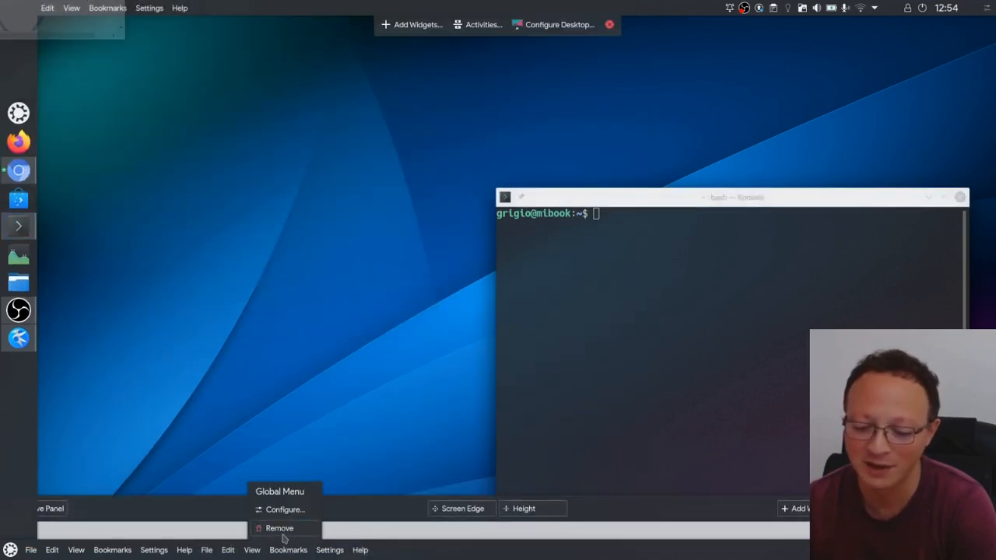
# Step: Remove the extra Global Menu widget so one set of menus remains
pyautogui.click(280, 529)
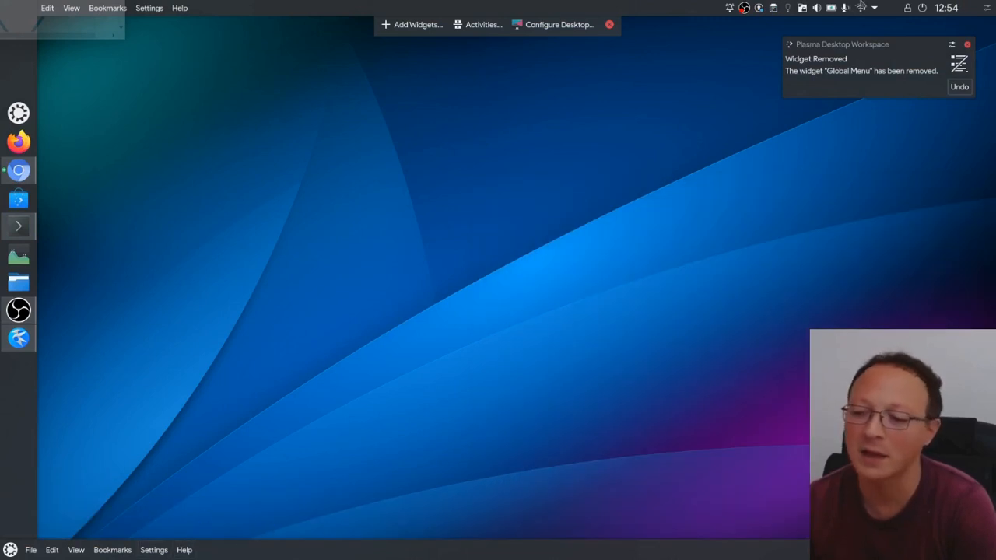
pyautogui.moveTo(700, 238)
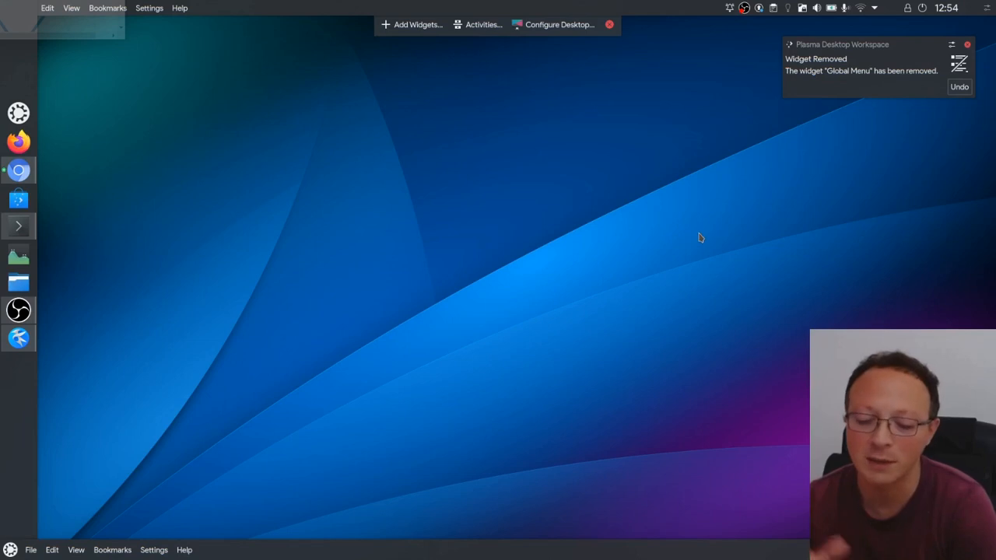
pyautogui.moveTo(538, 352)
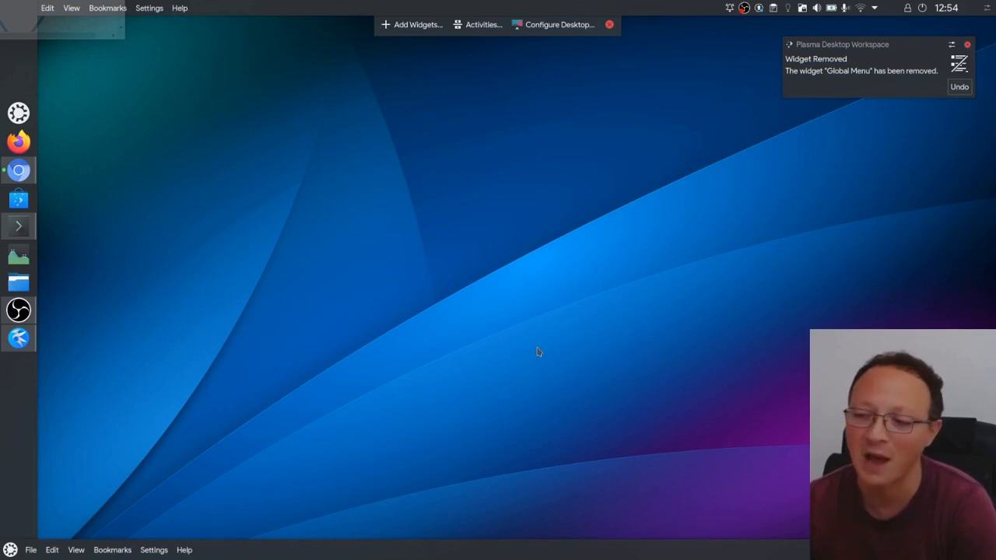
pyautogui.moveTo(248, 554)
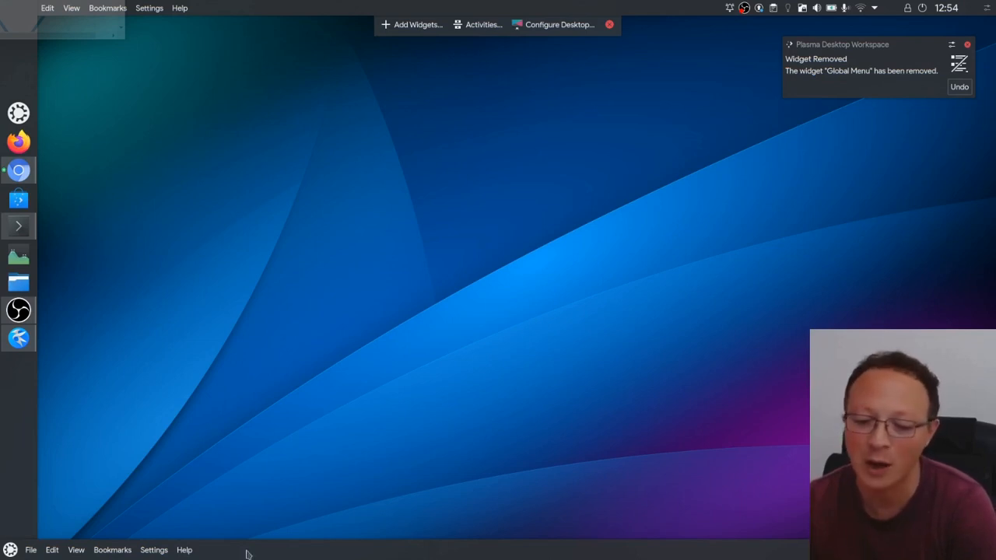
pyautogui.moveTo(607, 556)
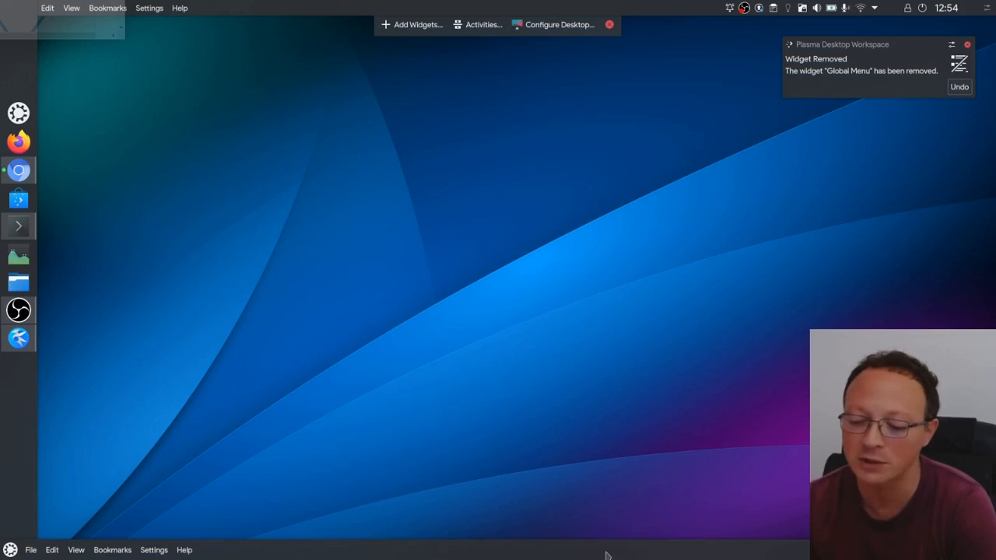
# Step: Edit and remove the bottom panel, leaving only the top bar and left dock
pyautogui.click(410, 25)
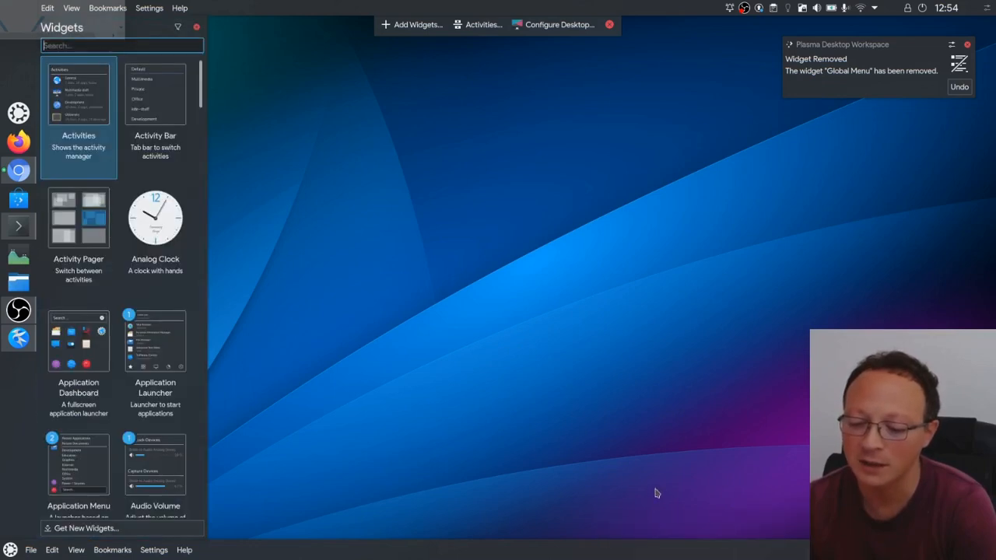
pyautogui.moveTo(184, 346)
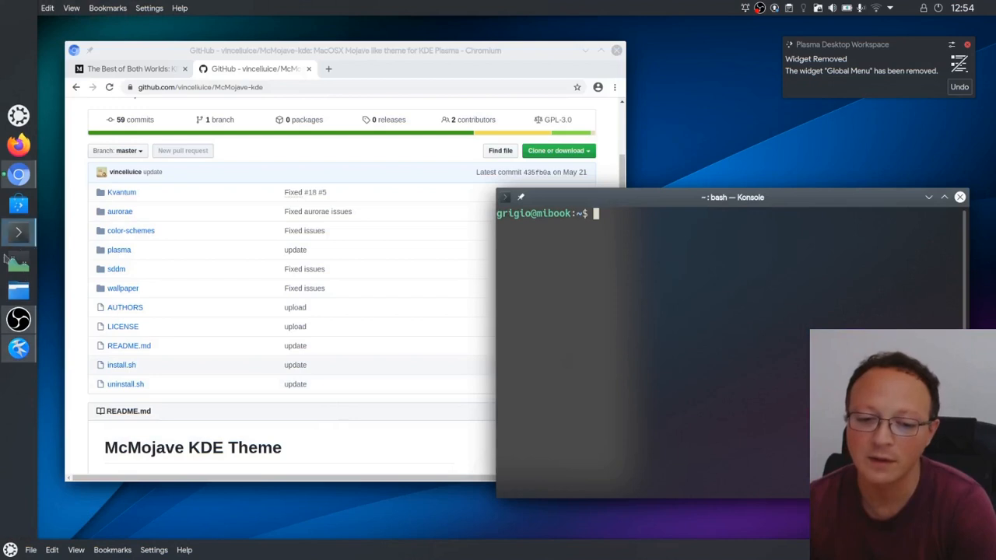
pyautogui.moveTo(225, 517)
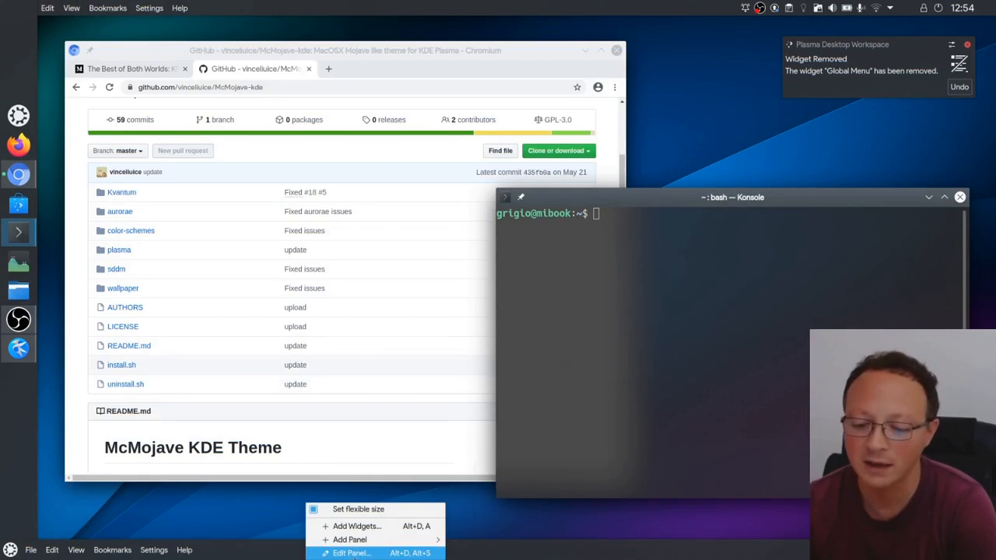
pyautogui.click(357, 551)
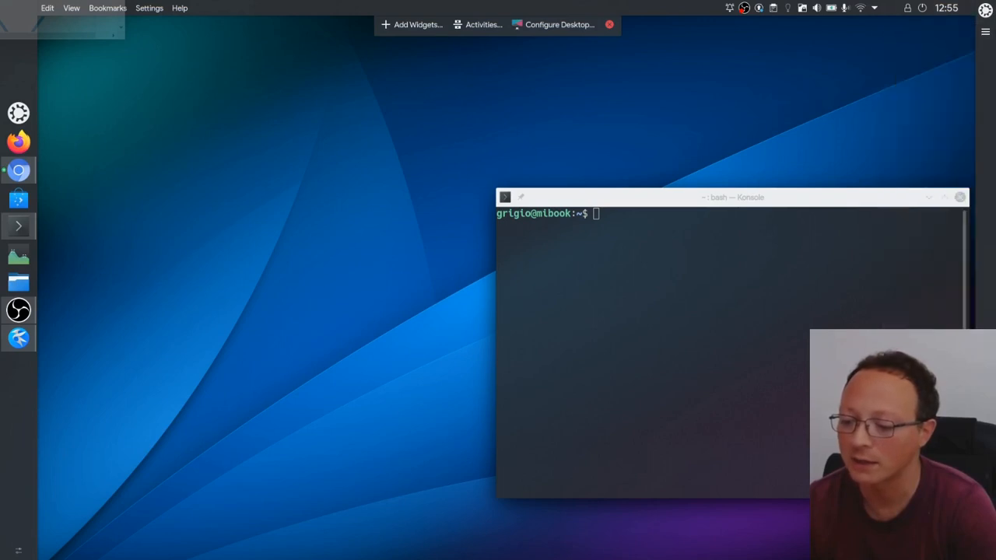
# Step: Add a vertical panel on the right screen edge and widen it via its settings
pyautogui.write('ico')
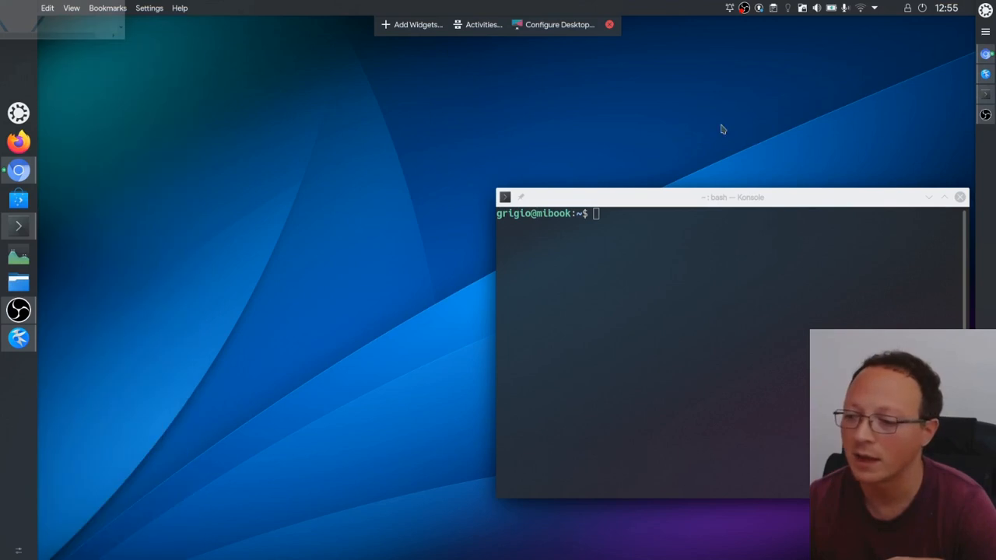
pyautogui.moveTo(494, 168)
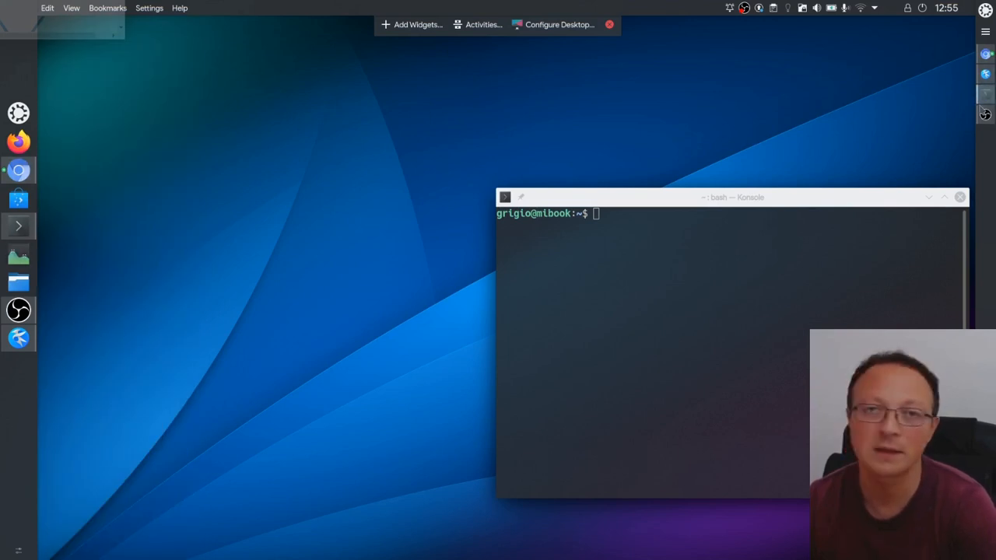
pyautogui.moveTo(713, 137)
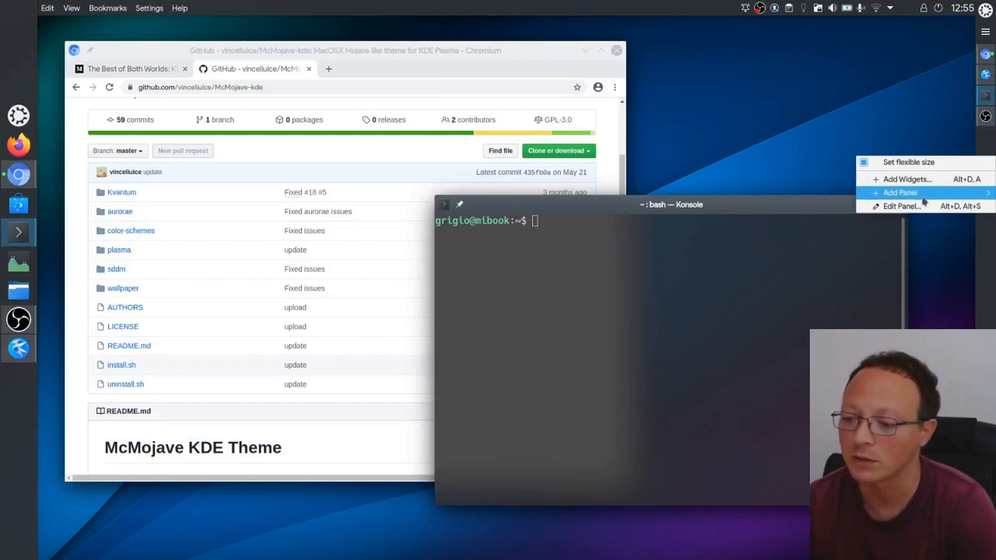
pyautogui.click(897, 206)
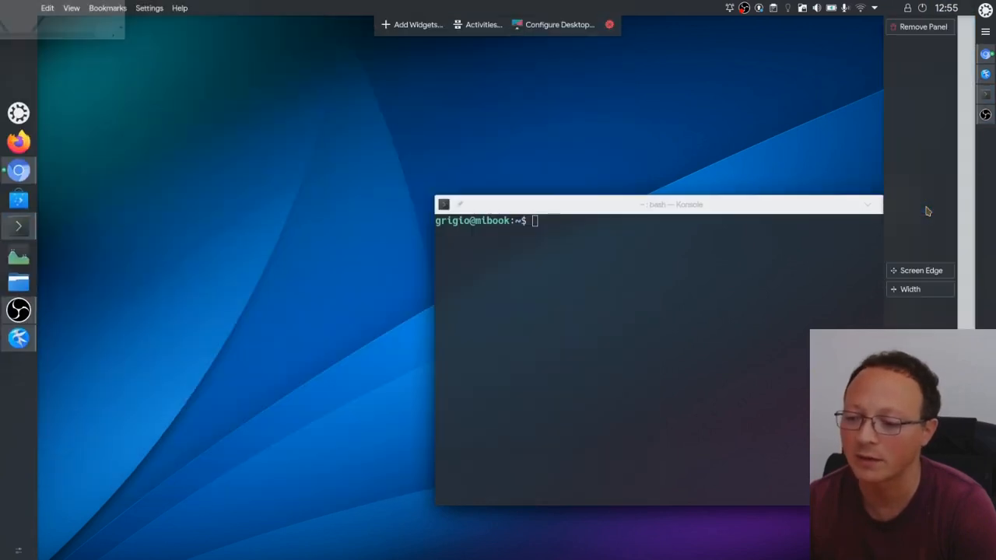
pyautogui.moveTo(880, 180)
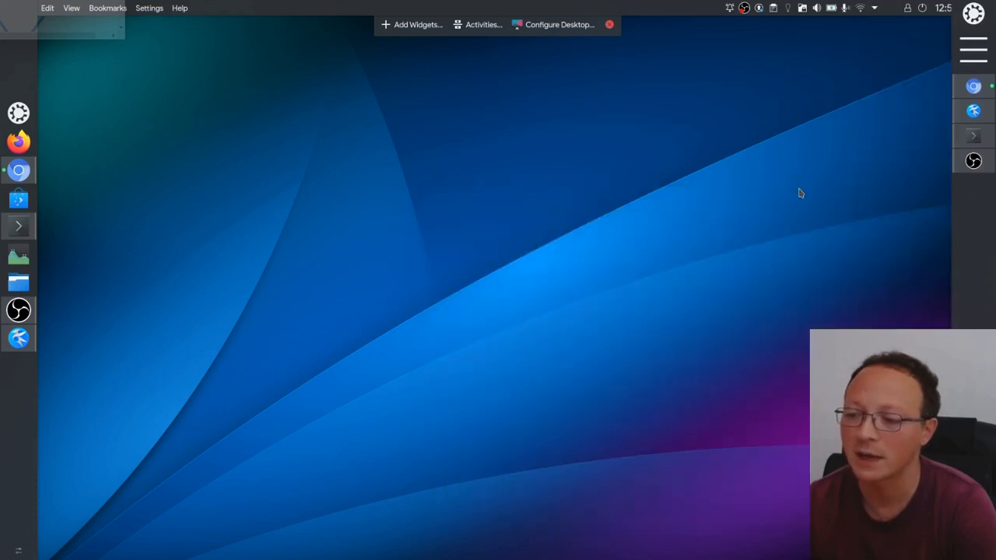
pyautogui.moveTo(775, 137)
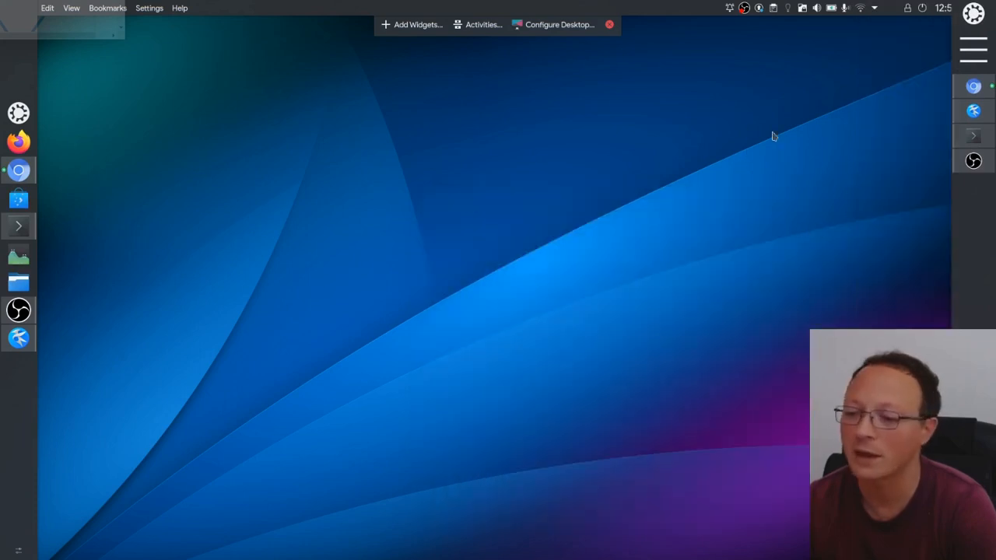
pyautogui.moveTo(973, 205)
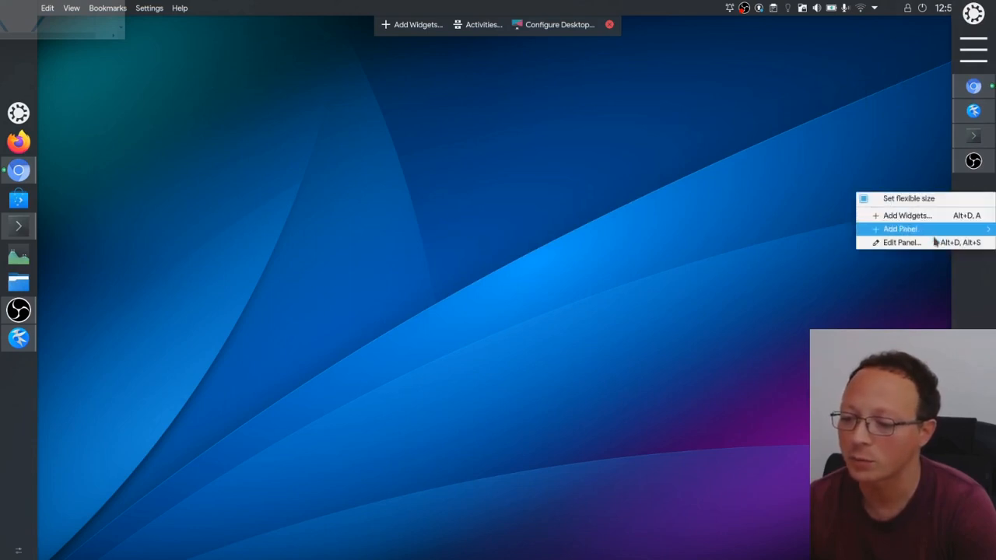
pyautogui.click(902, 243)
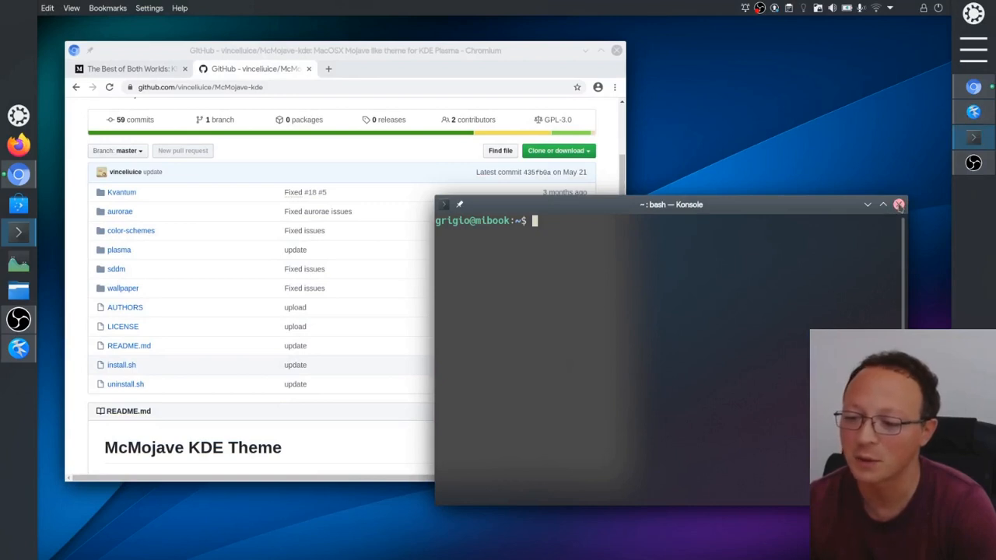
# Step: Close the Konsole window so only the Chromium GitHub page remains
pyautogui.click(900, 205)
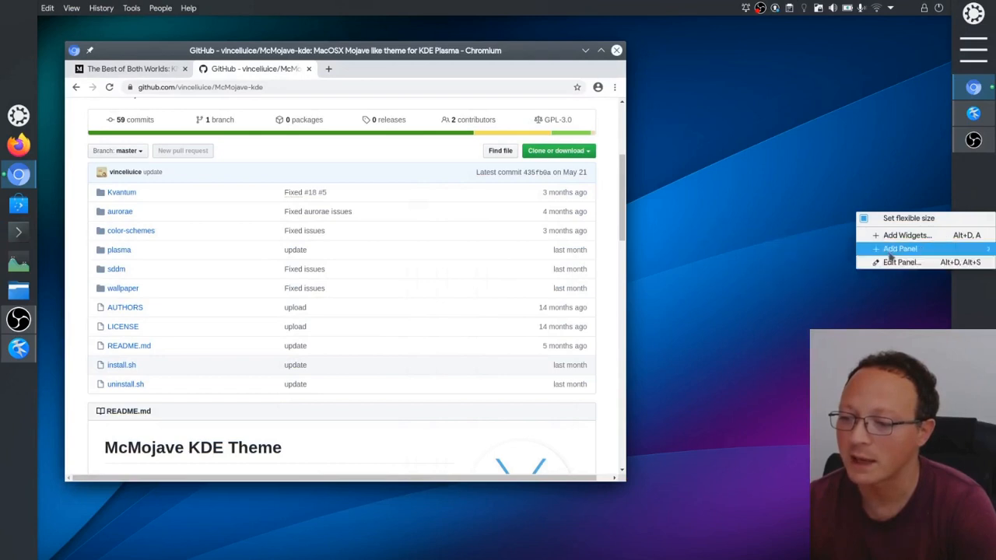
pyautogui.moveTo(828, 287)
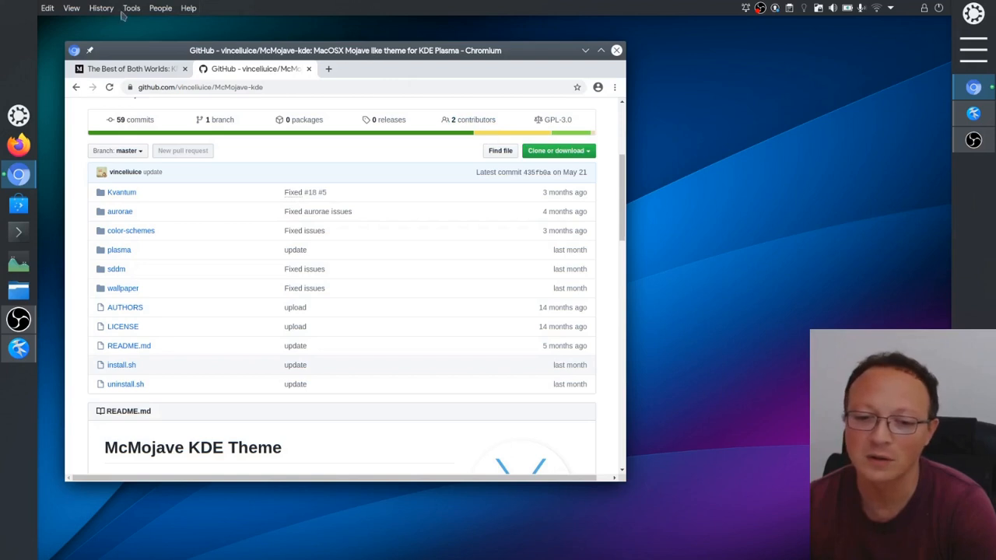
pyautogui.moveTo(224, 17)
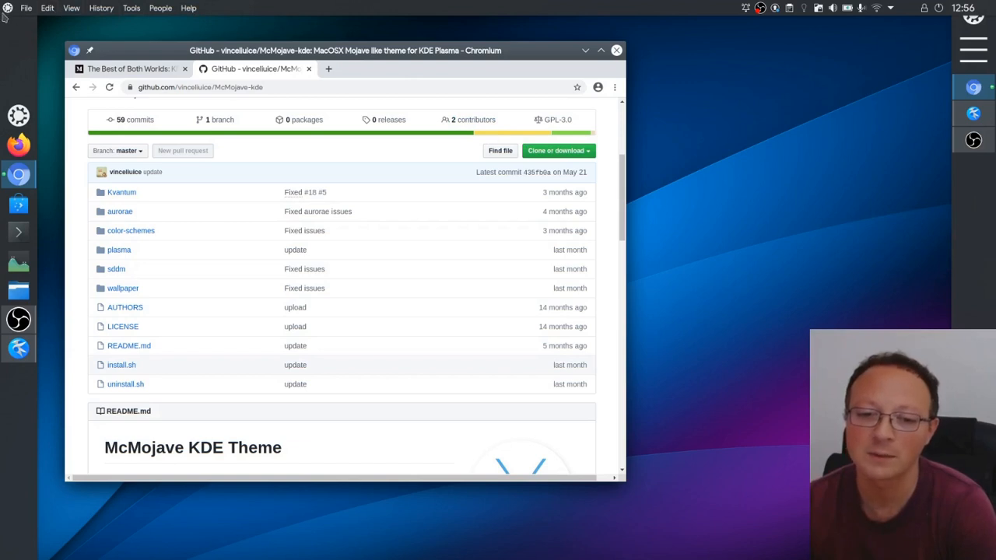
pyautogui.moveTo(41, 62)
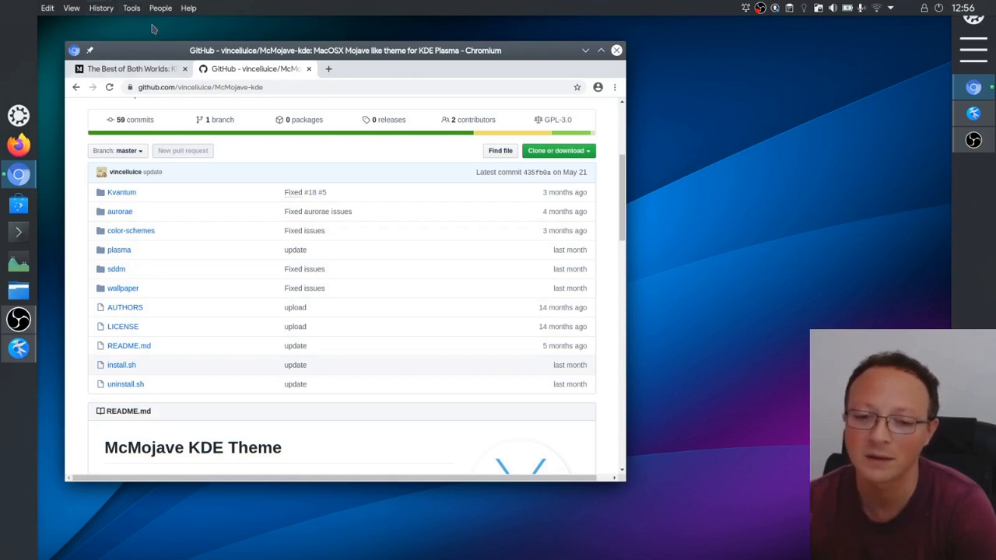
pyautogui.moveTo(251, 7)
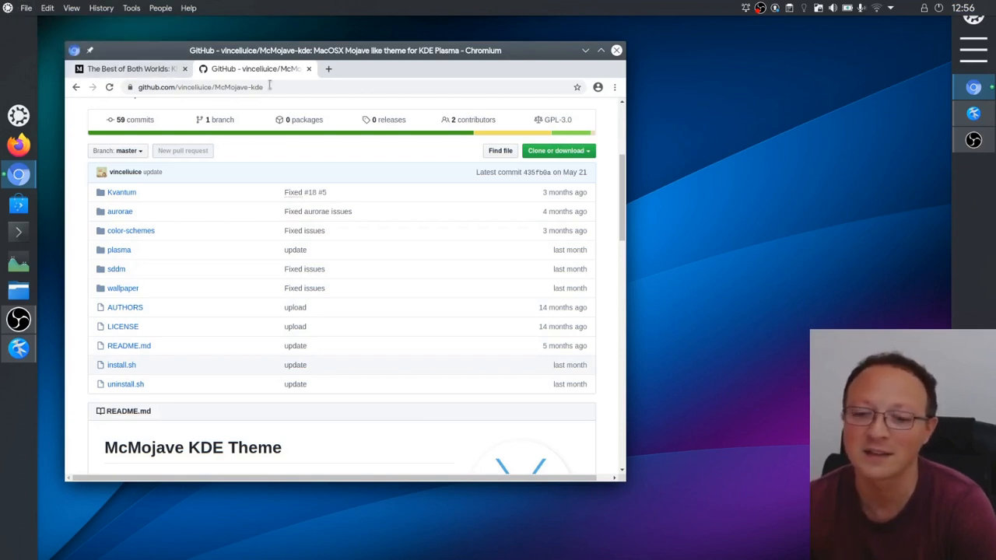
pyautogui.moveTo(465, 116)
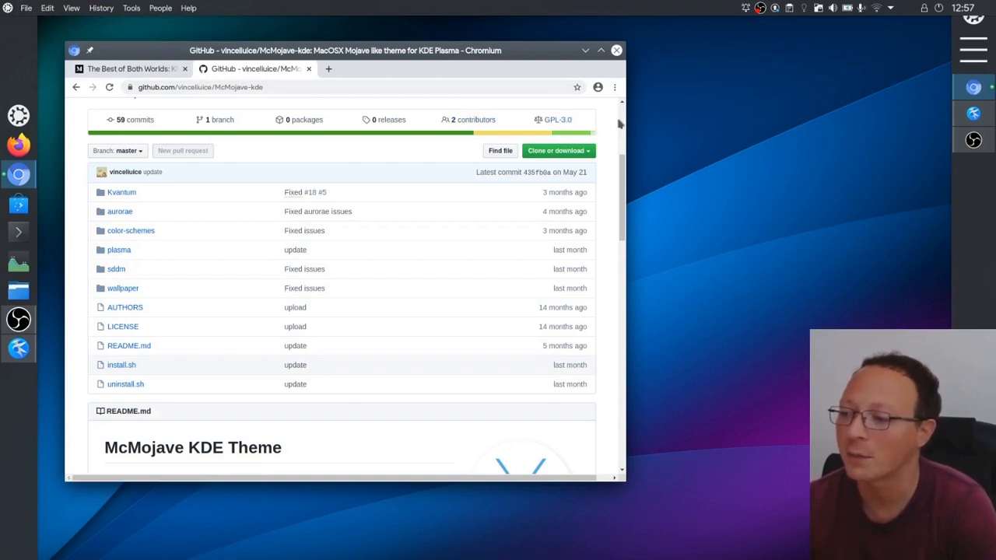
pyautogui.moveTo(584, 48)
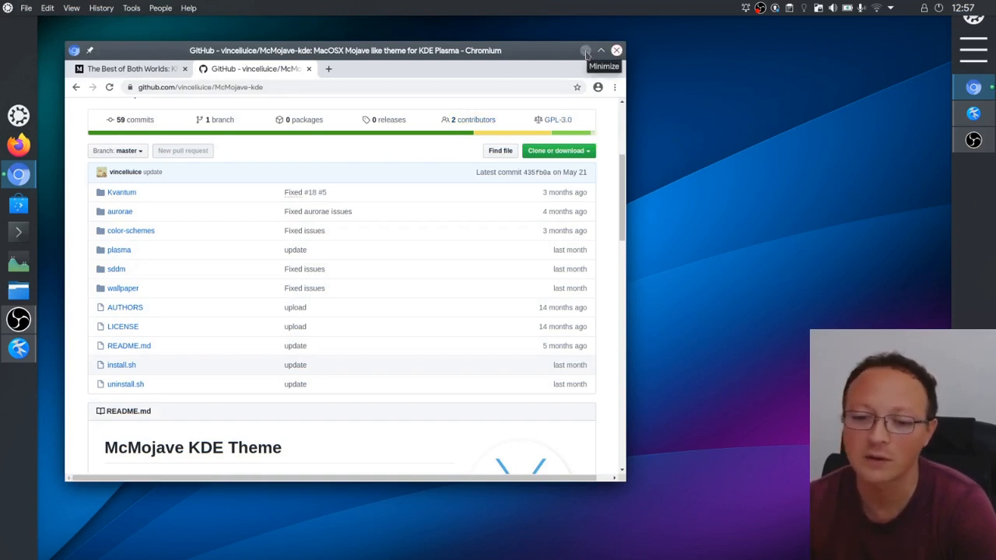
# Step: Minimize Chromium and remove the right-edge panel
pyautogui.click(616, 49)
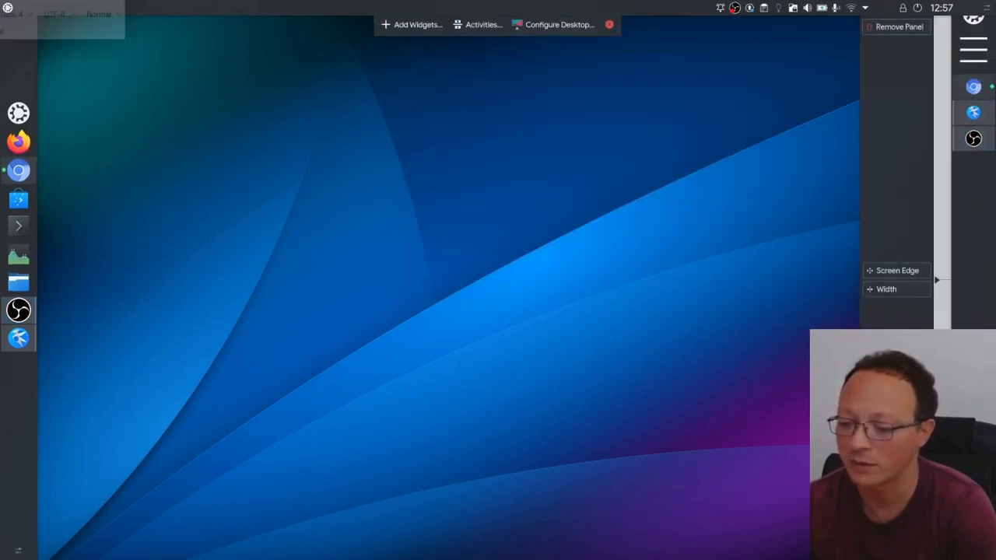
pyautogui.moveTo(921, 48)
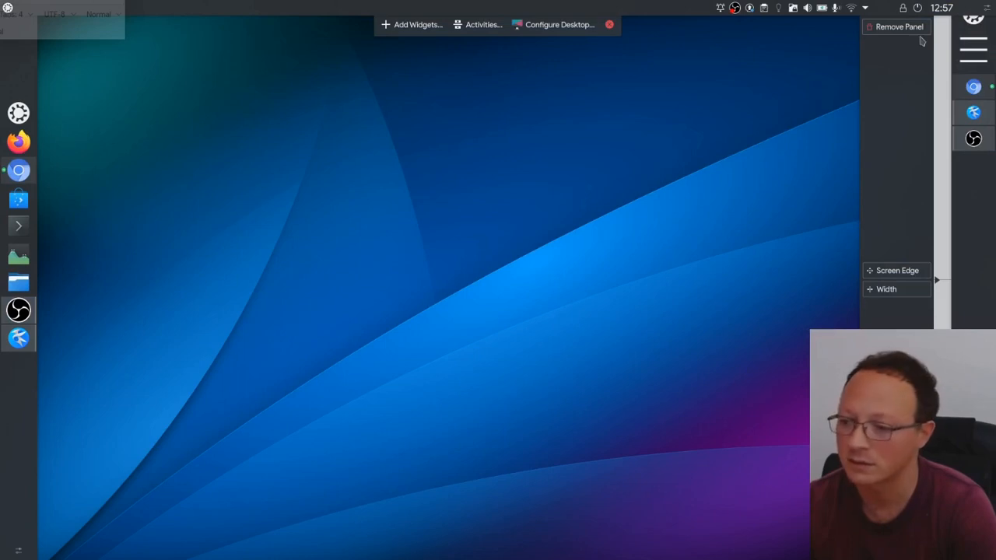
pyautogui.click(894, 24)
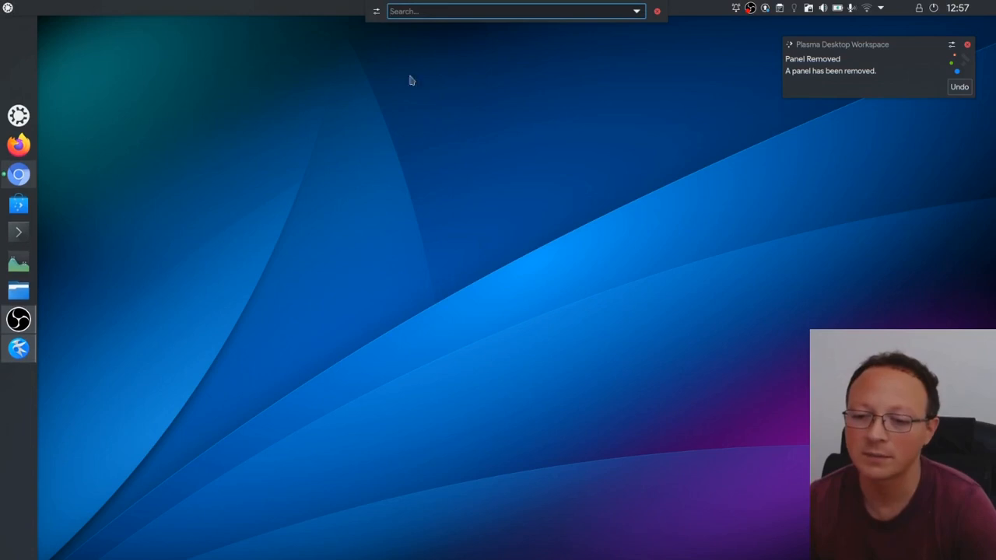
# Step: Search 'font' in KRunner and bring up the Fonts settings module
pyautogui.write('font')
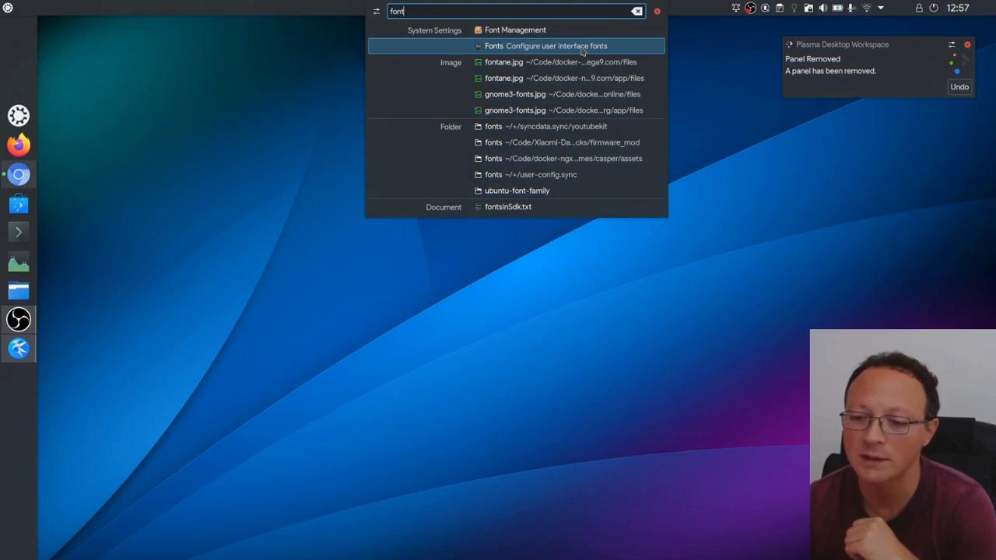
pyautogui.click(564, 45)
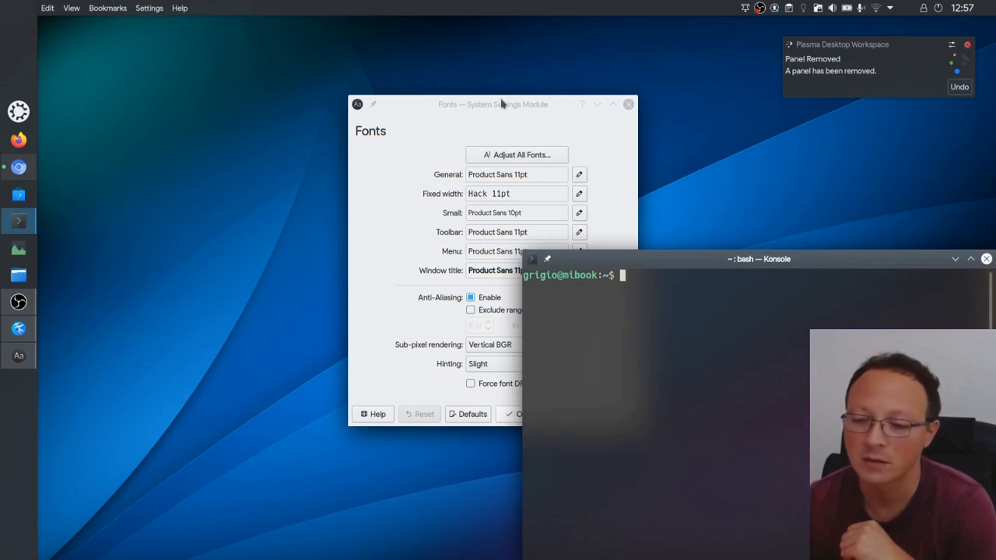
# Step: Move the Fonts settings window left so it sits beside the Konsole dmesg output
pyautogui.moveTo(493, 103); pyautogui.dragTo(268, 78)
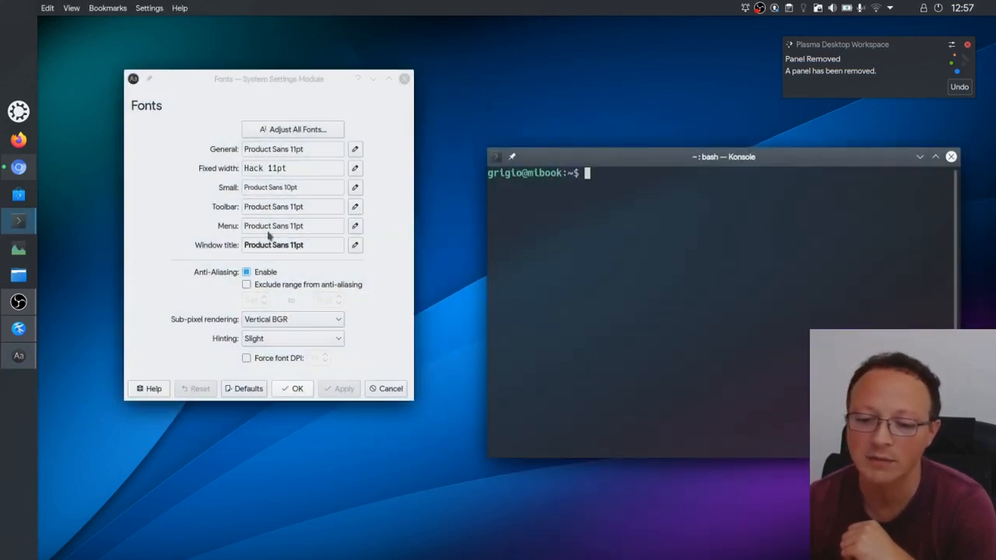
pyautogui.moveTo(292, 205)
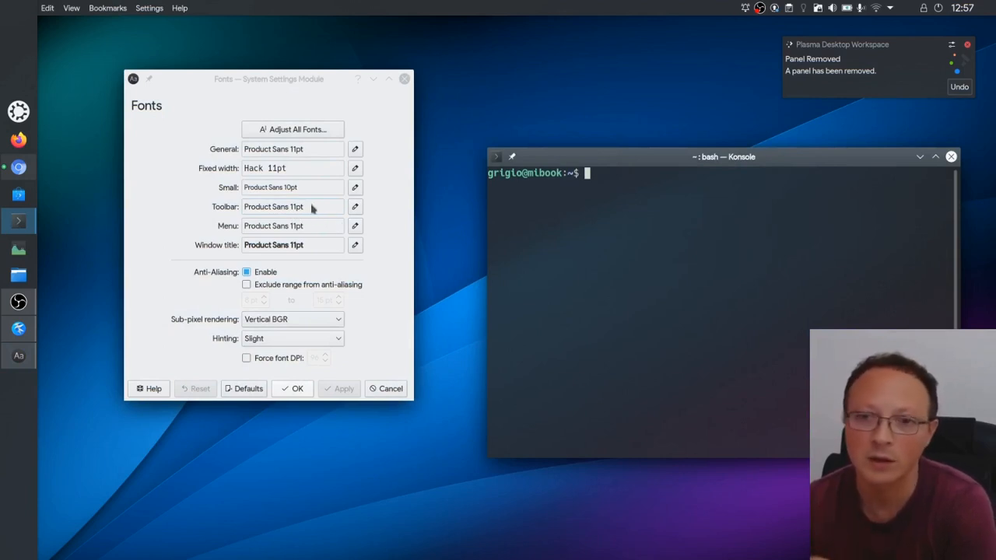
pyautogui.moveTo(311, 206)
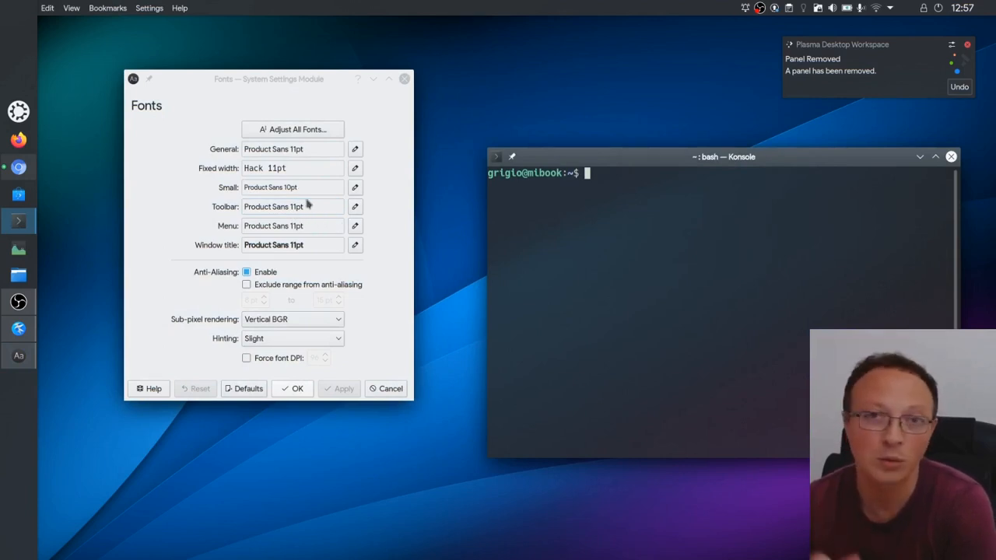
pyautogui.moveTo(325, 240)
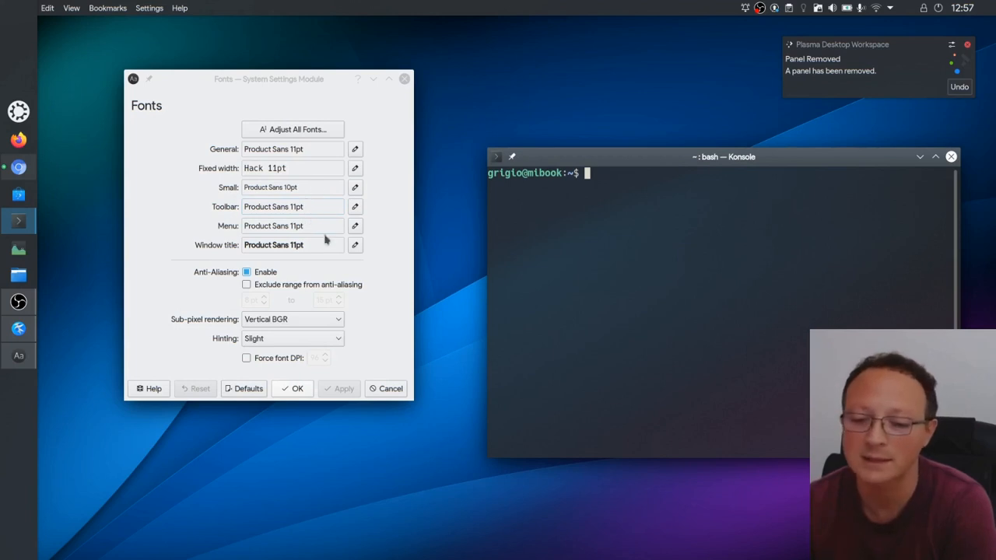
pyautogui.moveTo(340, 248)
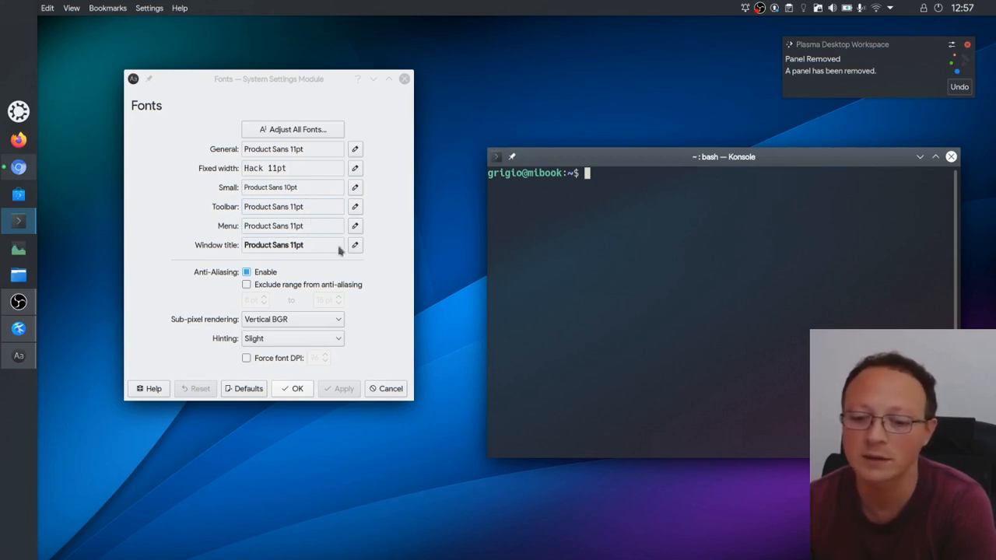
pyautogui.moveTo(306, 168)
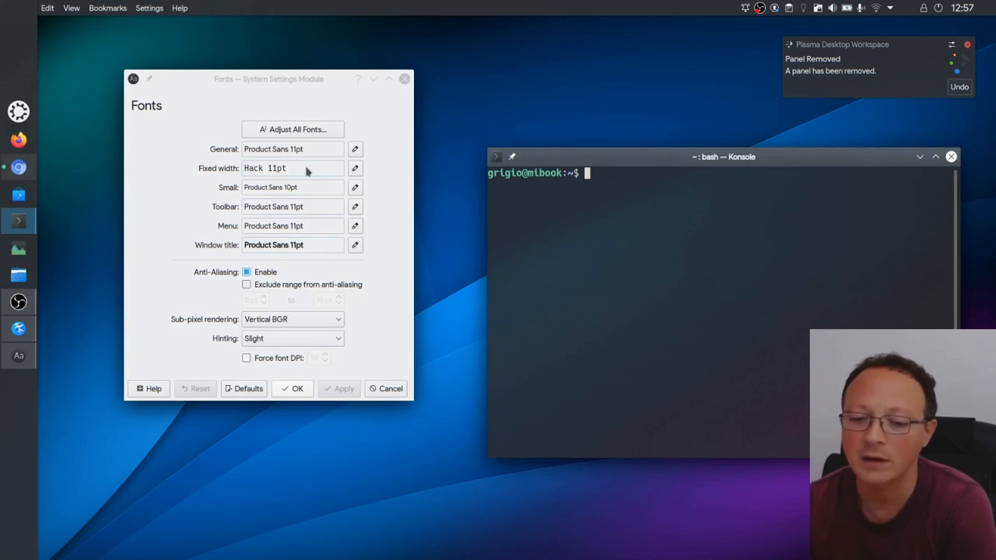
pyautogui.moveTo(641, 249)
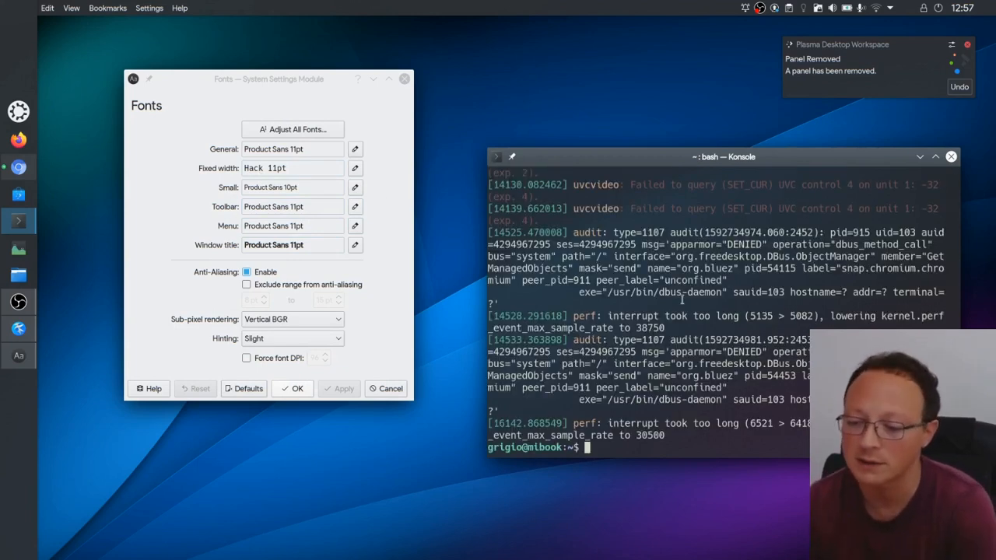
pyautogui.moveTo(706, 163)
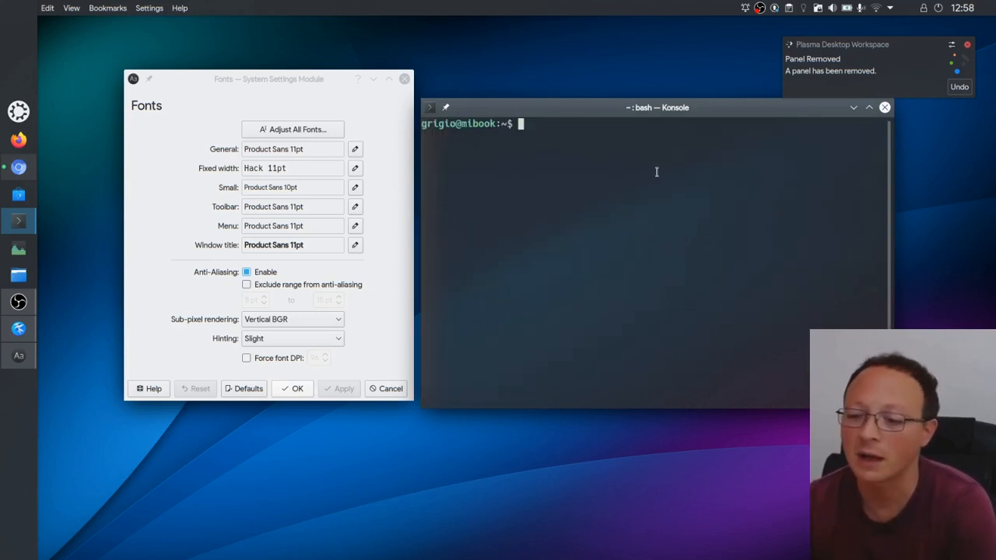
# Step: Close the Fonts window and reposition the terminal on the desktop
pyautogui.moveTo(657, 107); pyautogui.dragTo(700, 121)
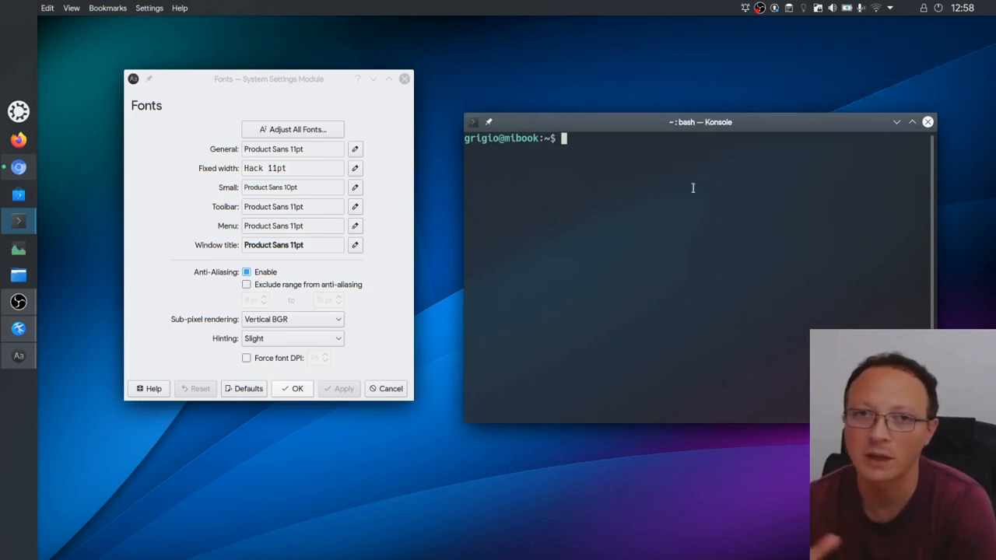
pyautogui.moveTo(653, 224)
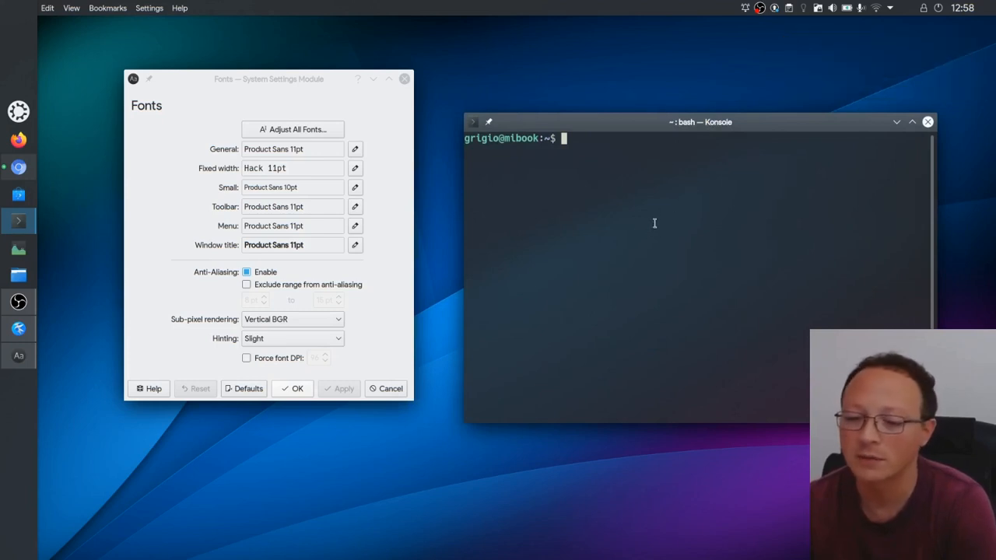
pyautogui.click(385, 389)
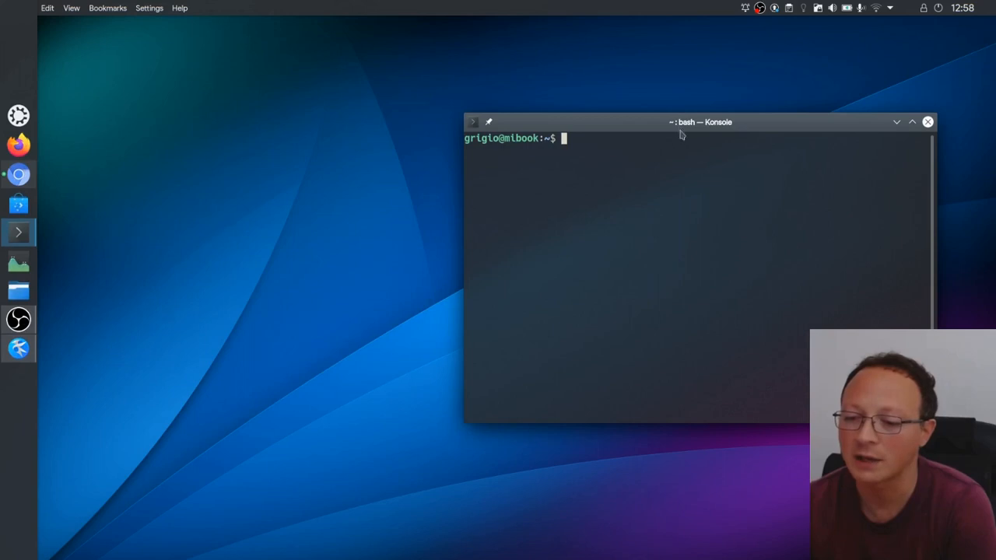
pyautogui.moveTo(700, 122); pyautogui.dragTo(414, 117)
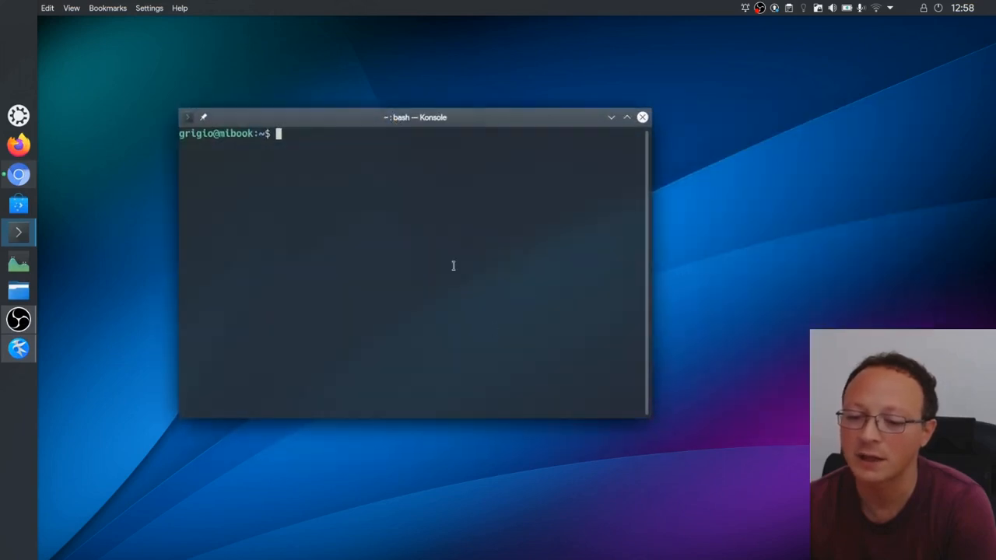
pyautogui.moveTo(433, 270)
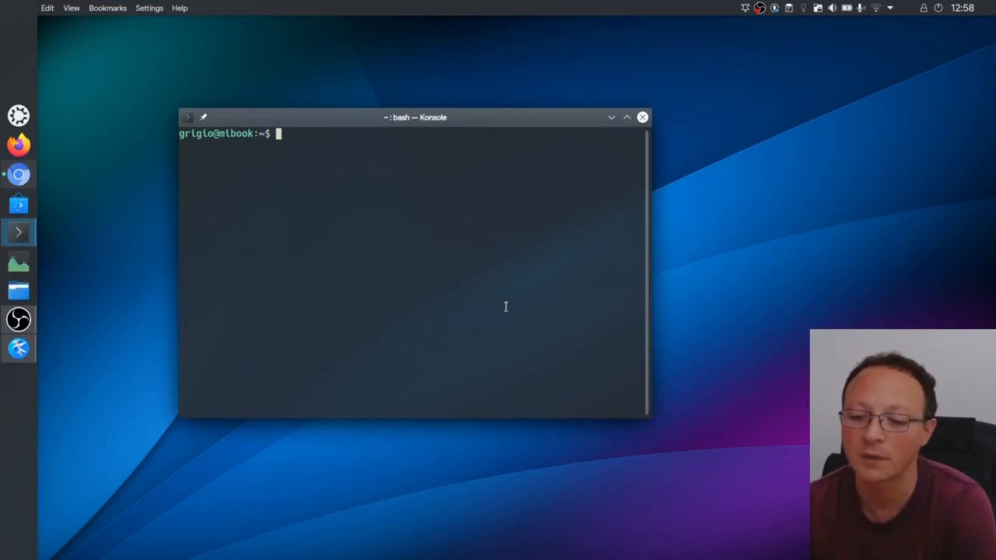
pyautogui.moveTo(525, 286)
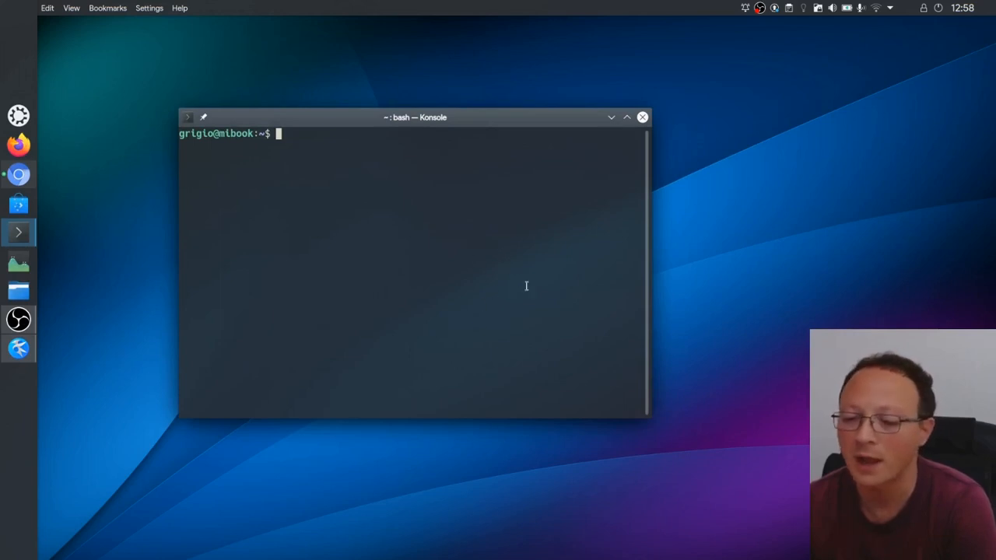
# Step: Edit the Dark Pastels colour scheme from the current profile's Appearance settings
pyautogui.rightClick(460, 254)
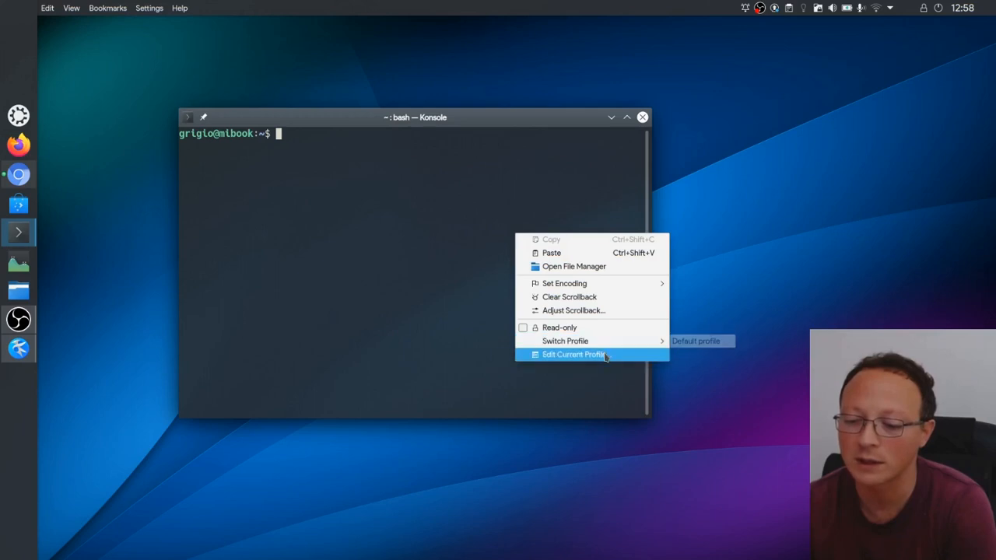
pyautogui.click(582, 355)
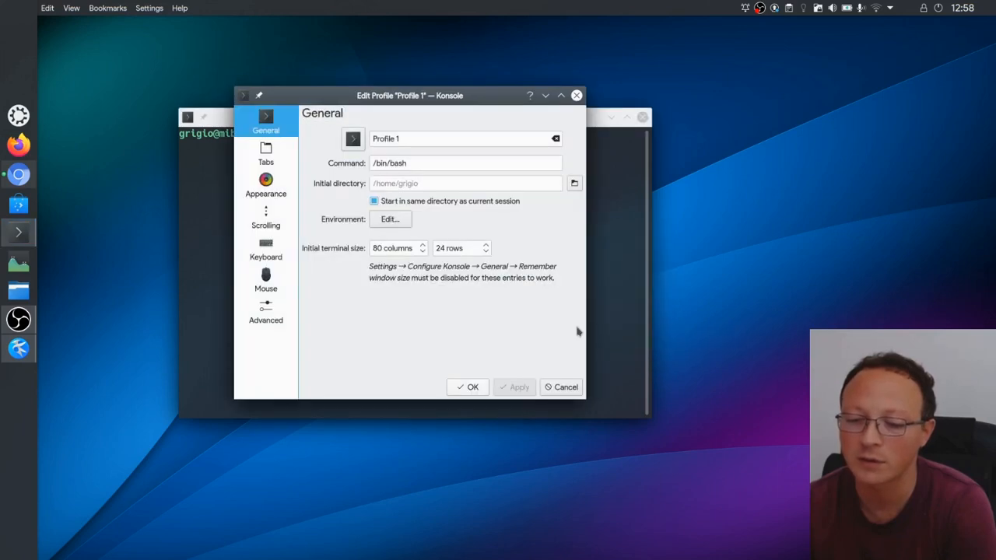
pyautogui.click(265, 183)
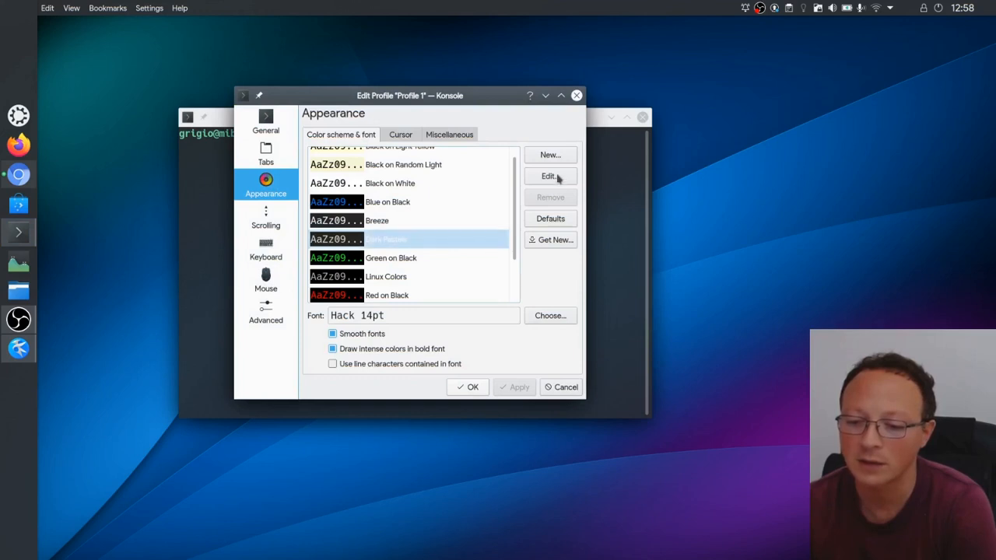
pyautogui.click(549, 176)
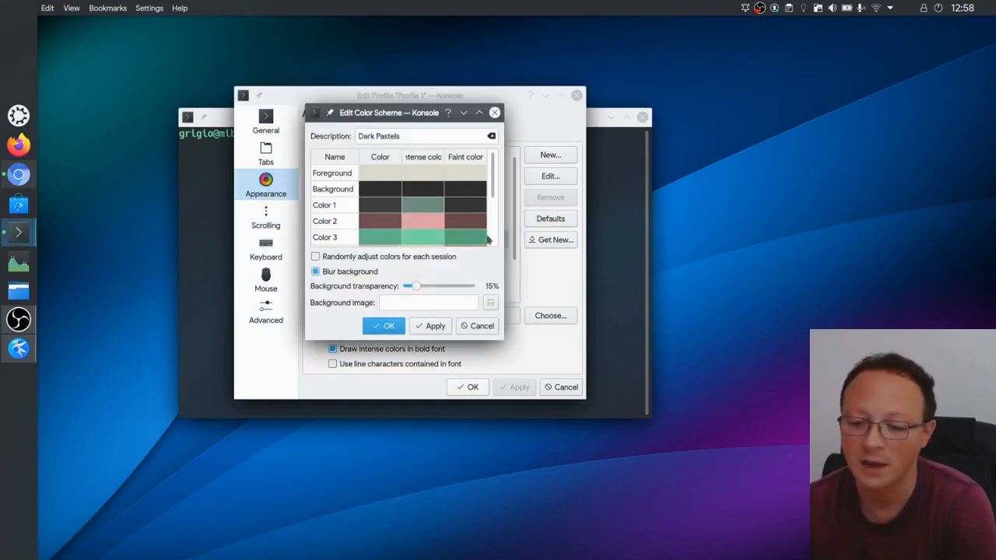
# Step: Enable background blur, set transparency to about 49% and confirm the scheme
pyautogui.click(315, 271)
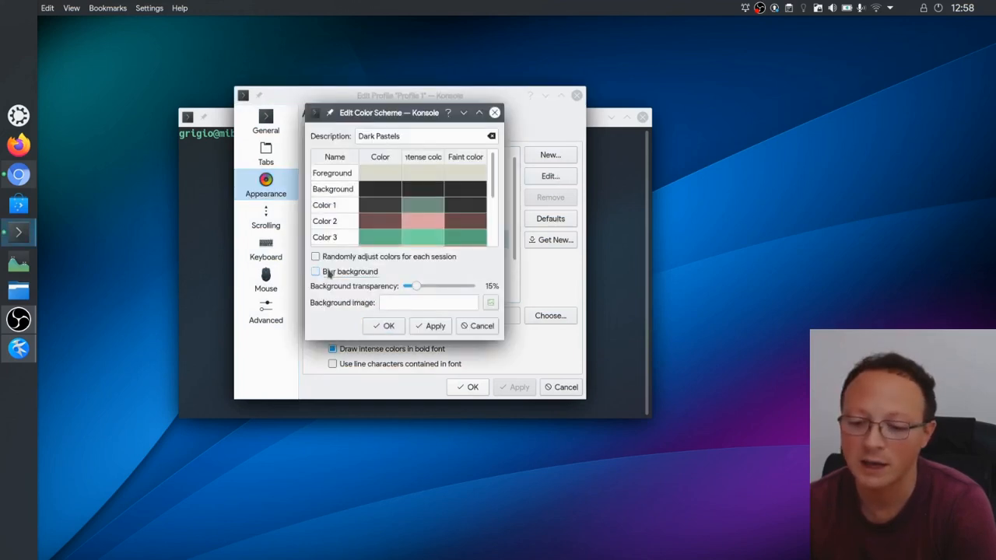
pyautogui.click(314, 271)
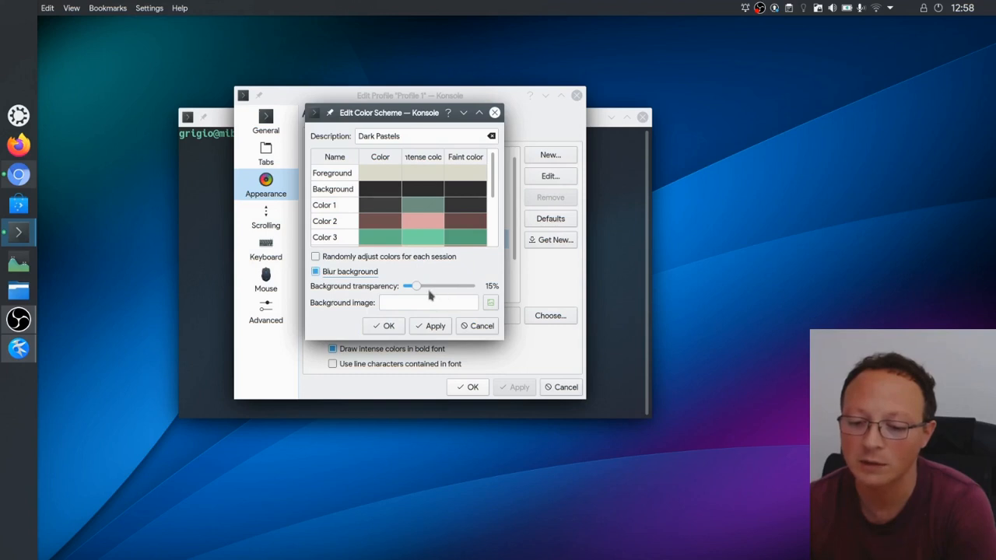
pyautogui.moveTo(415, 286); pyautogui.dragTo(436, 287)
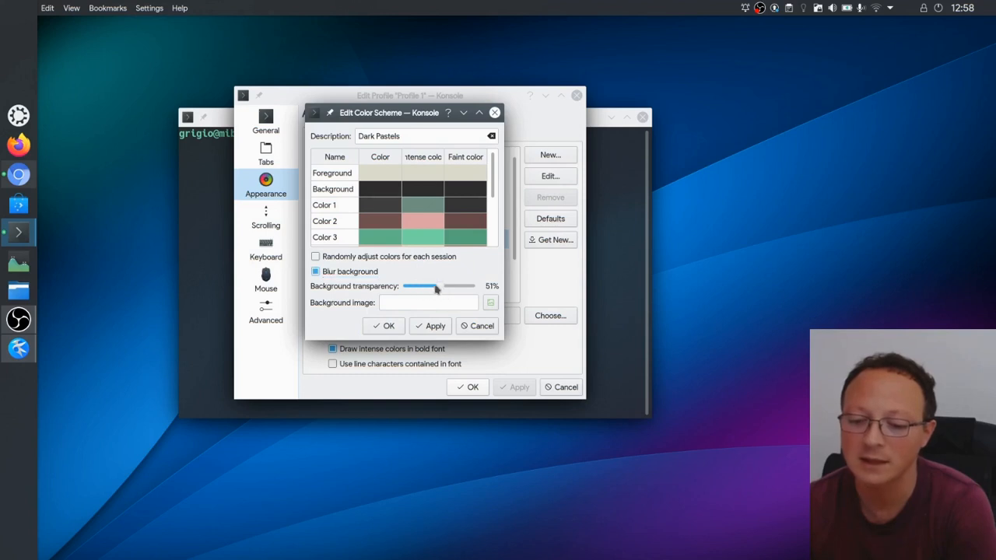
pyautogui.moveTo(427, 286); pyautogui.dragTo(470, 286)
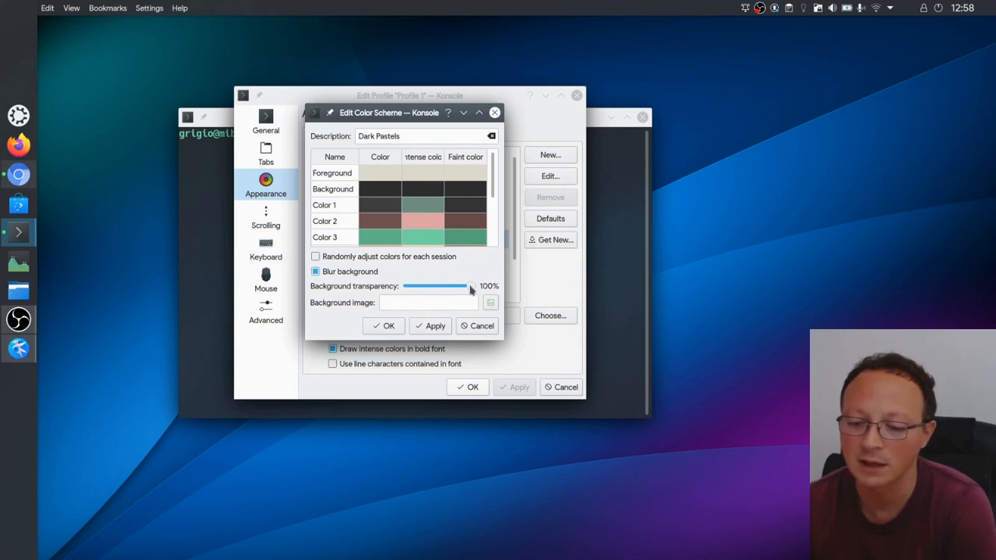
pyautogui.moveTo(470, 287); pyautogui.dragTo(449, 286)
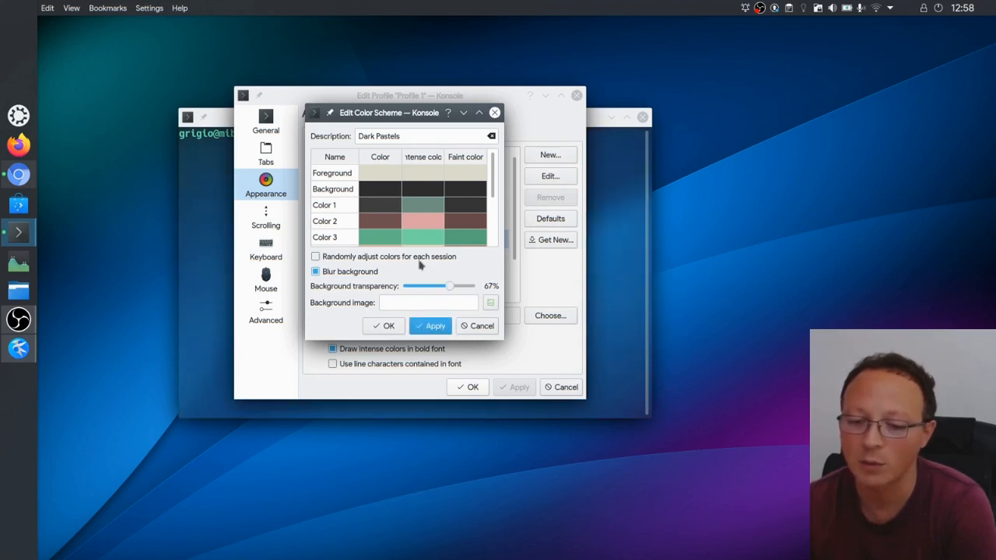
pyautogui.moveTo(450, 286); pyautogui.dragTo(435, 287)
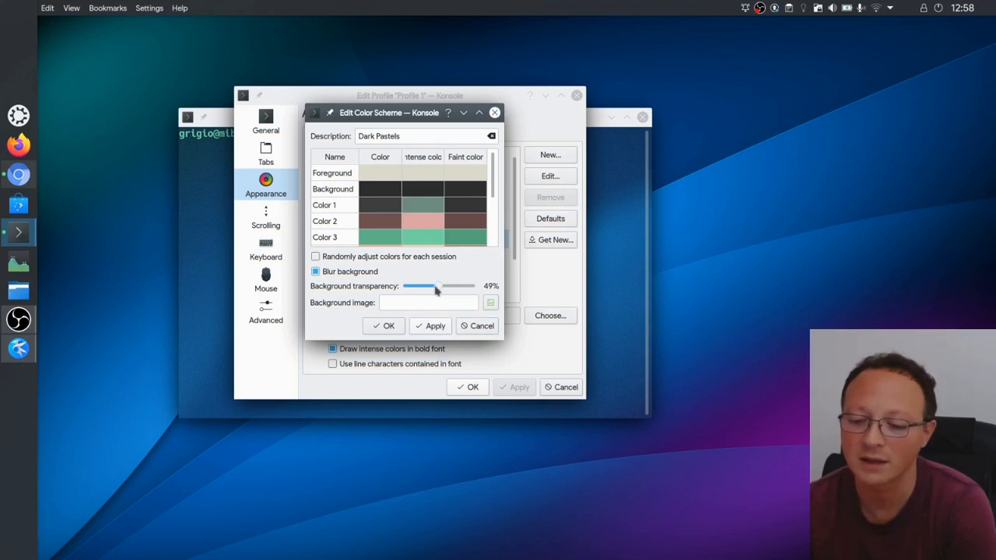
pyautogui.moveTo(442, 286); pyautogui.dragTo(411, 286)
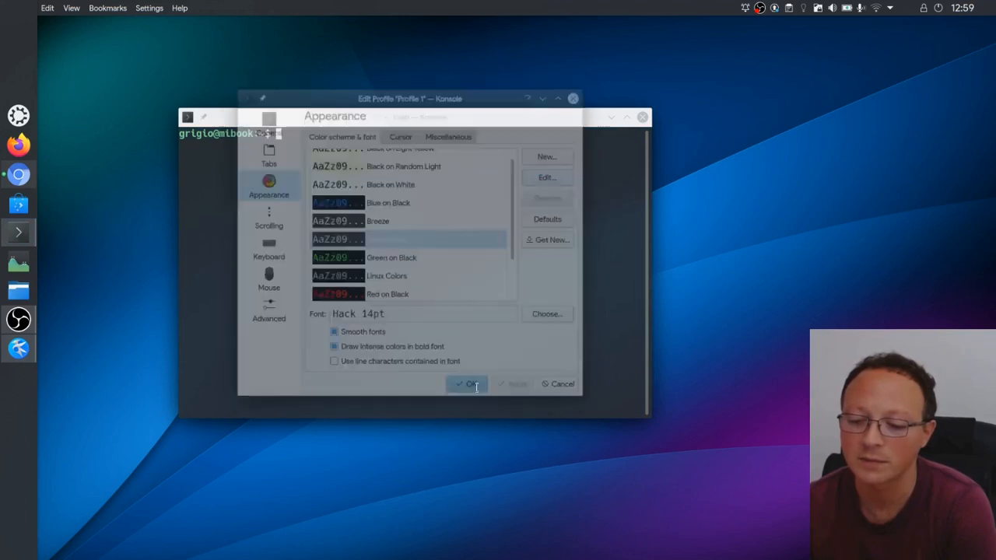
pyautogui.click(467, 383)
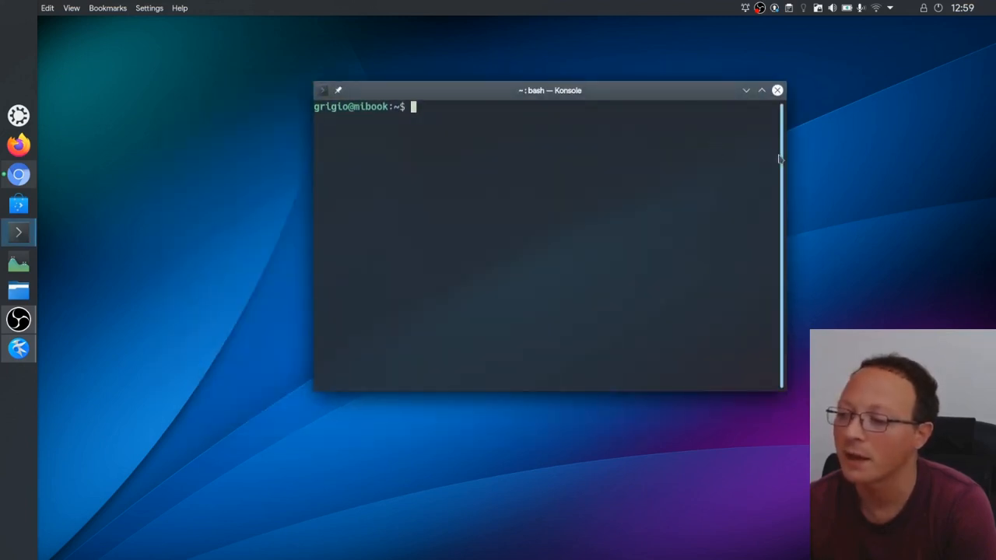
pyautogui.moveTo(778, 90)
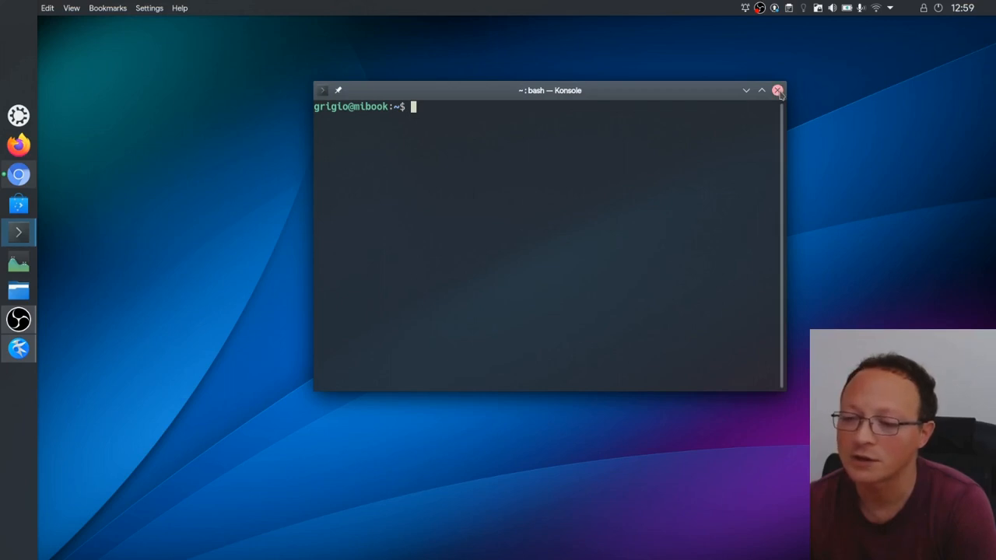
pyautogui.click(775, 90)
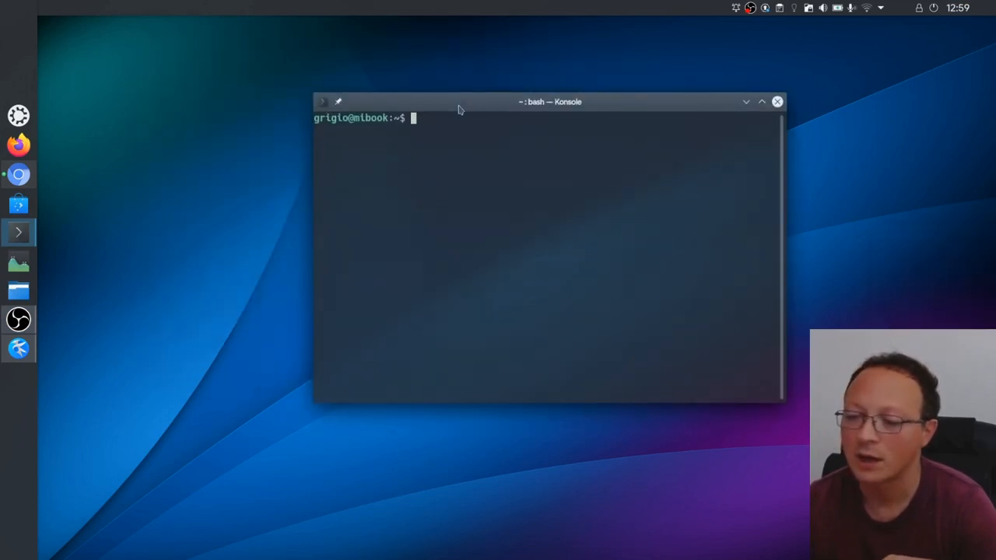
pyautogui.click(776, 102)
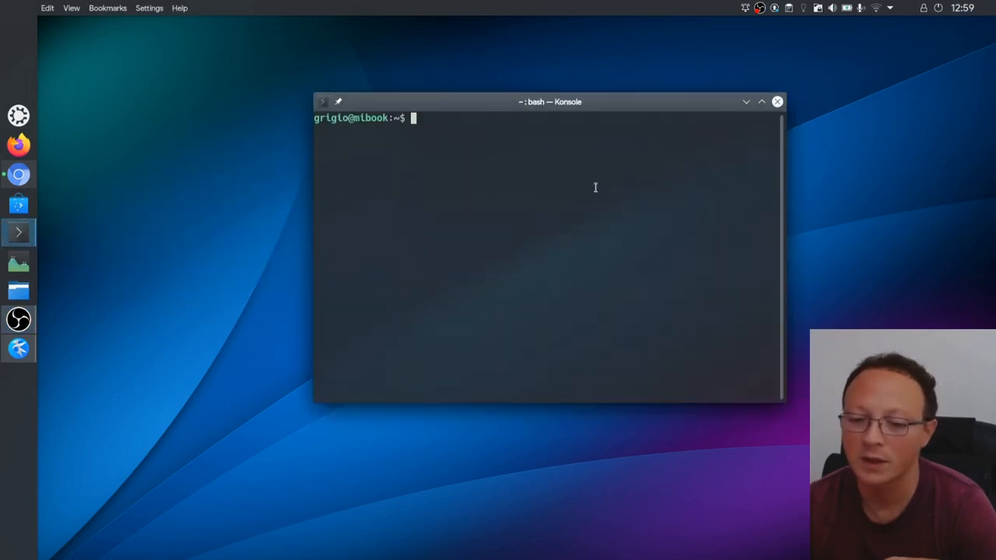
pyautogui.moveTo(554, 85)
pyautogui.write('eff')
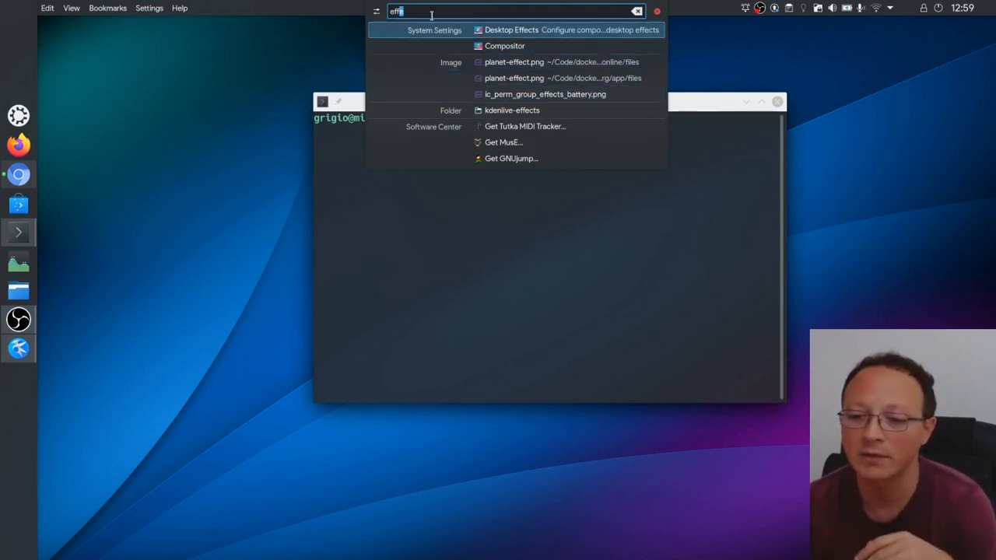
pyautogui.moveTo(443, 14)
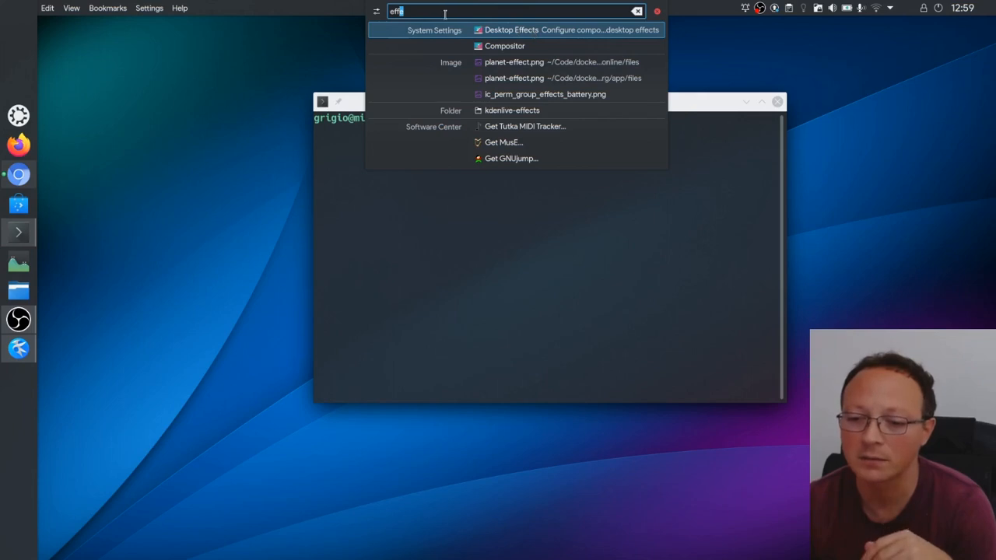
# Step: Bring up Desktop Effects via KRunner and filter its list for 'ma' to find Magic Lamp
pyautogui.write('e')
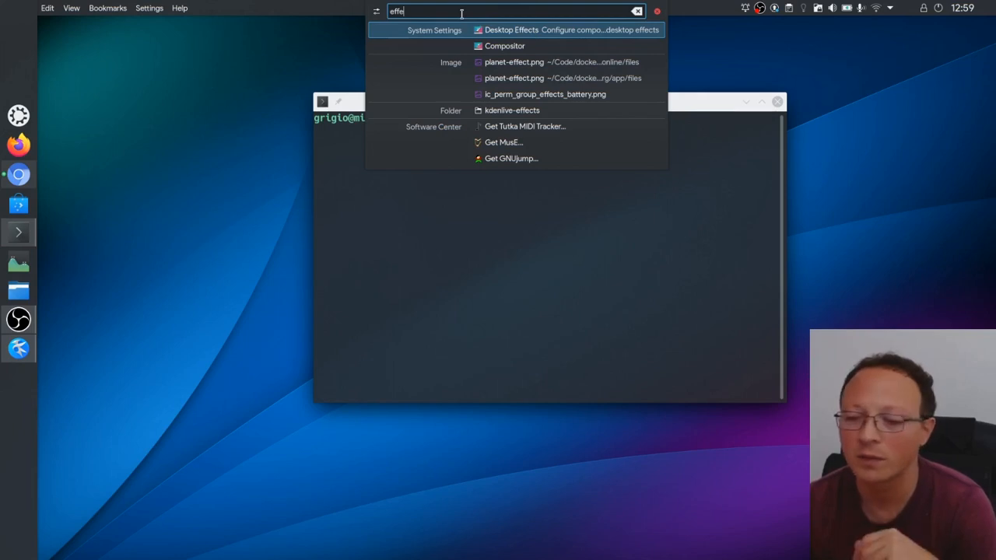
pyautogui.moveTo(540, 38)
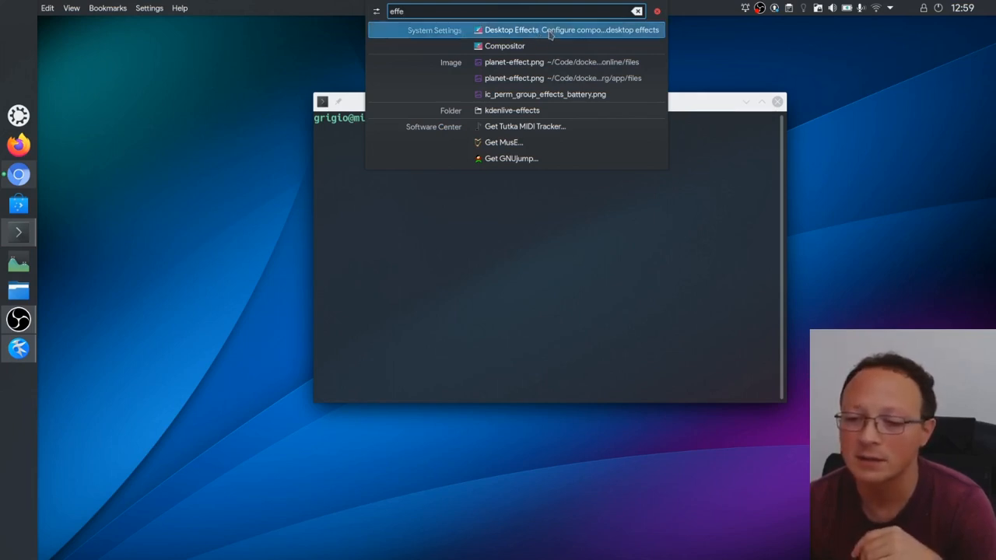
pyautogui.click(509, 30)
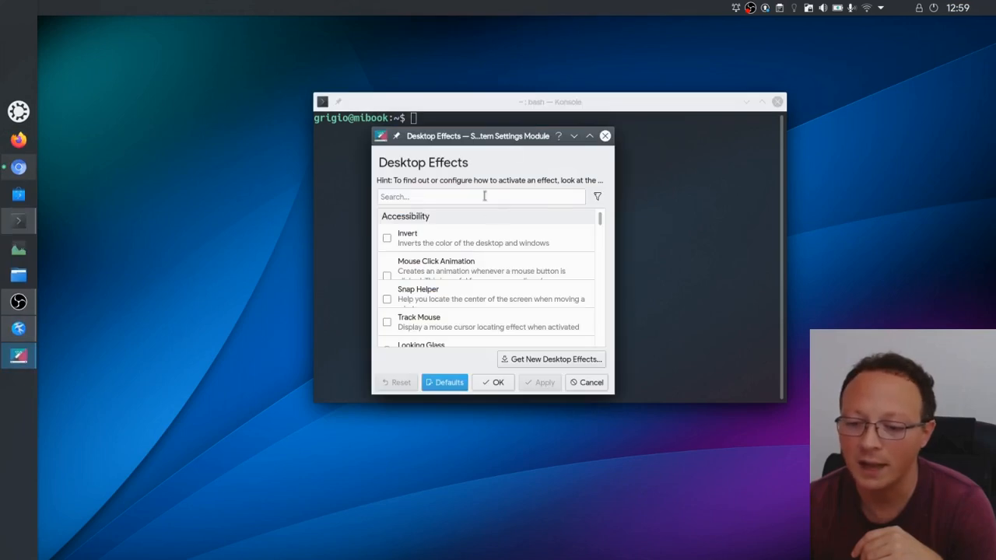
pyautogui.write('mag')
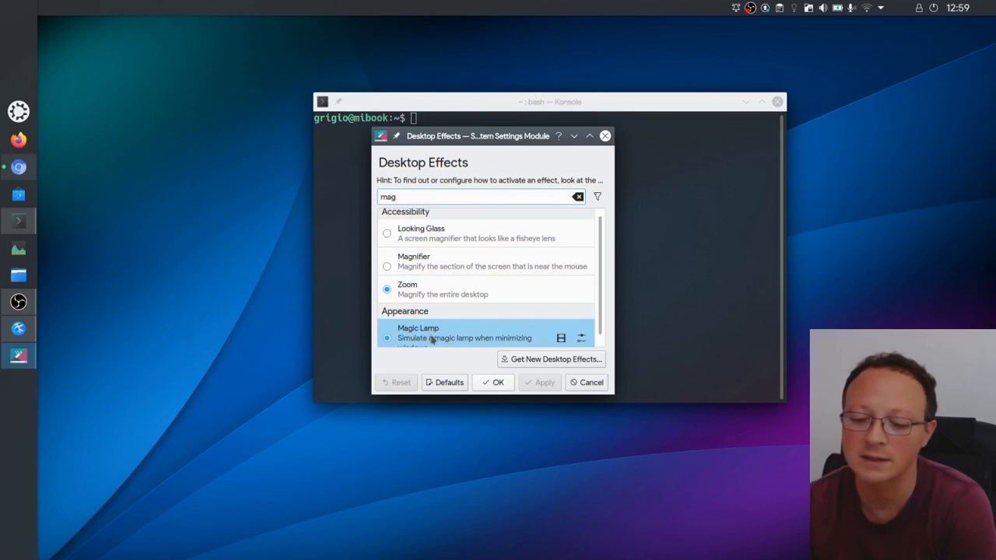
pyautogui.moveTo(479, 333)
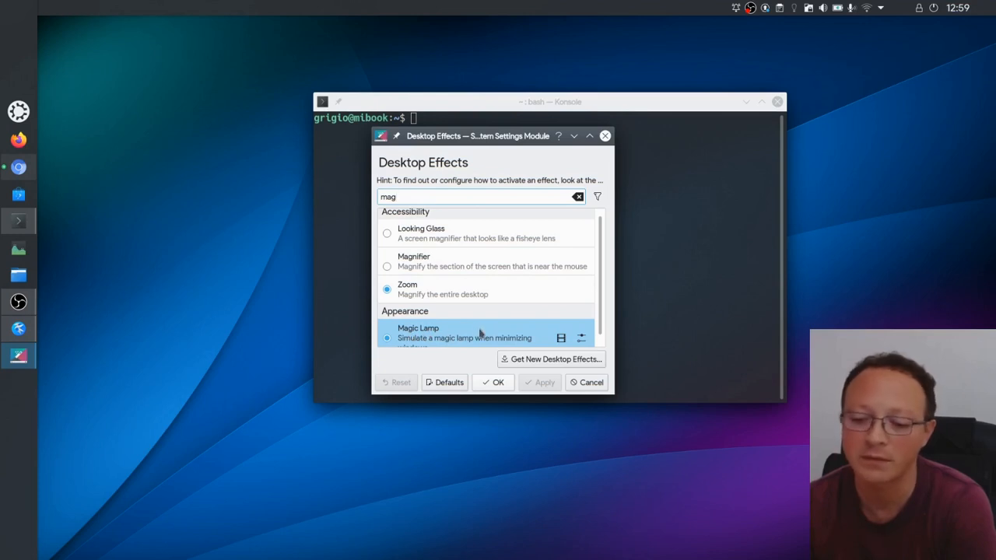
pyautogui.moveTo(483, 330)
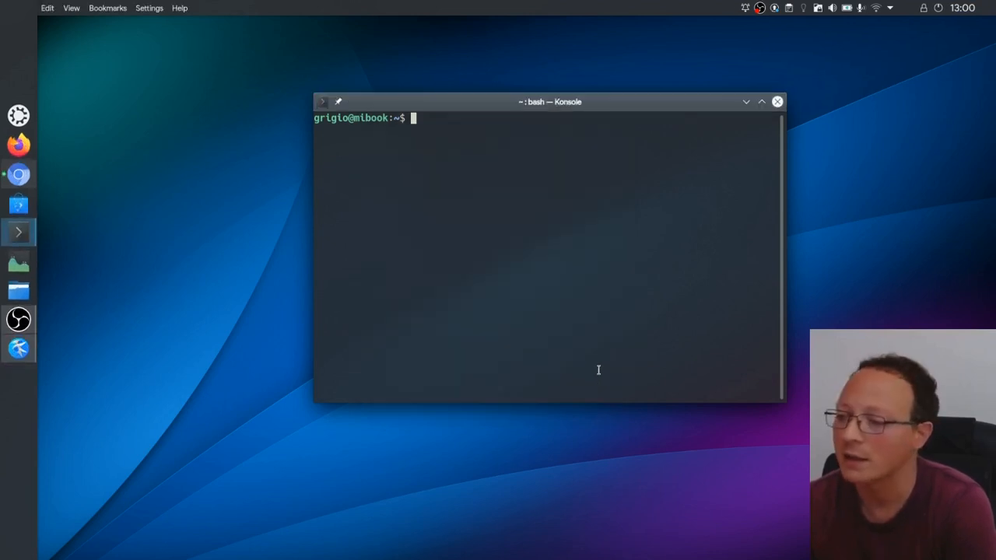
pyautogui.moveTo(561, 290)
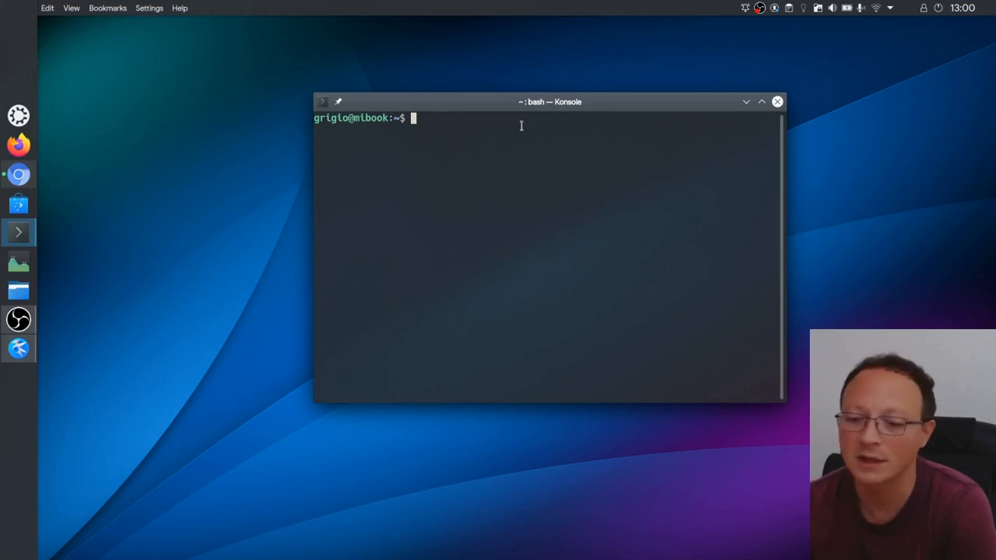
pyautogui.moveTo(575, 165)
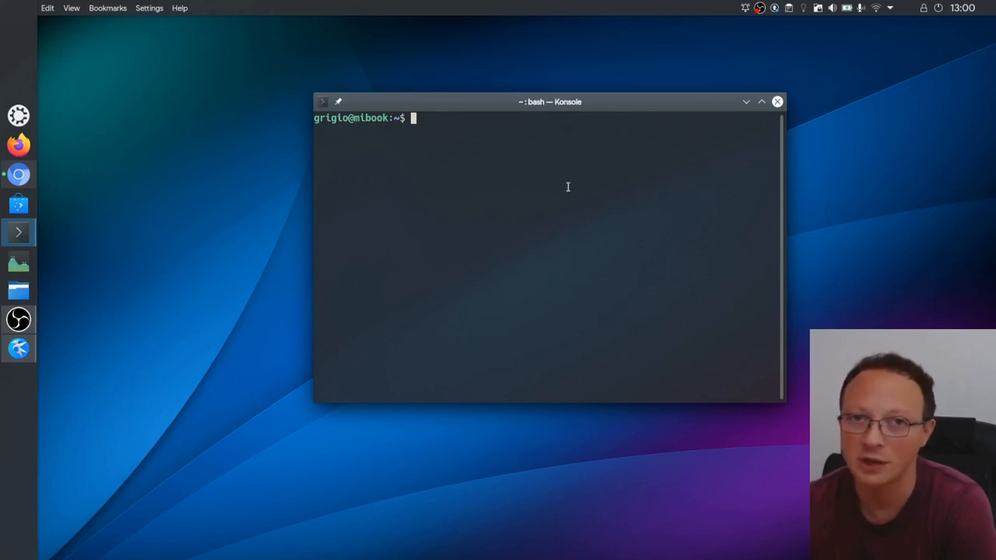
# Step: Shift the Konsole window slightly right and down on the desktop
pyautogui.moveTo(549, 101); pyautogui.dragTo(579, 131)
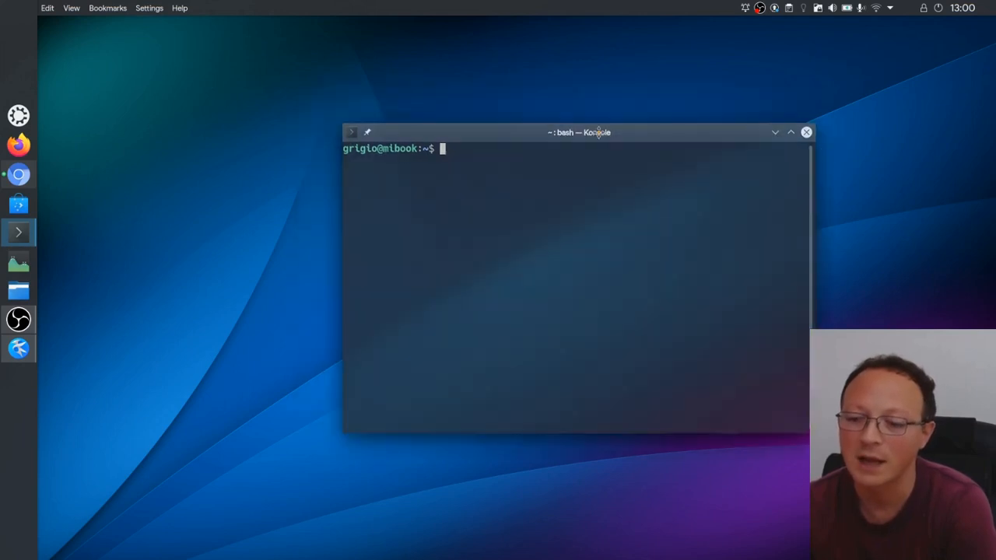
pyautogui.moveTo(605, 168)
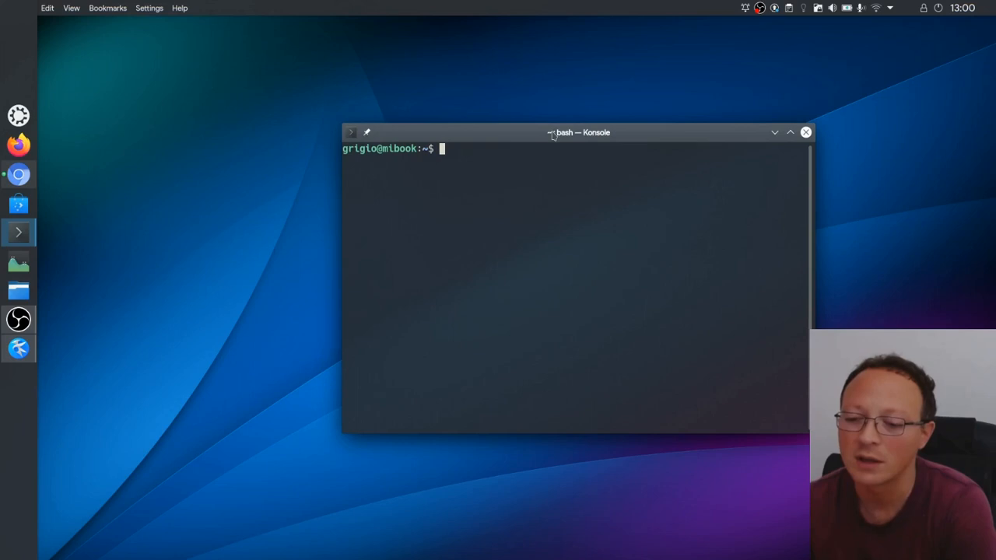
# Step: Move the terminal right and run cat .config/libinput-gestures.conf with Tab completion
pyautogui.moveTo(553, 133); pyautogui.dragTo(682, 137)
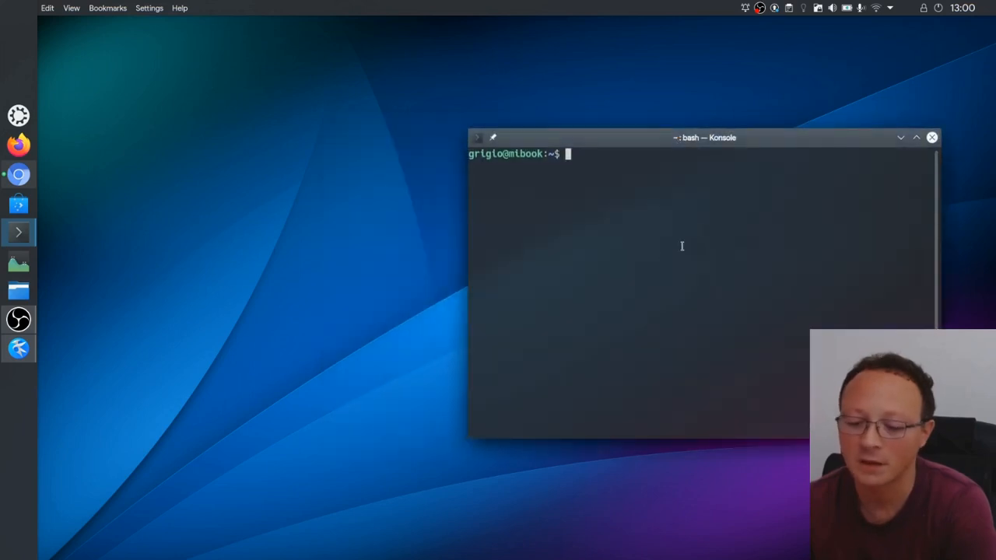
pyautogui.write('cat')
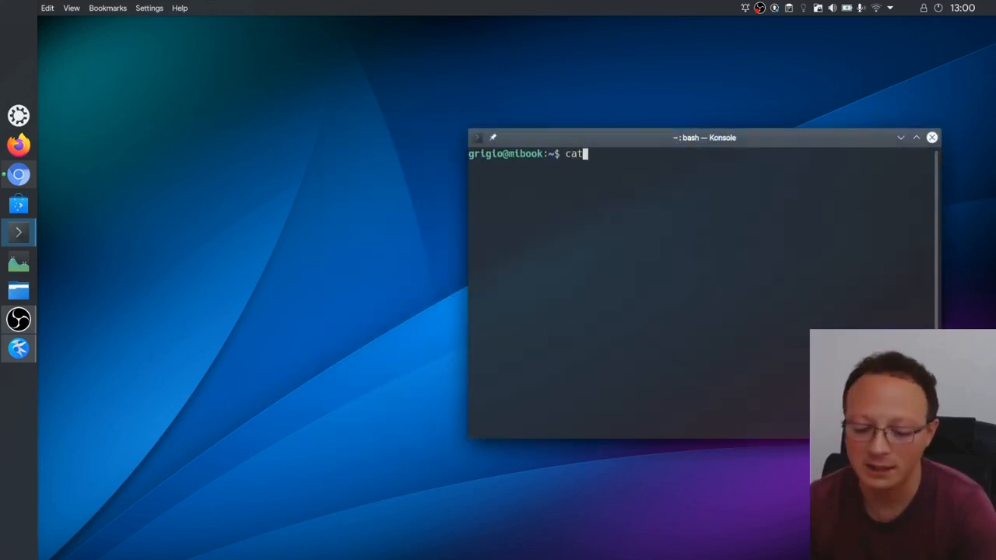
pyautogui.write('.')
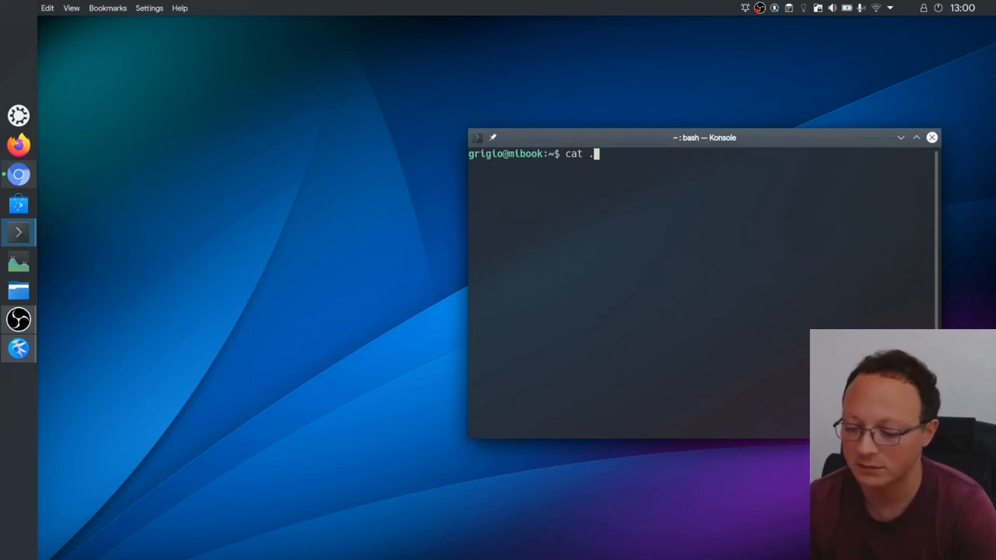
pyautogui.press('Tab')
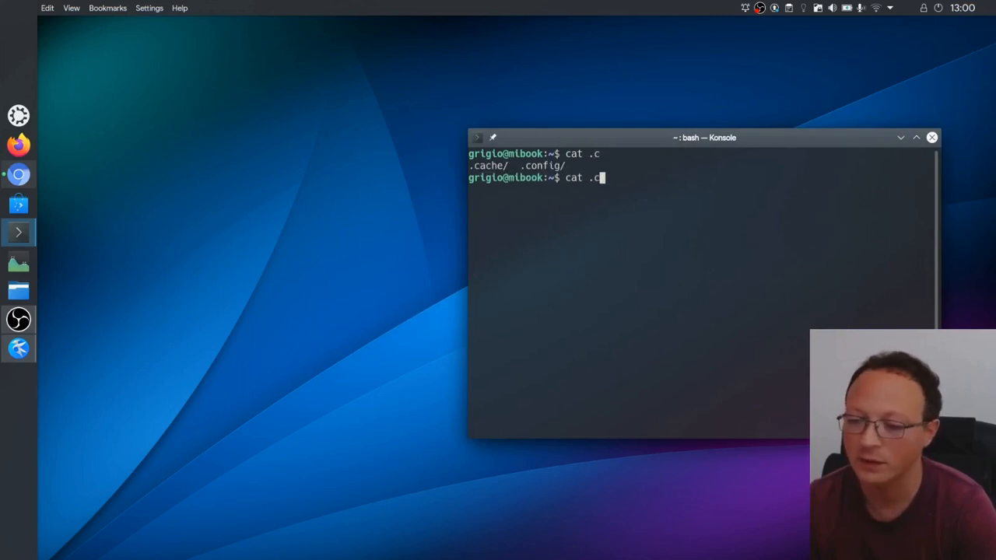
pyautogui.press('Tab')
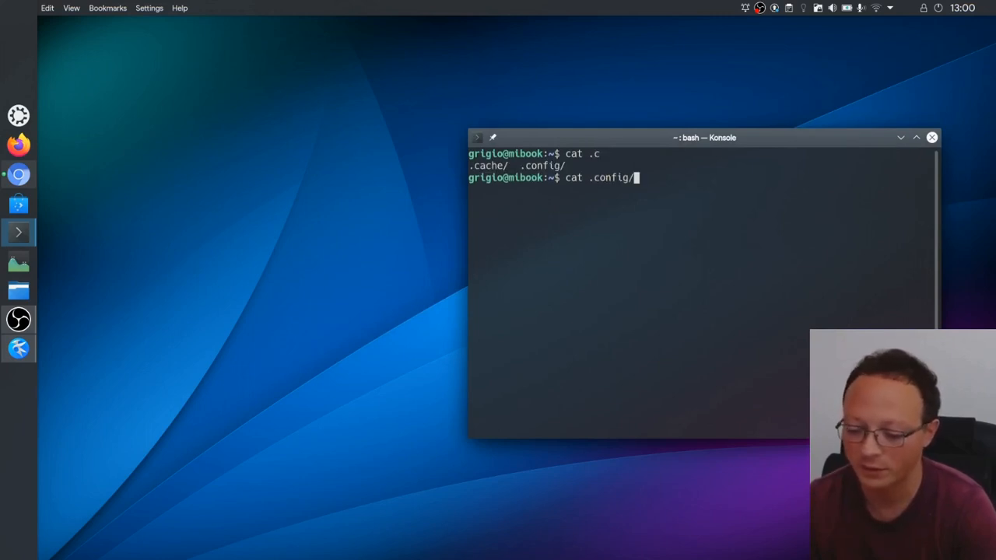
pyautogui.write('libinput-gestures.conf')
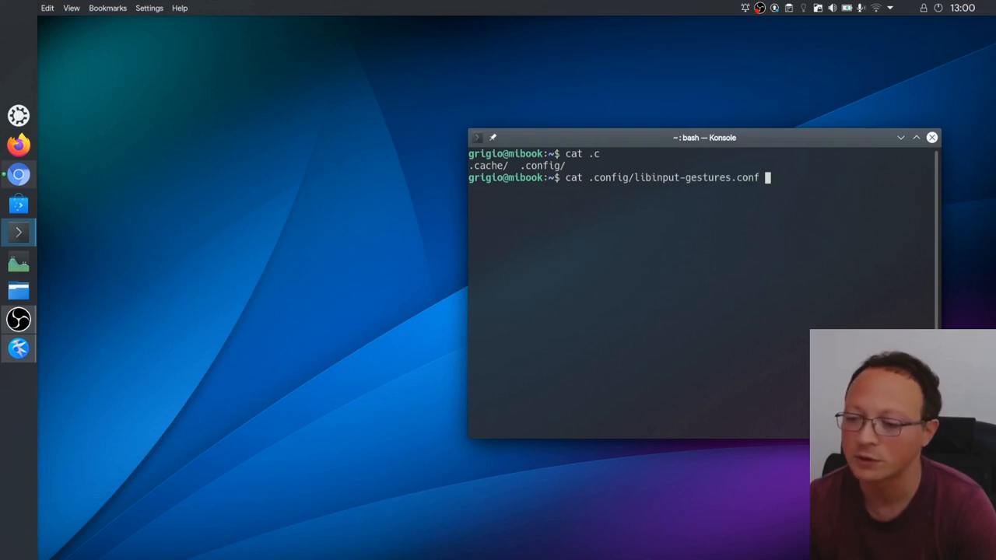
pyautogui.press('Return')
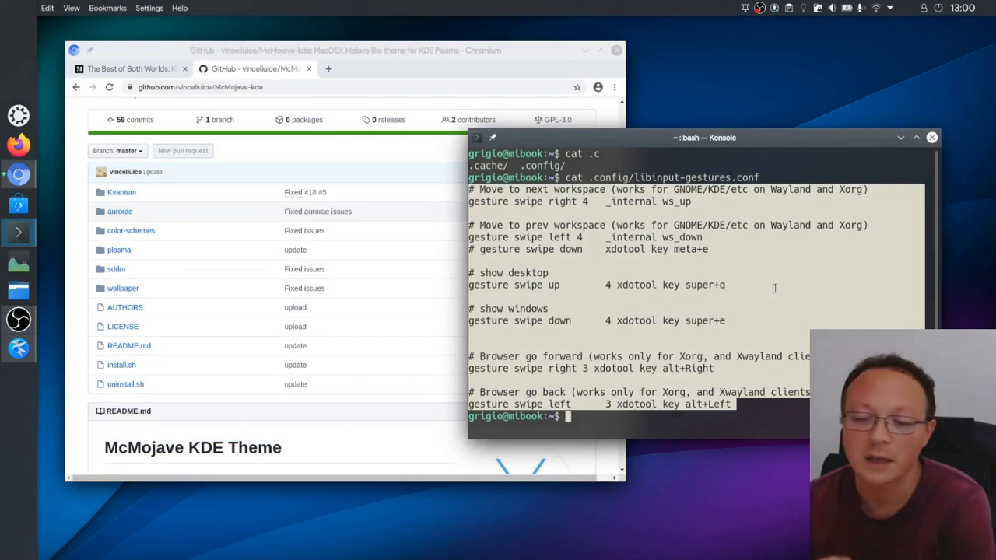
pyautogui.moveTo(624, 172)
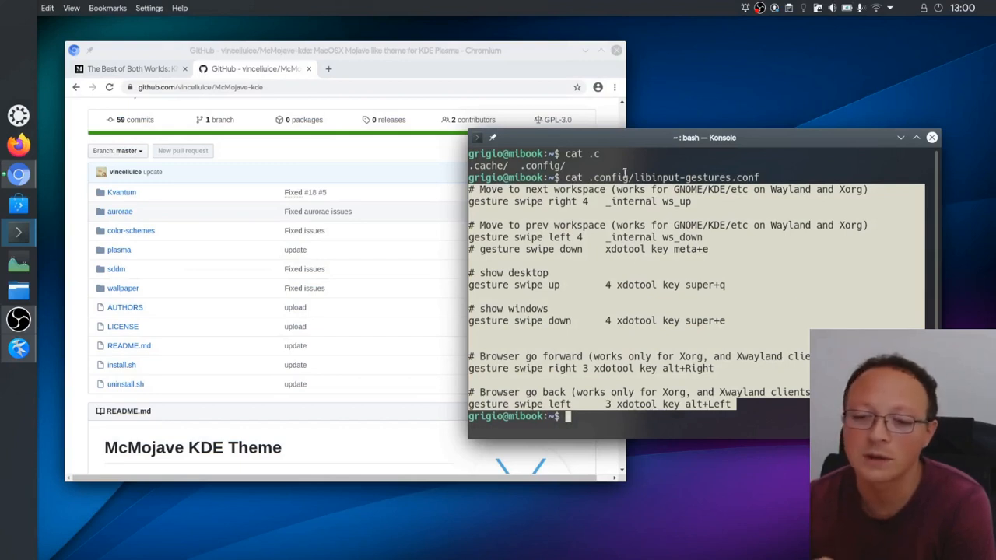
pyautogui.moveTo(565, 122)
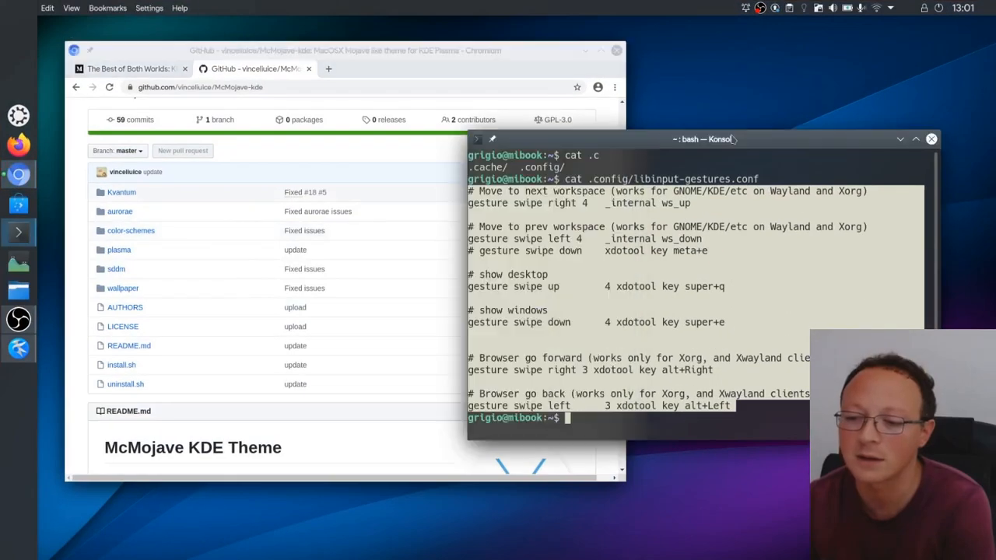
pyautogui.moveTo(744, 234)
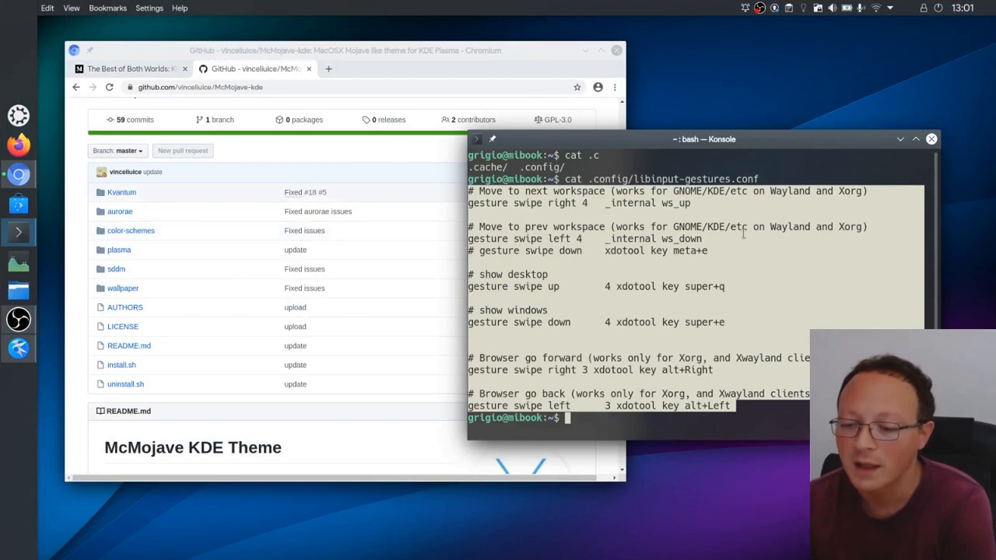
pyautogui.moveTo(427, 286)
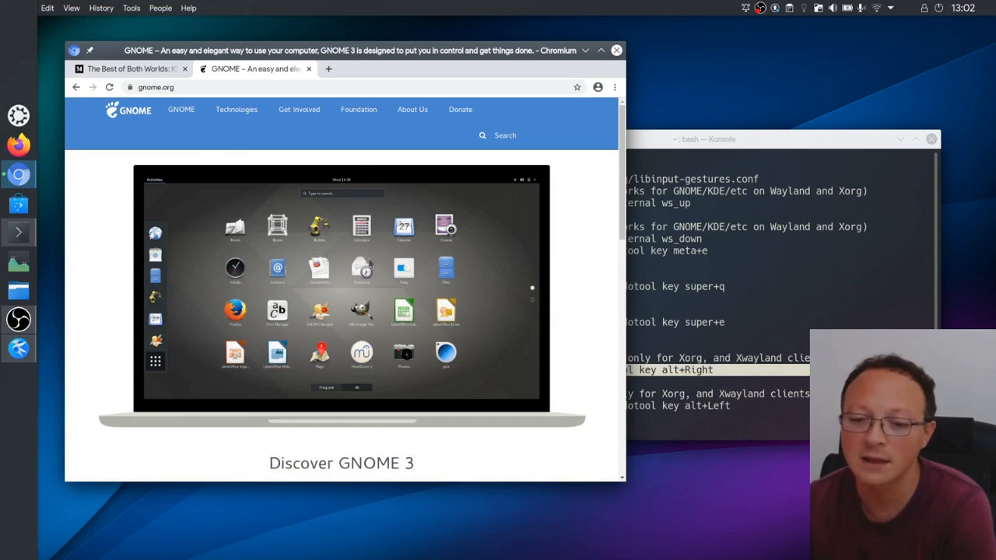
# Step: Scroll the gnome.org page and highlight the 'alt+Right' browser-forward entry in the gestures file
pyautogui.scroll(-3)
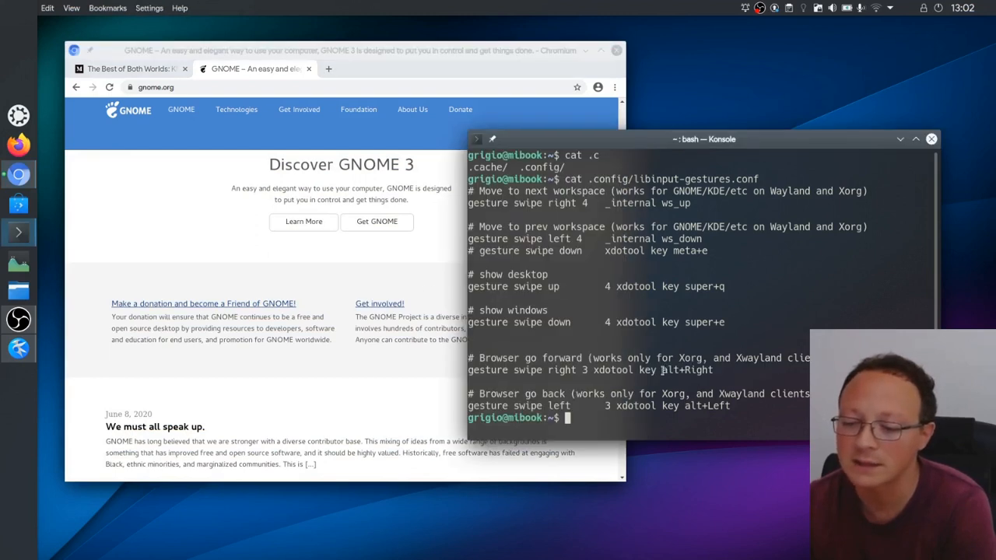
pyautogui.doubleClick(687, 370)
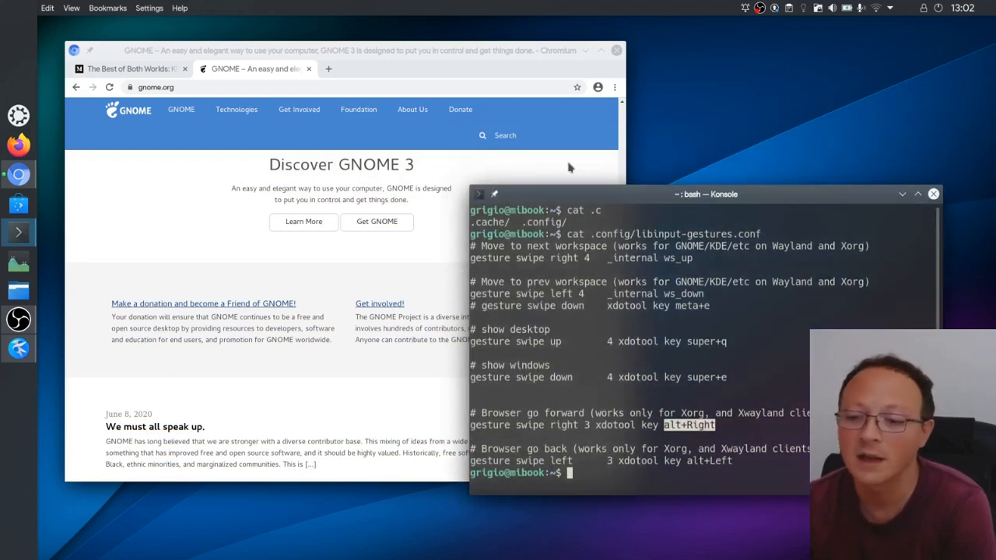
pyautogui.moveTo(511, 161)
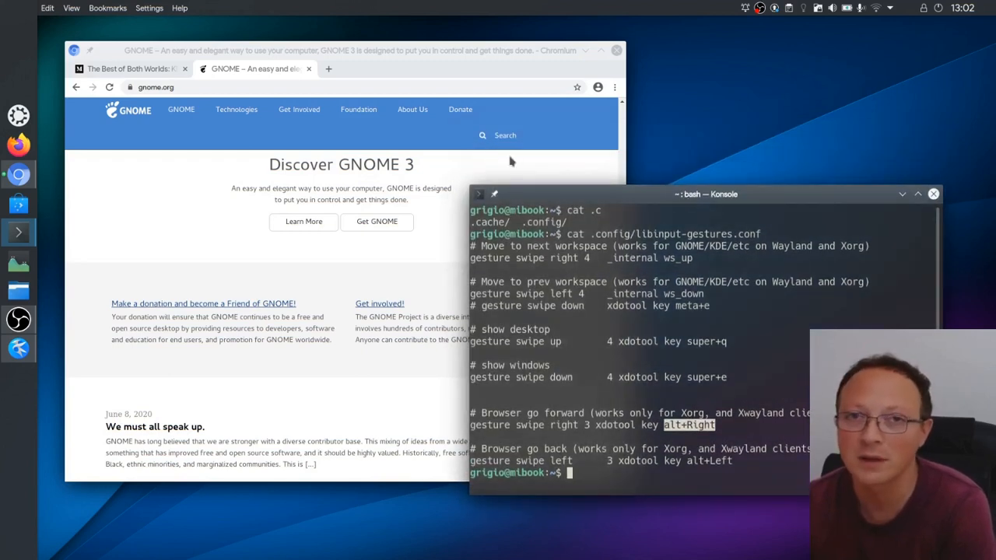